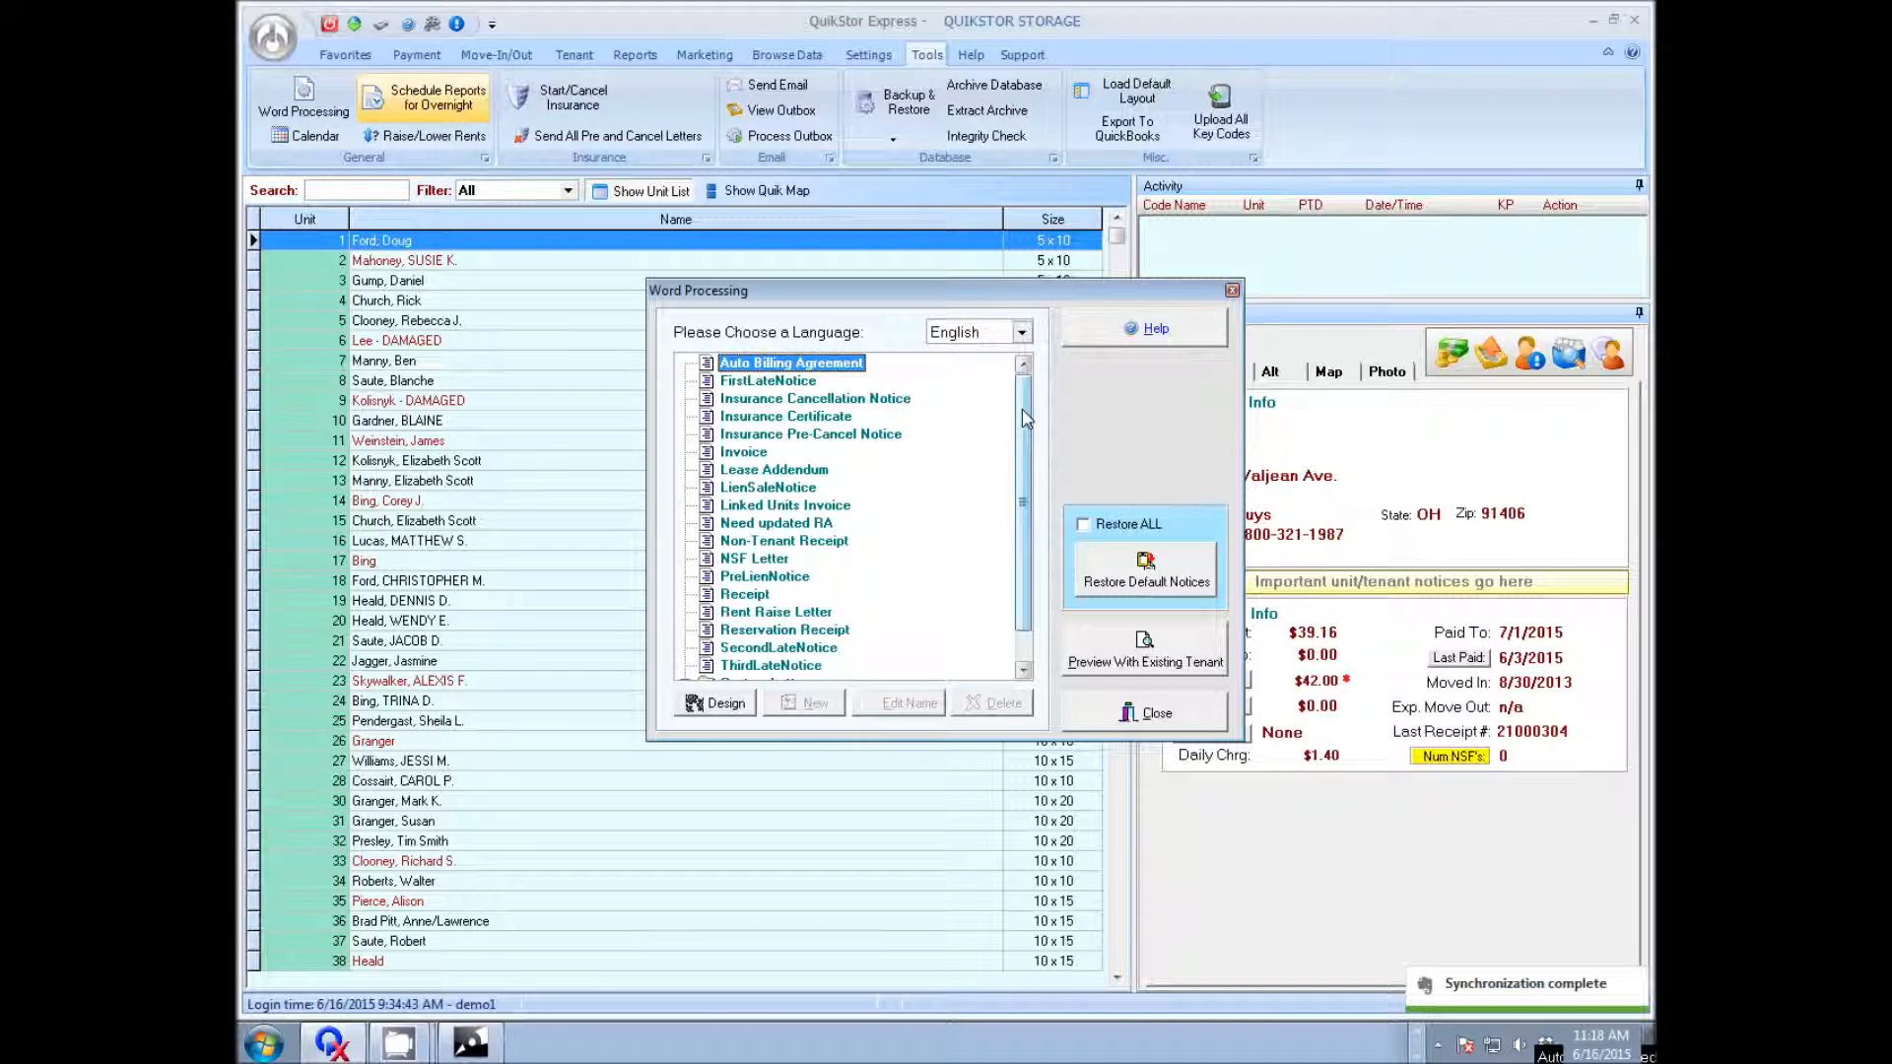
Step: Add a new template under the Quick Text folder and start naming it 'Payment Past Due'
scroll(down, 3)
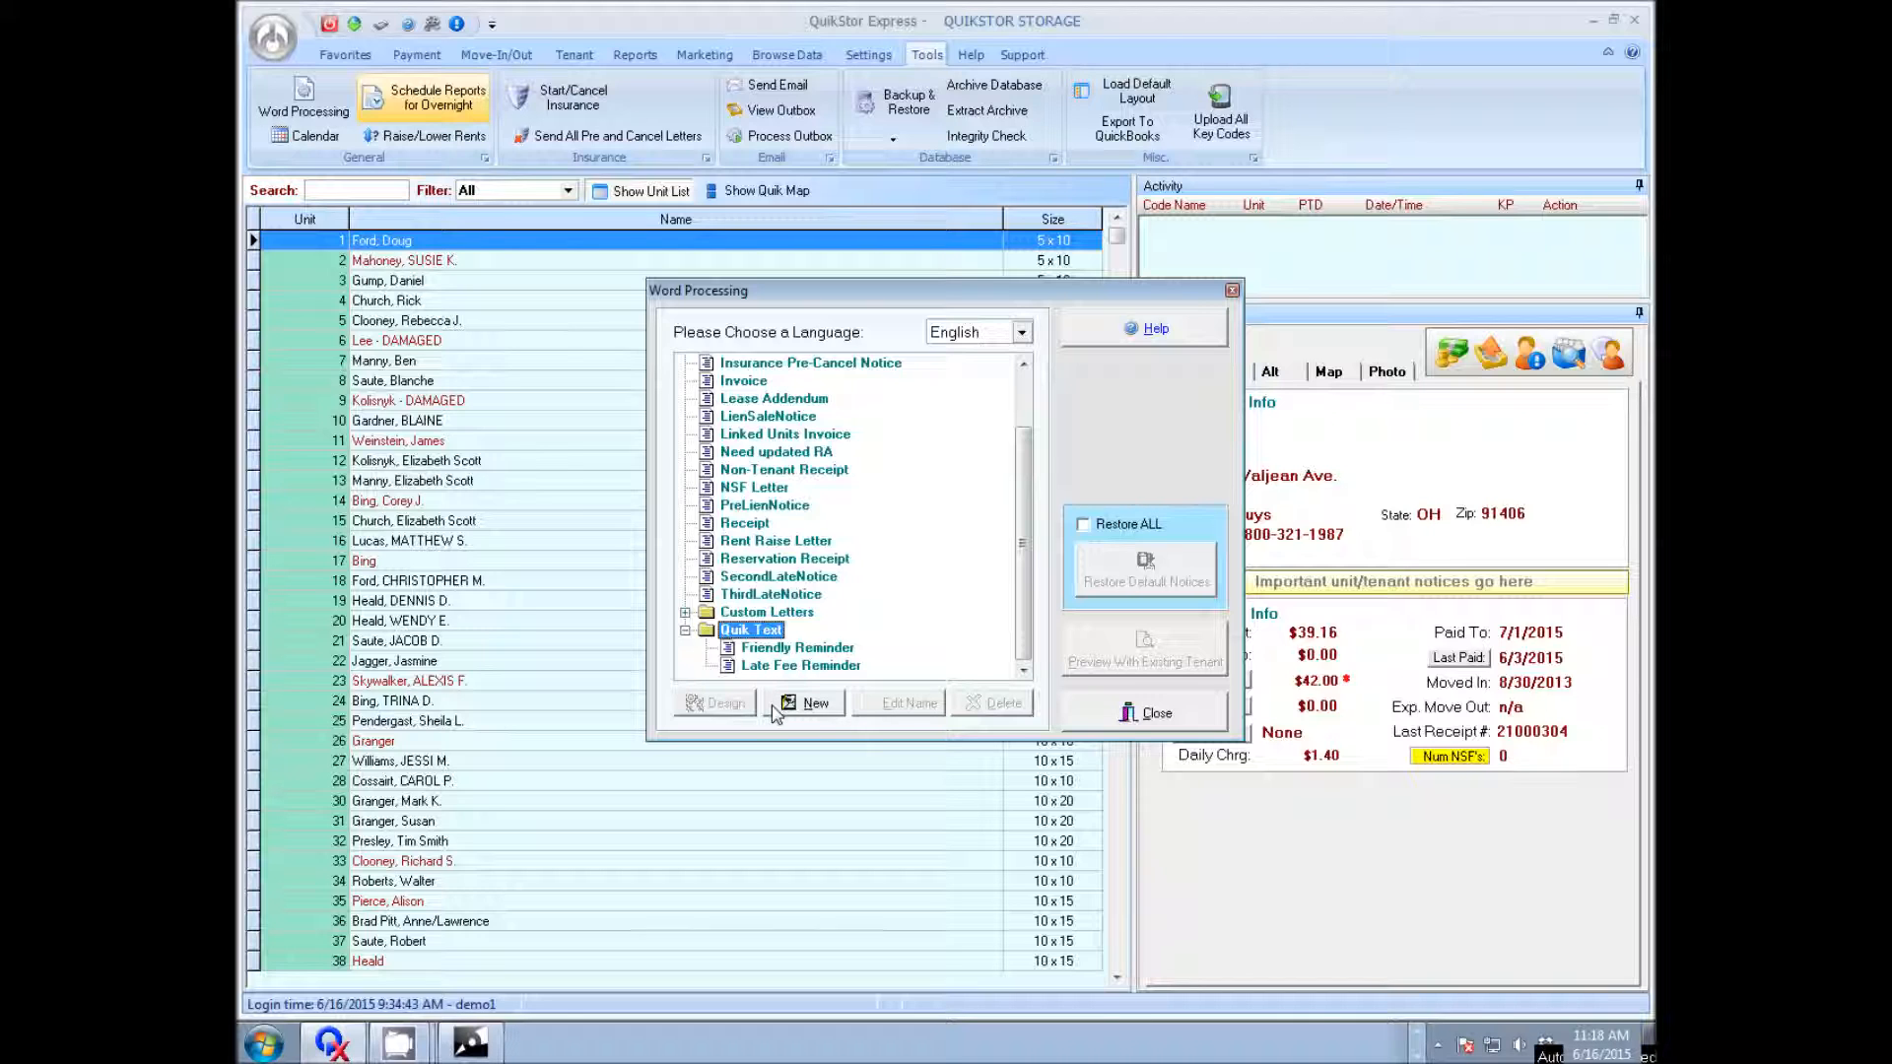
click(814, 702)
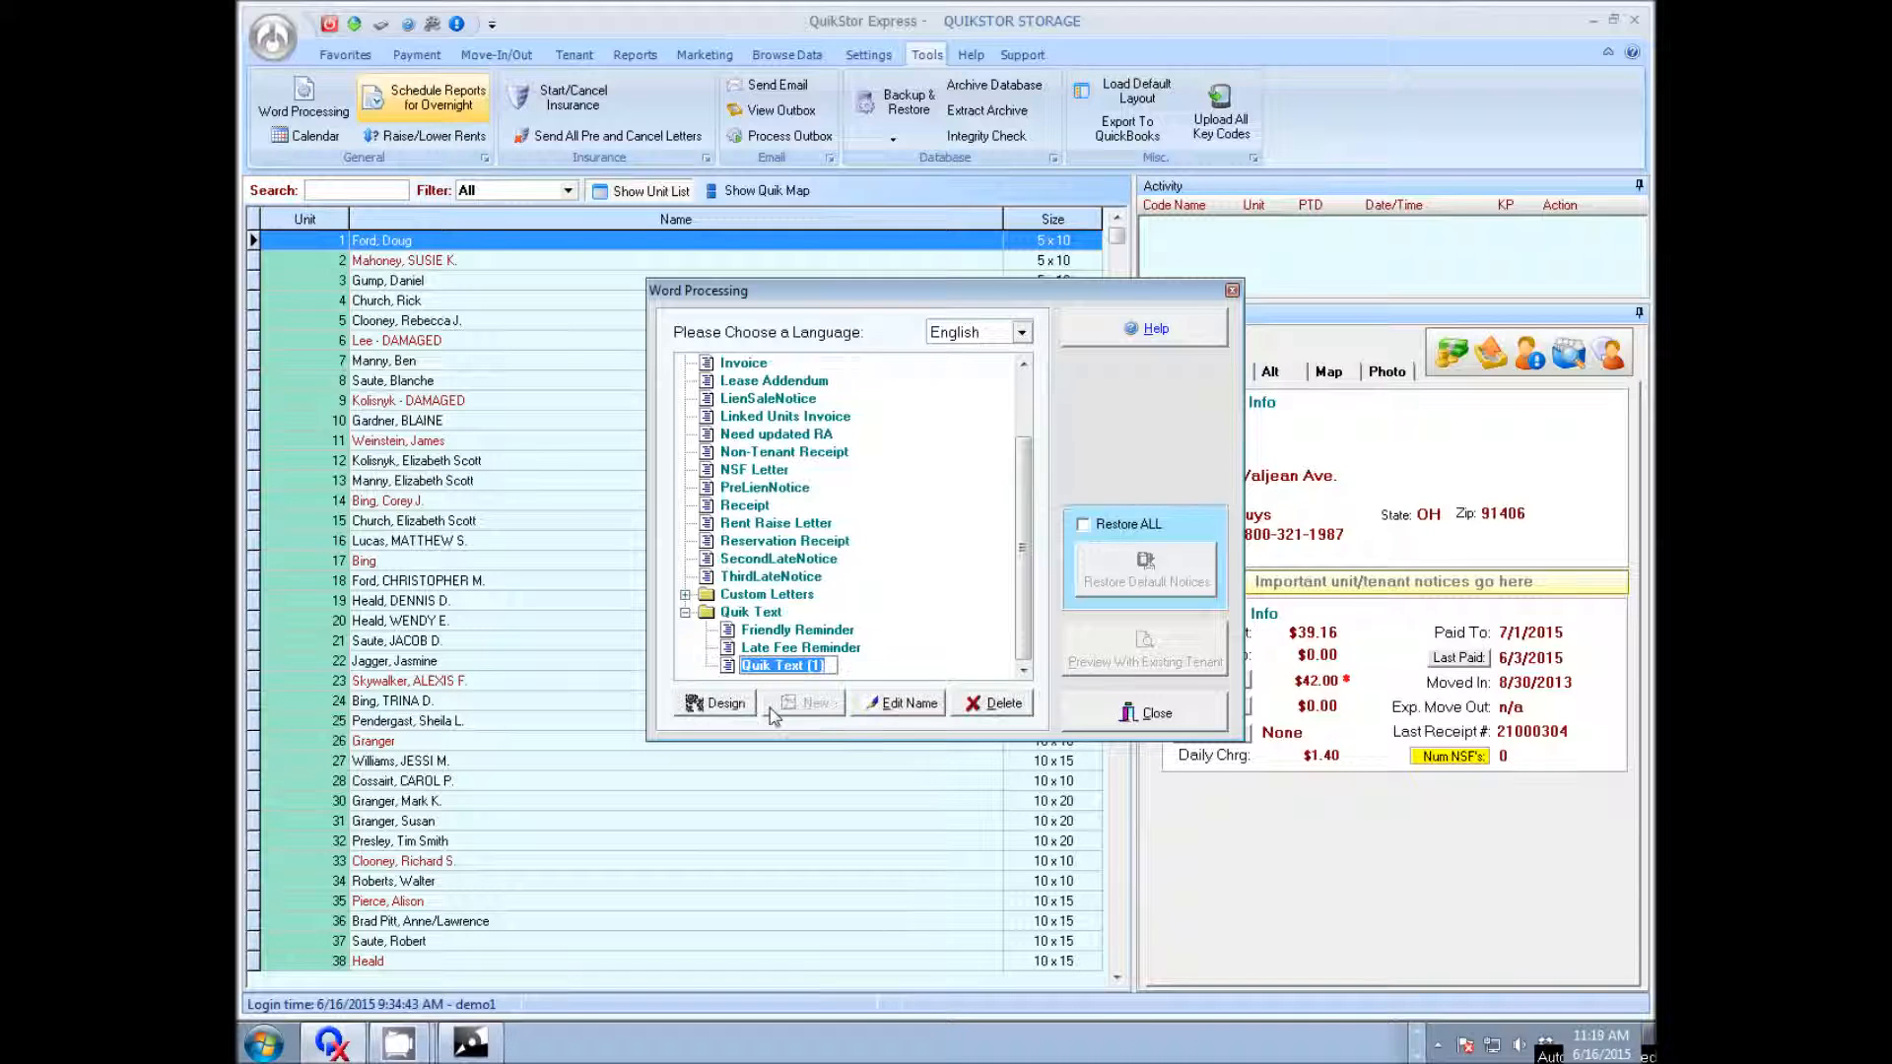
text(Paym)
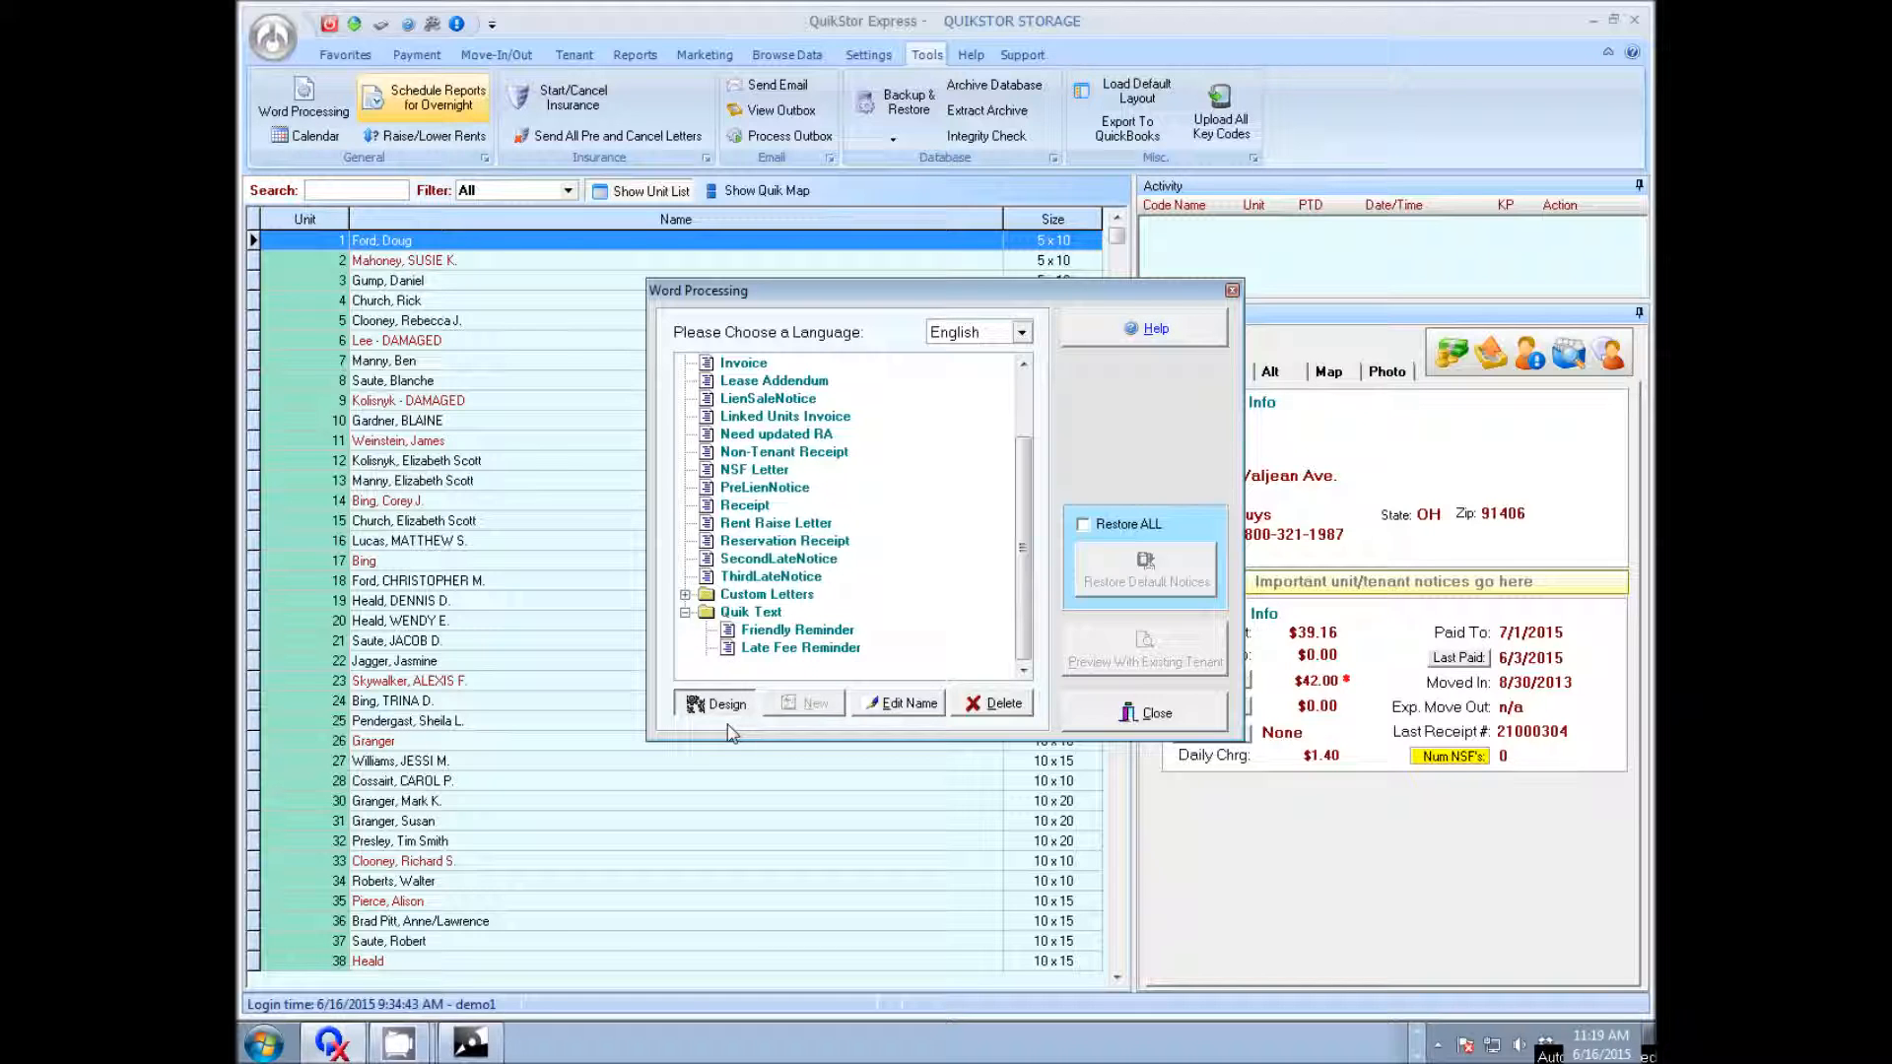
Step: Bring the Payment Past Due template into the Designer for editing
click(717, 703)
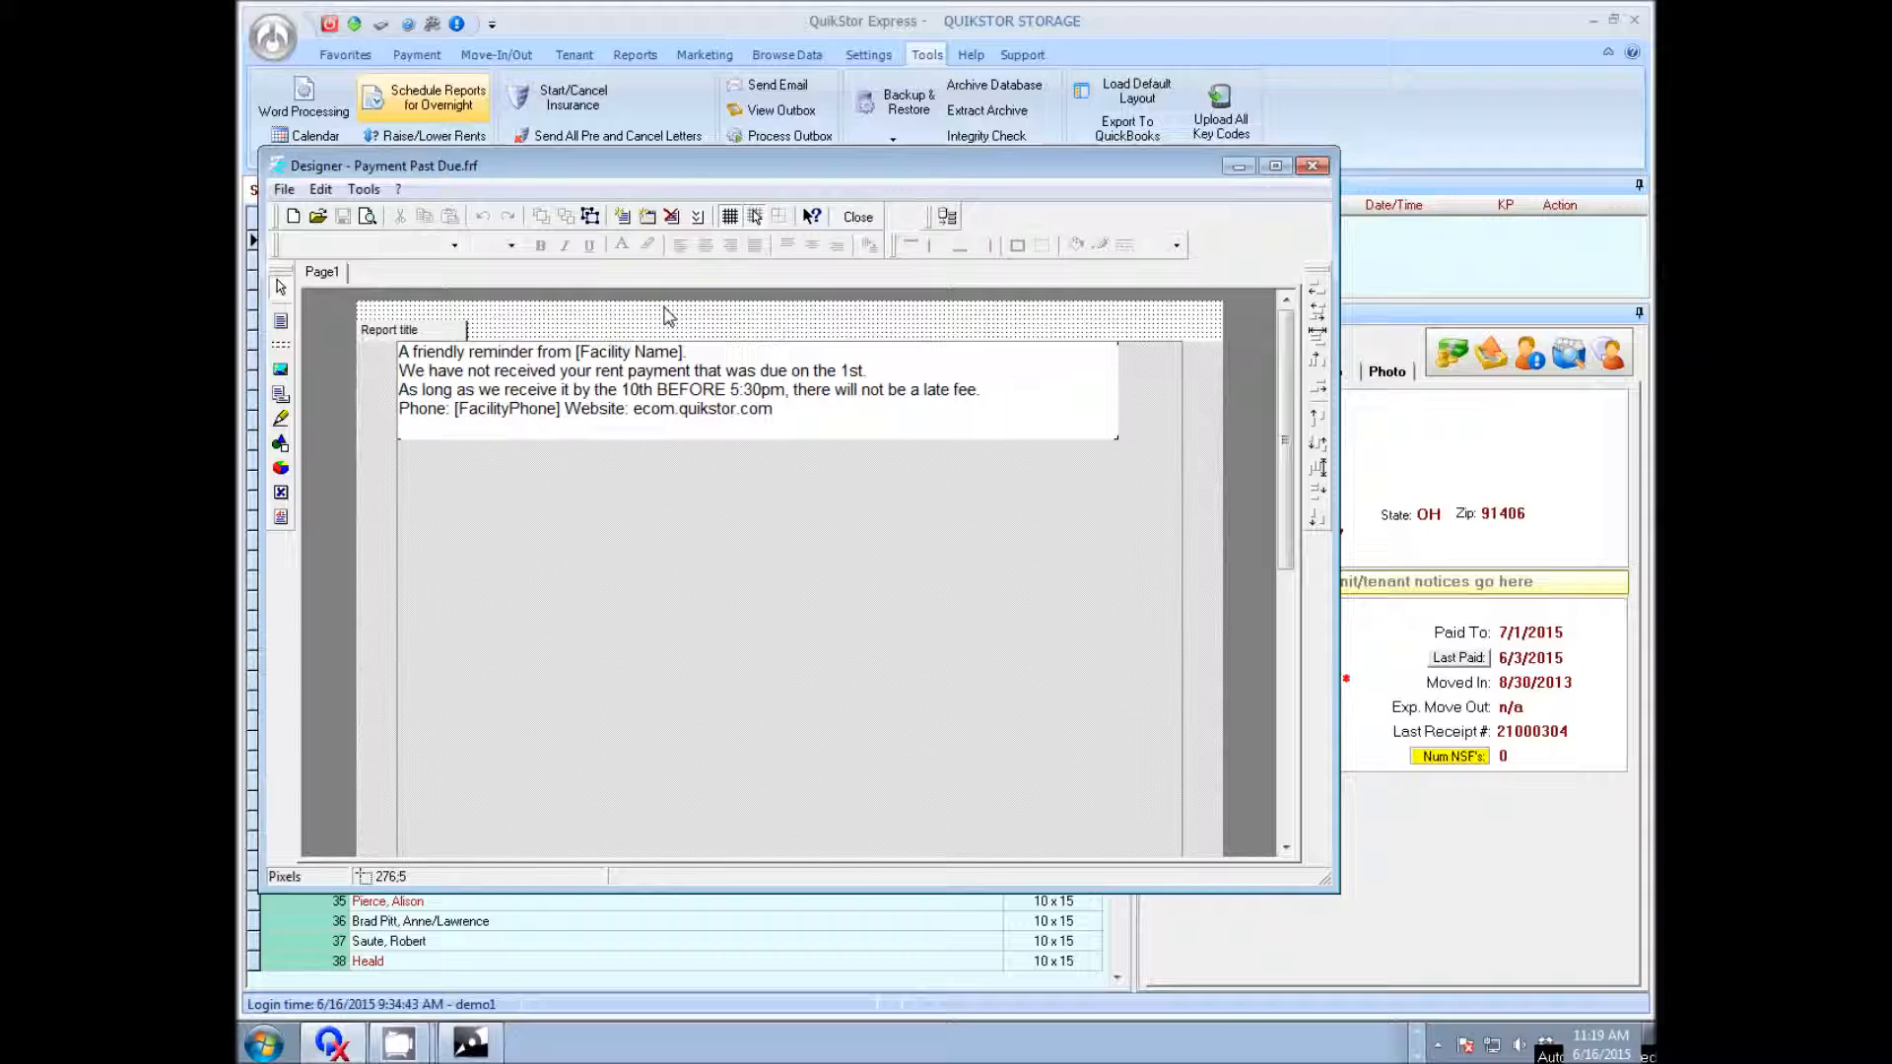
mouse_move(694, 369)
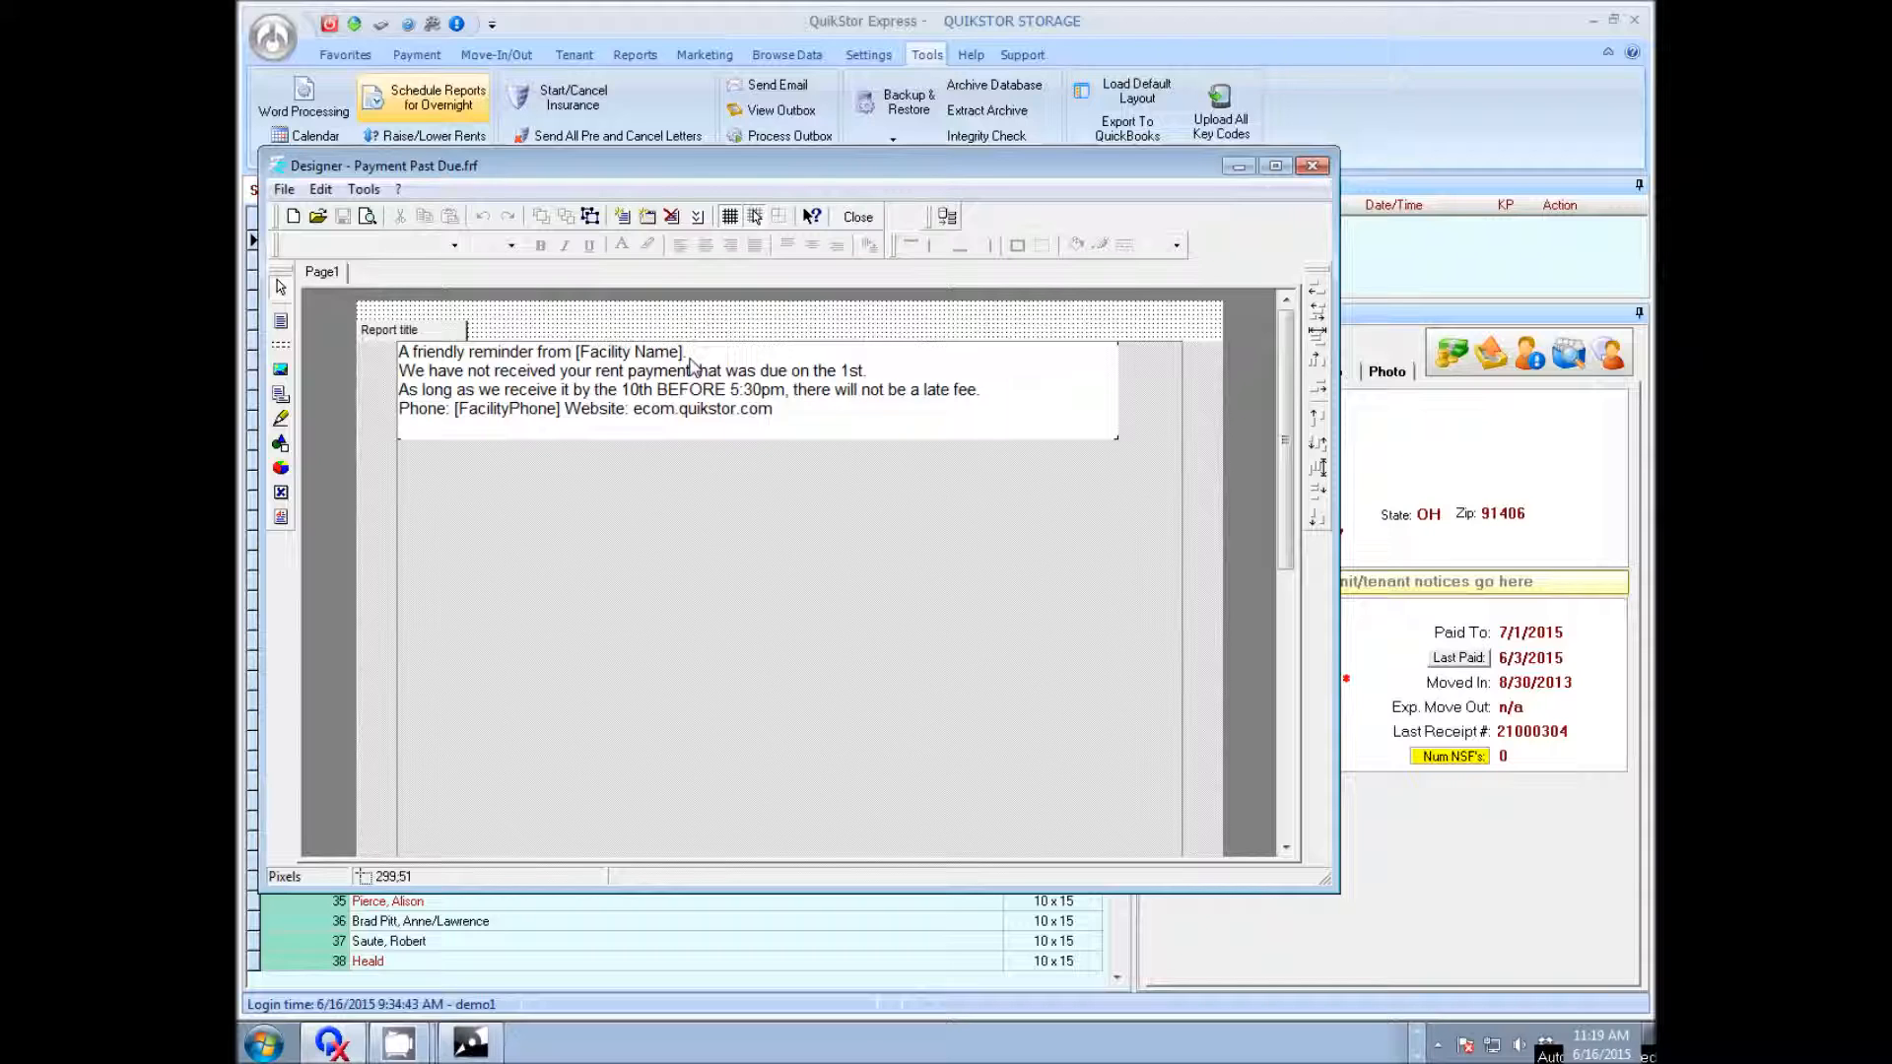
mouse_move(455, 381)
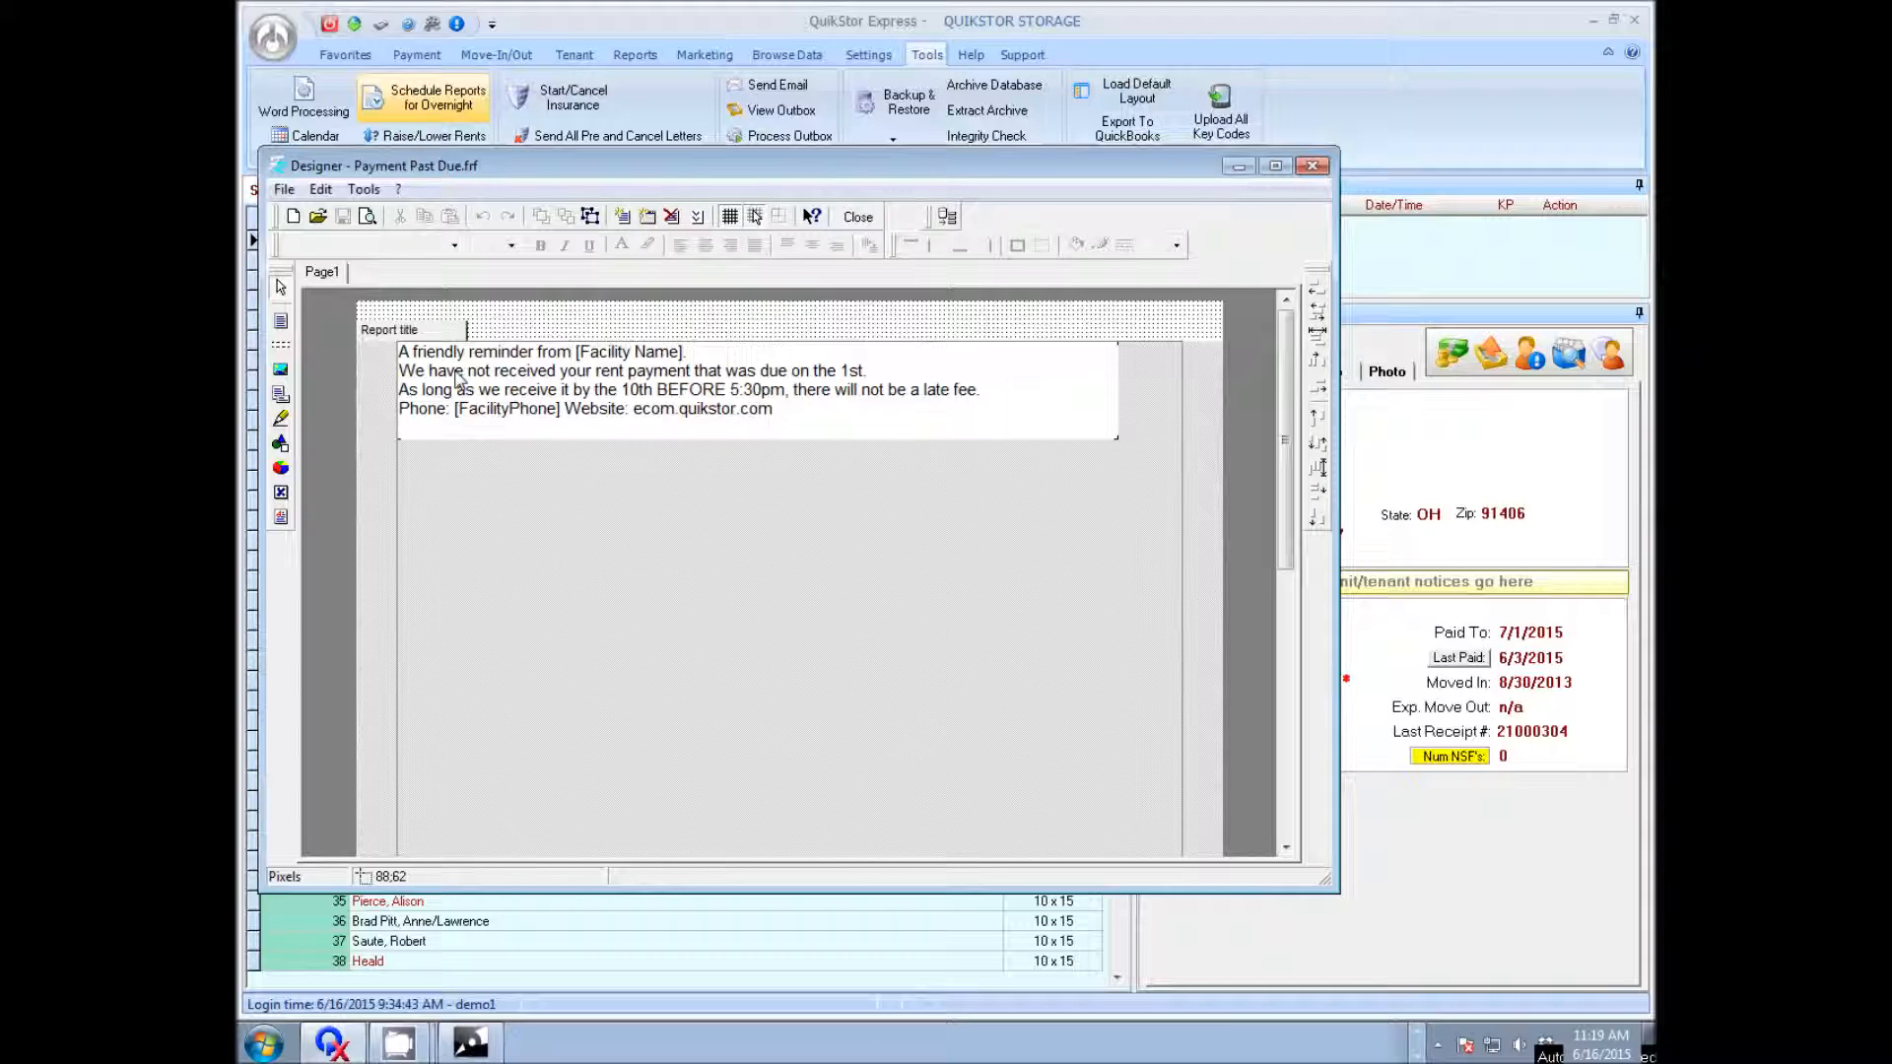
mouse_move(540, 395)
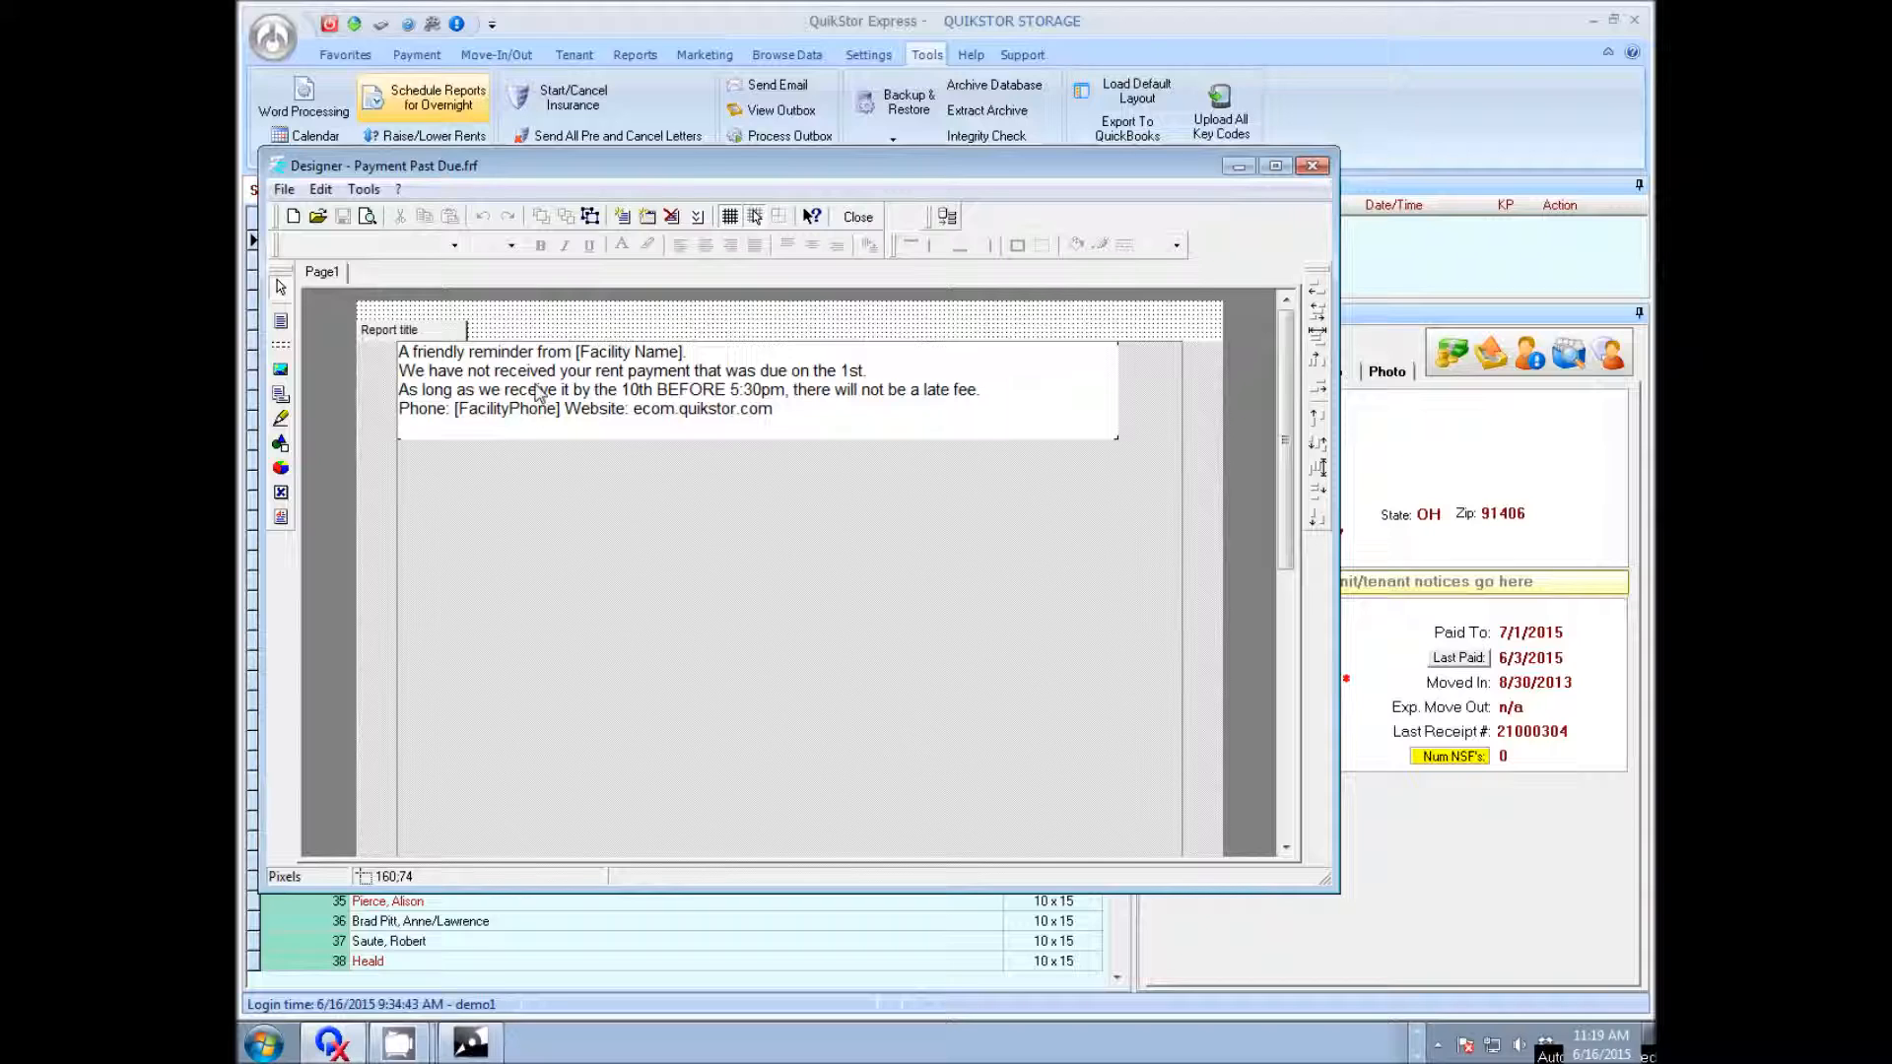
mouse_move(558, 402)
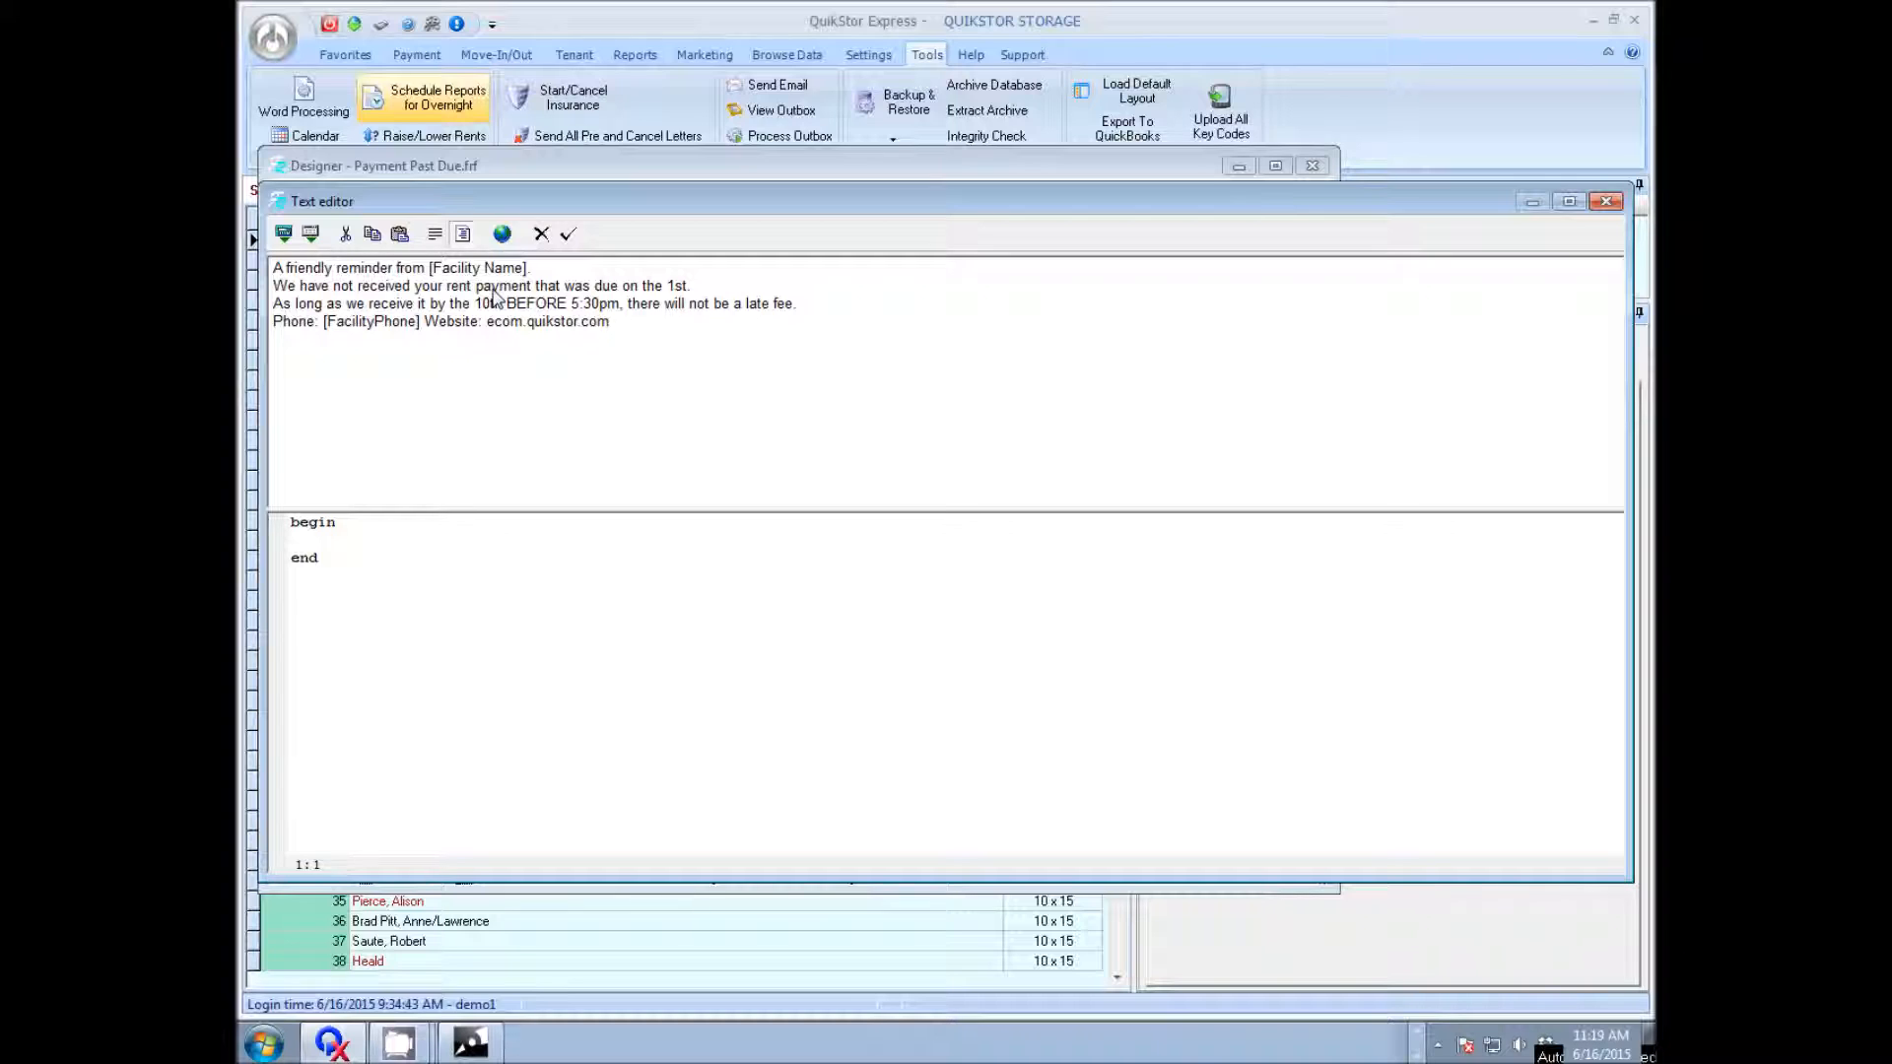
mouse_move(388, 296)
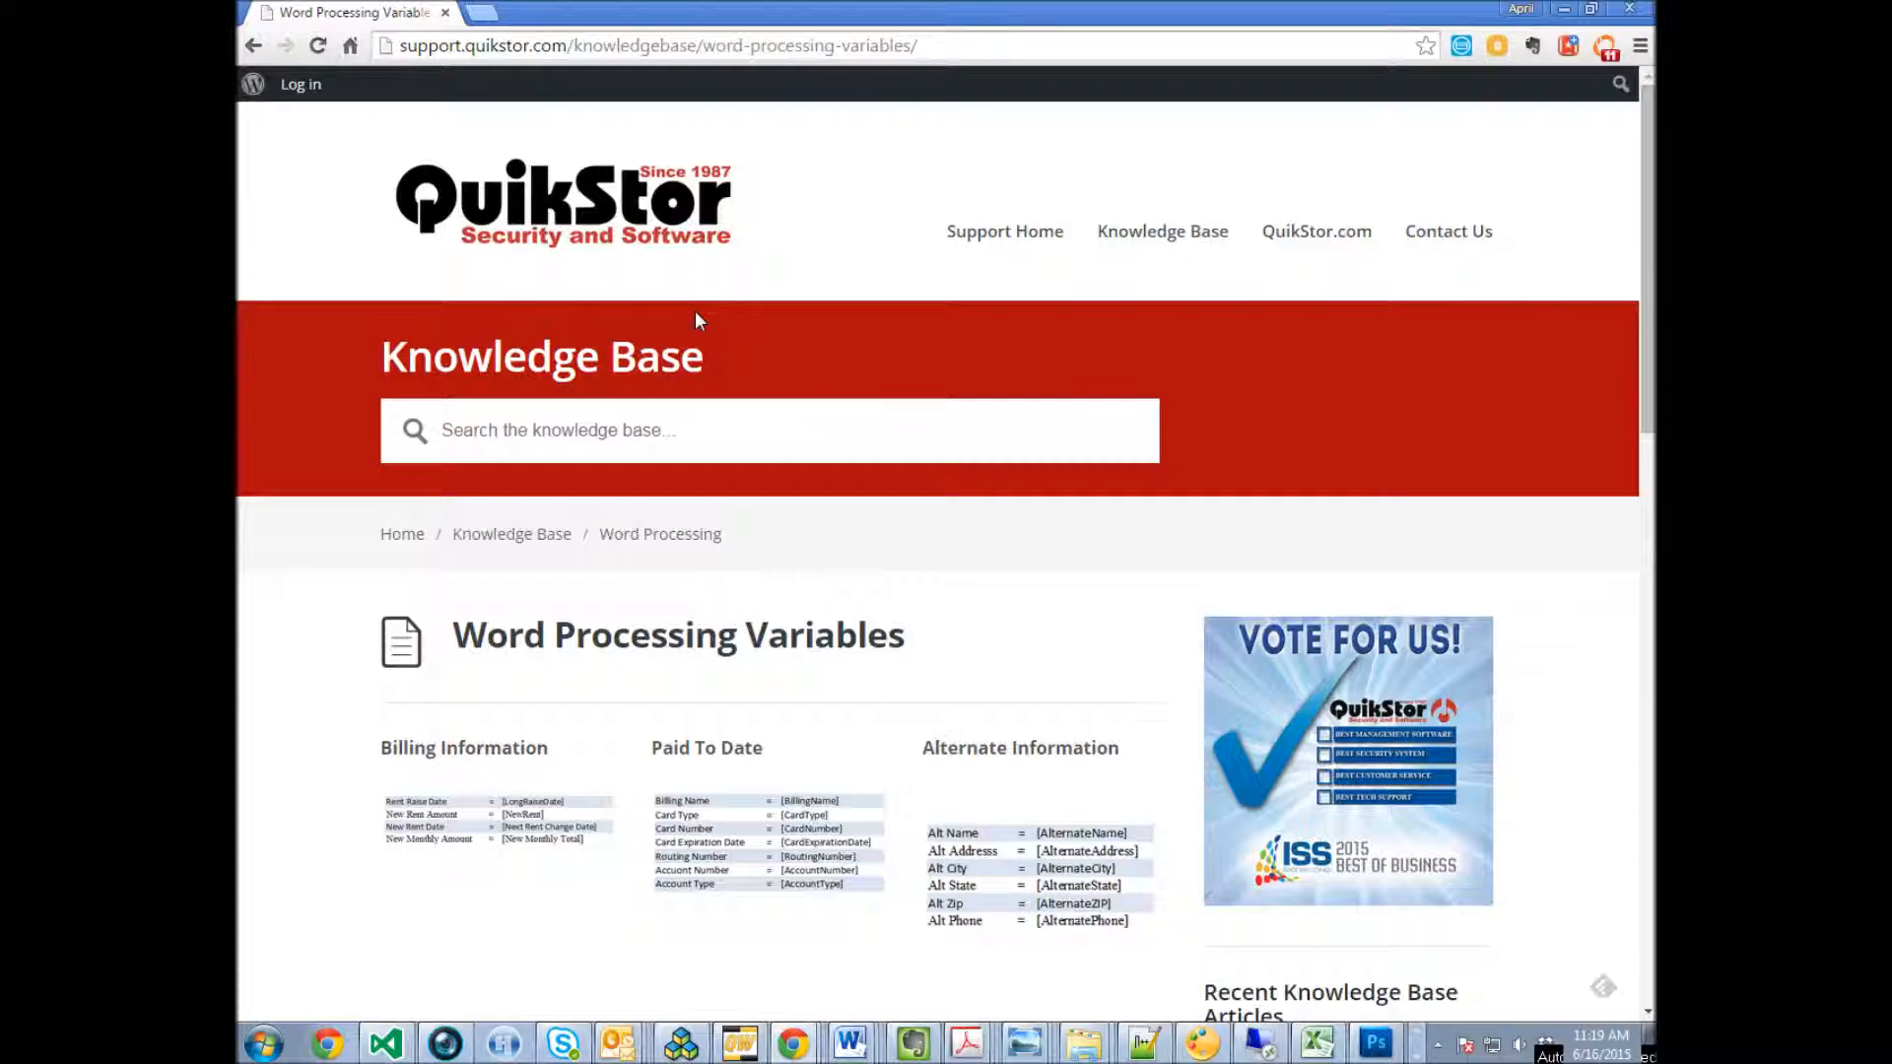
mouse_move(714, 659)
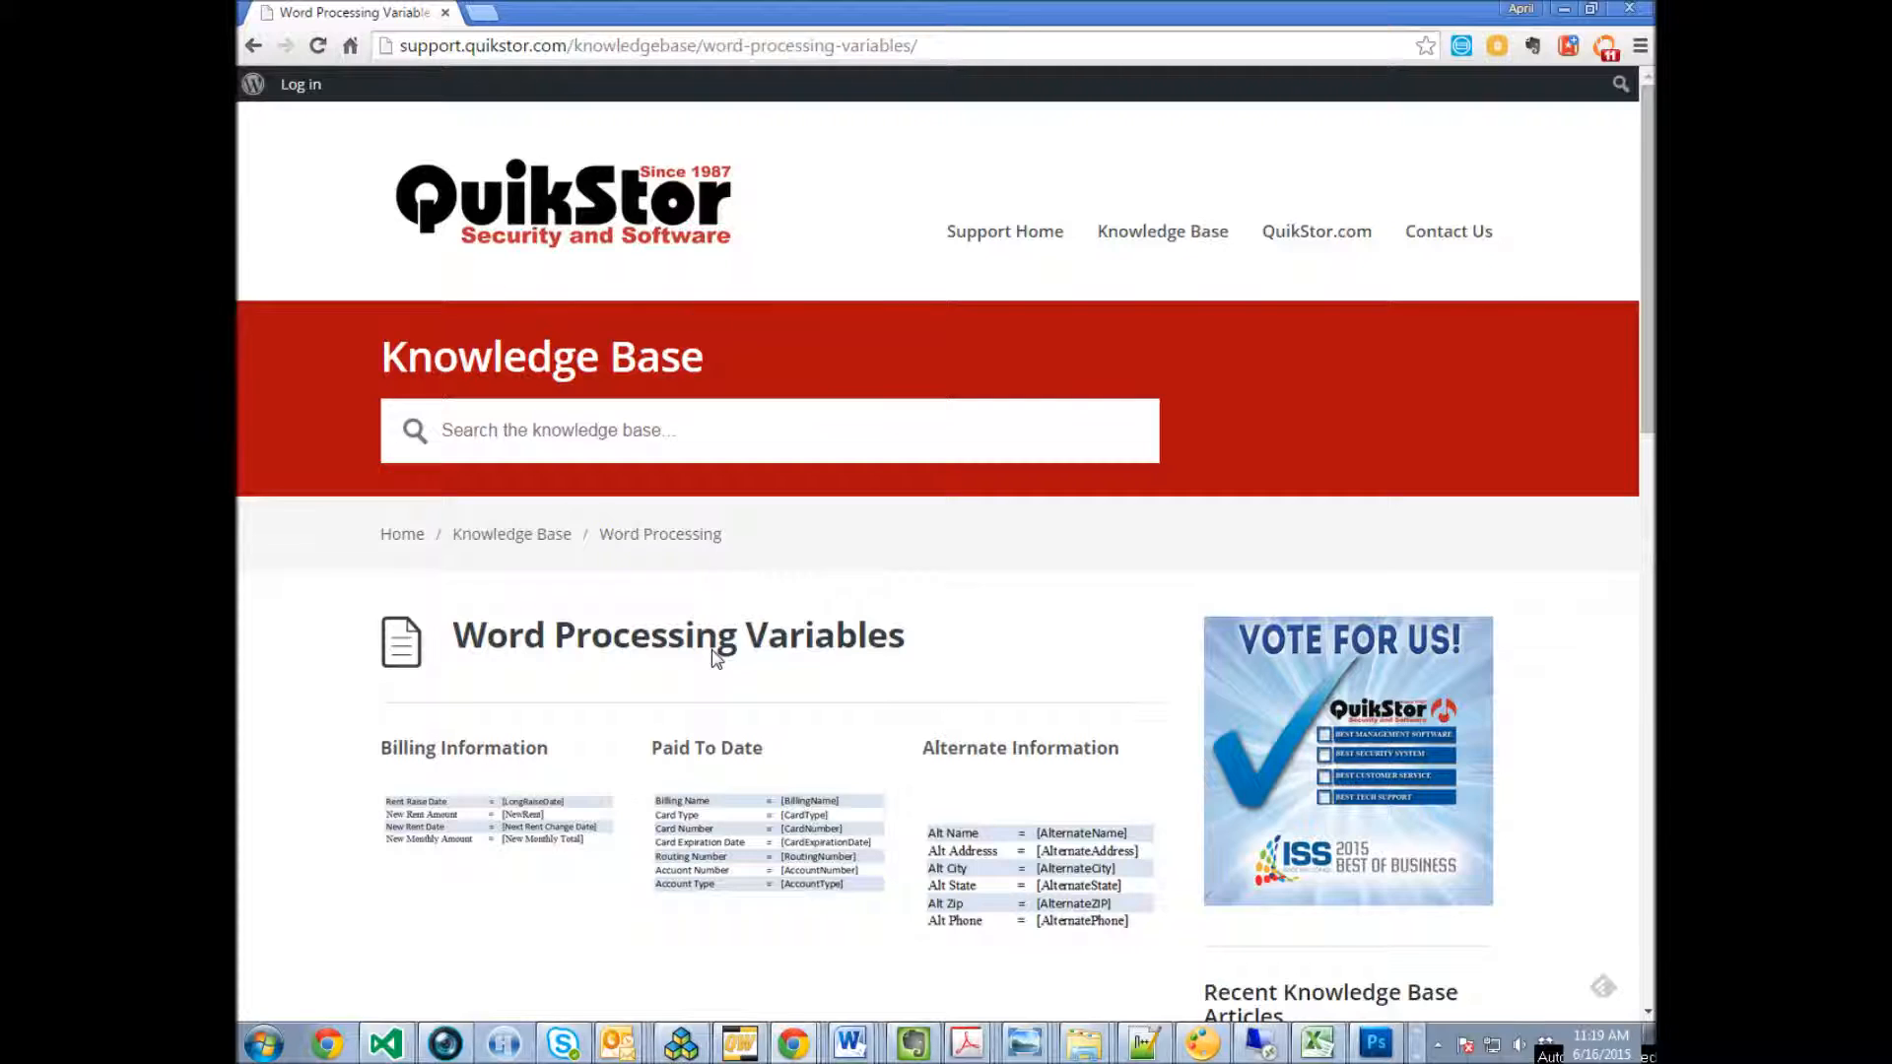
mouse_move(711, 602)
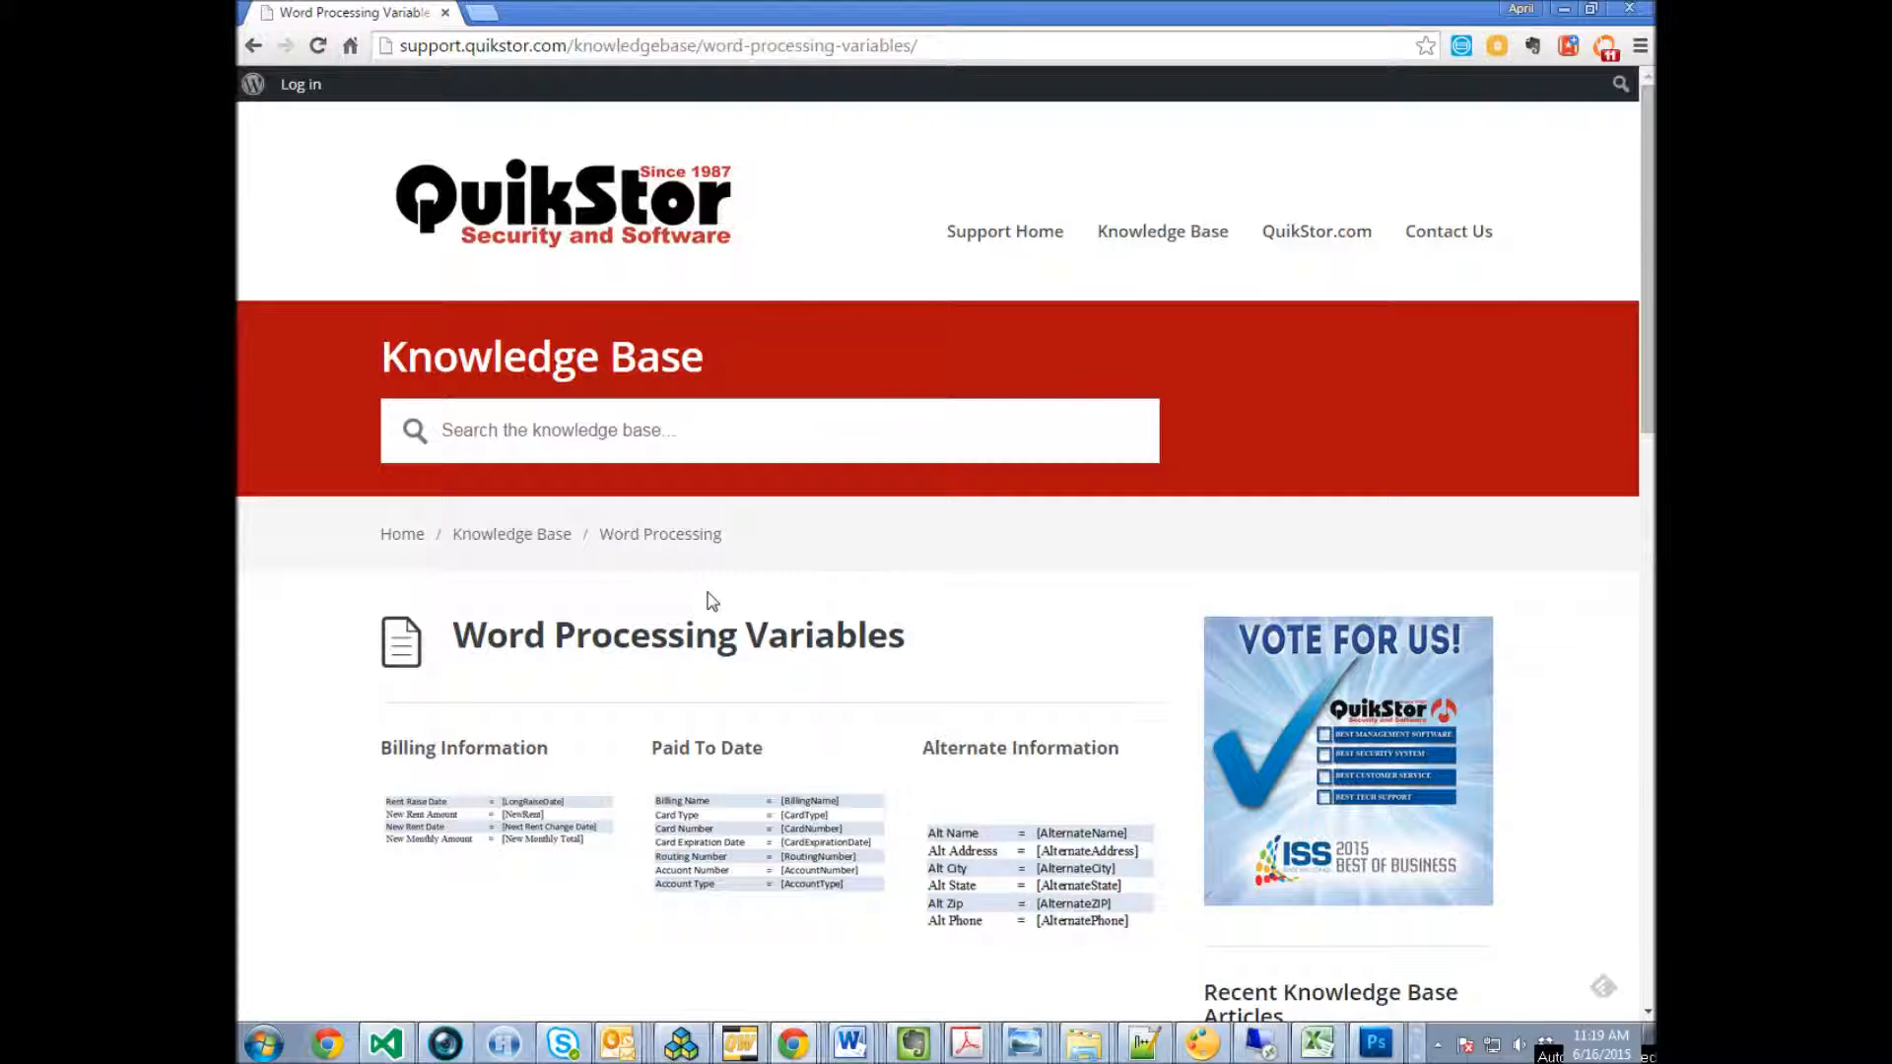
Step: Scroll the Word Processing Variables page down to the tenant, rent and balance variable tables
scroll(down, 3)
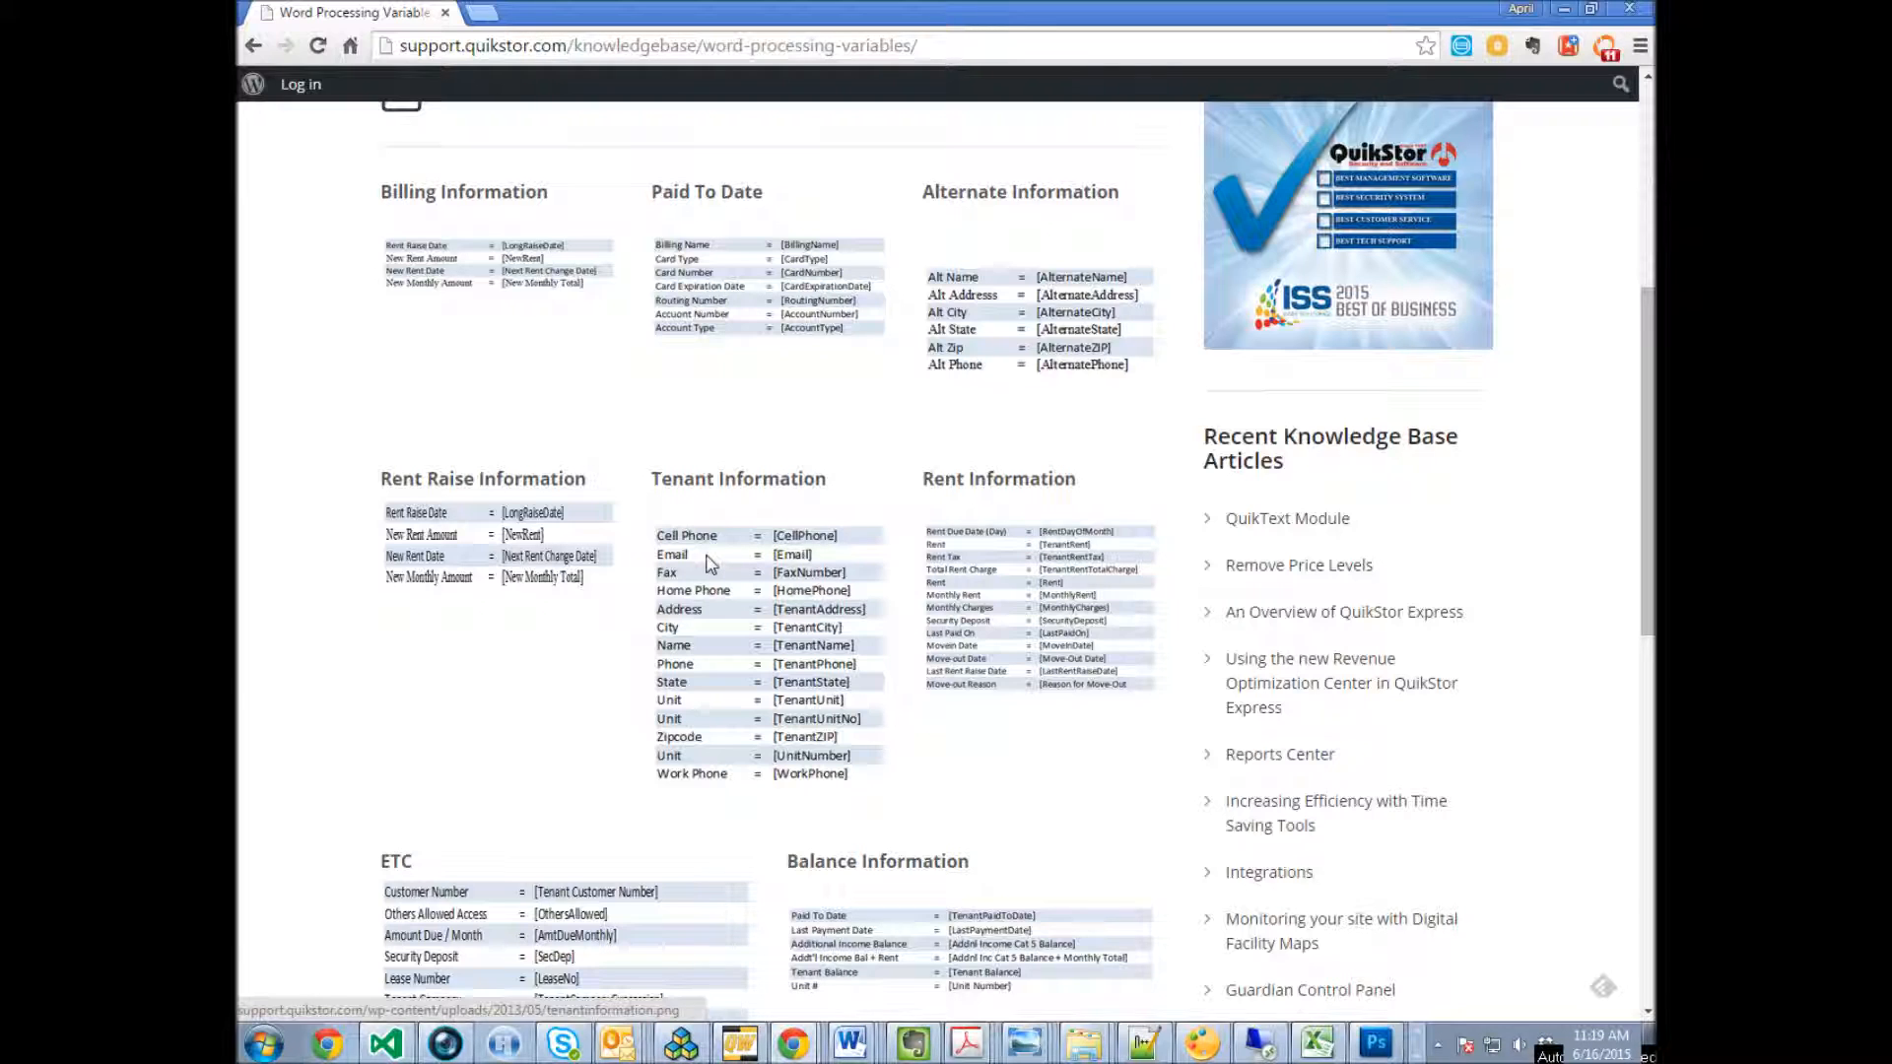
mouse_move(1075, 540)
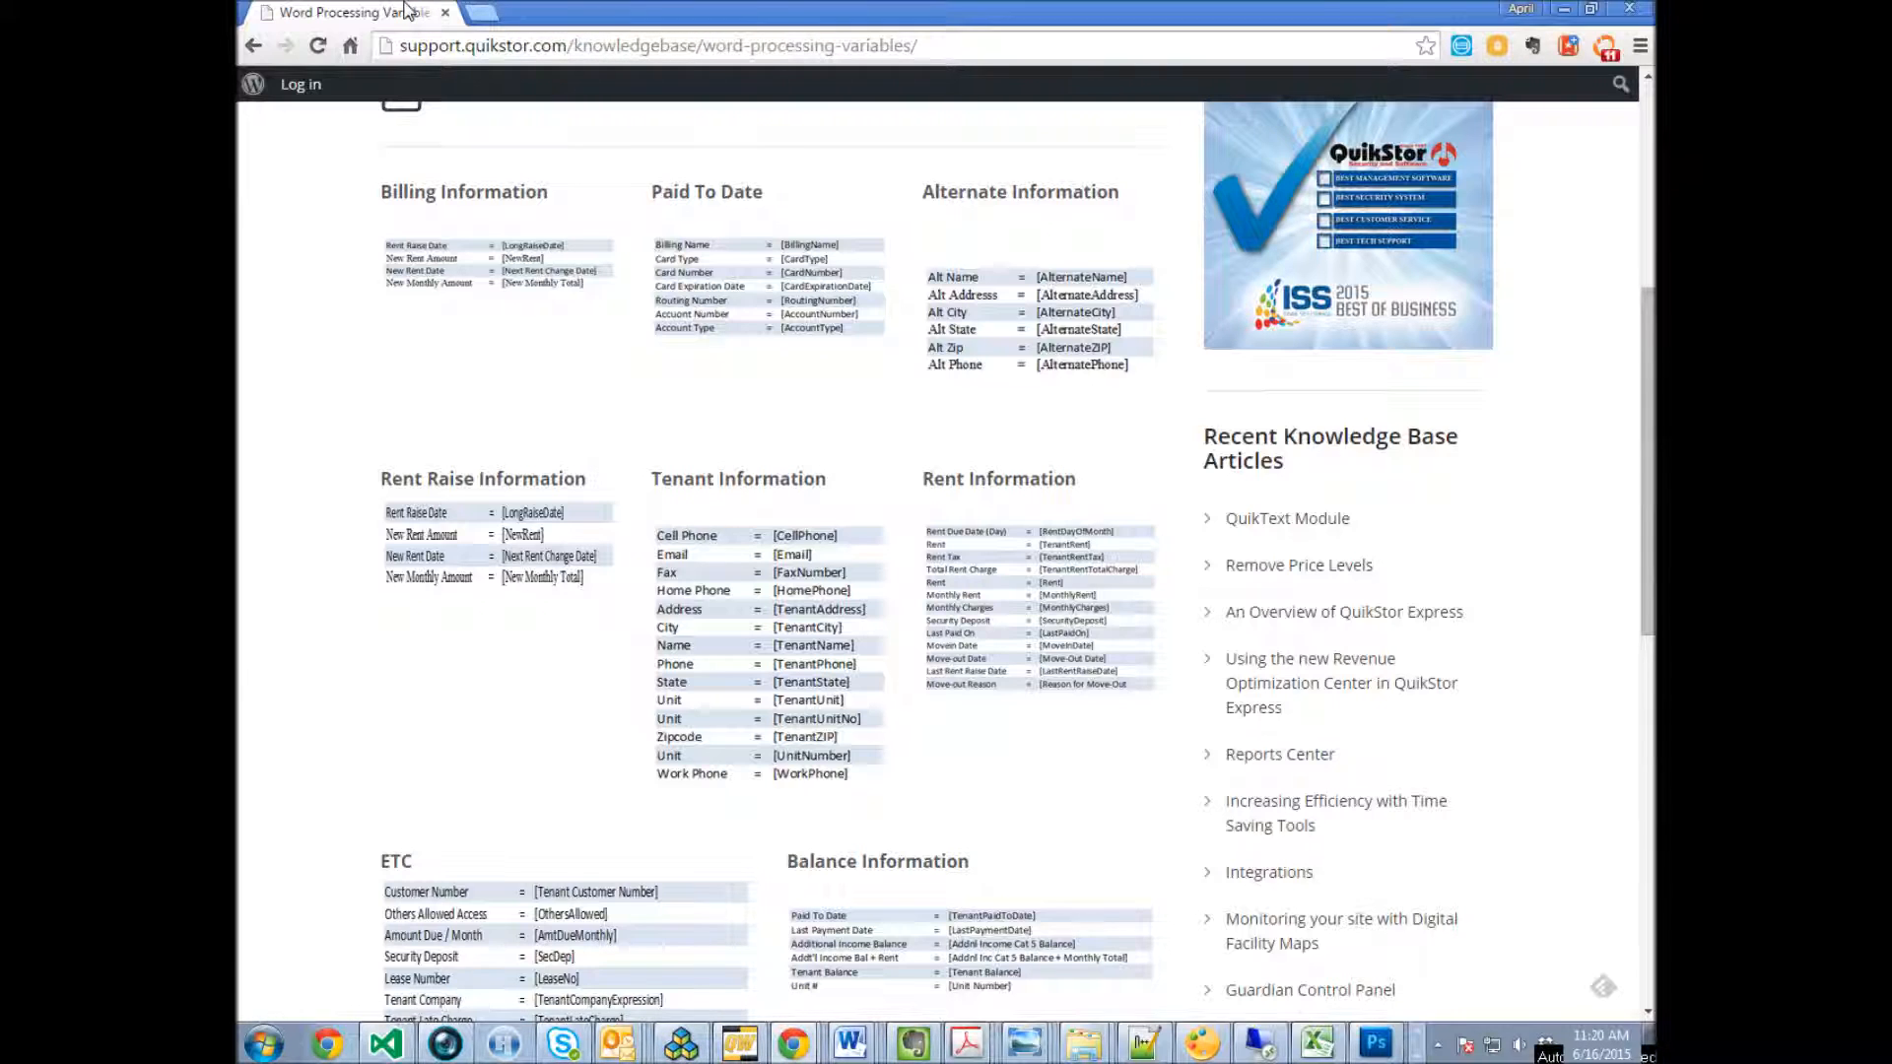
mouse_move(1050, 544)
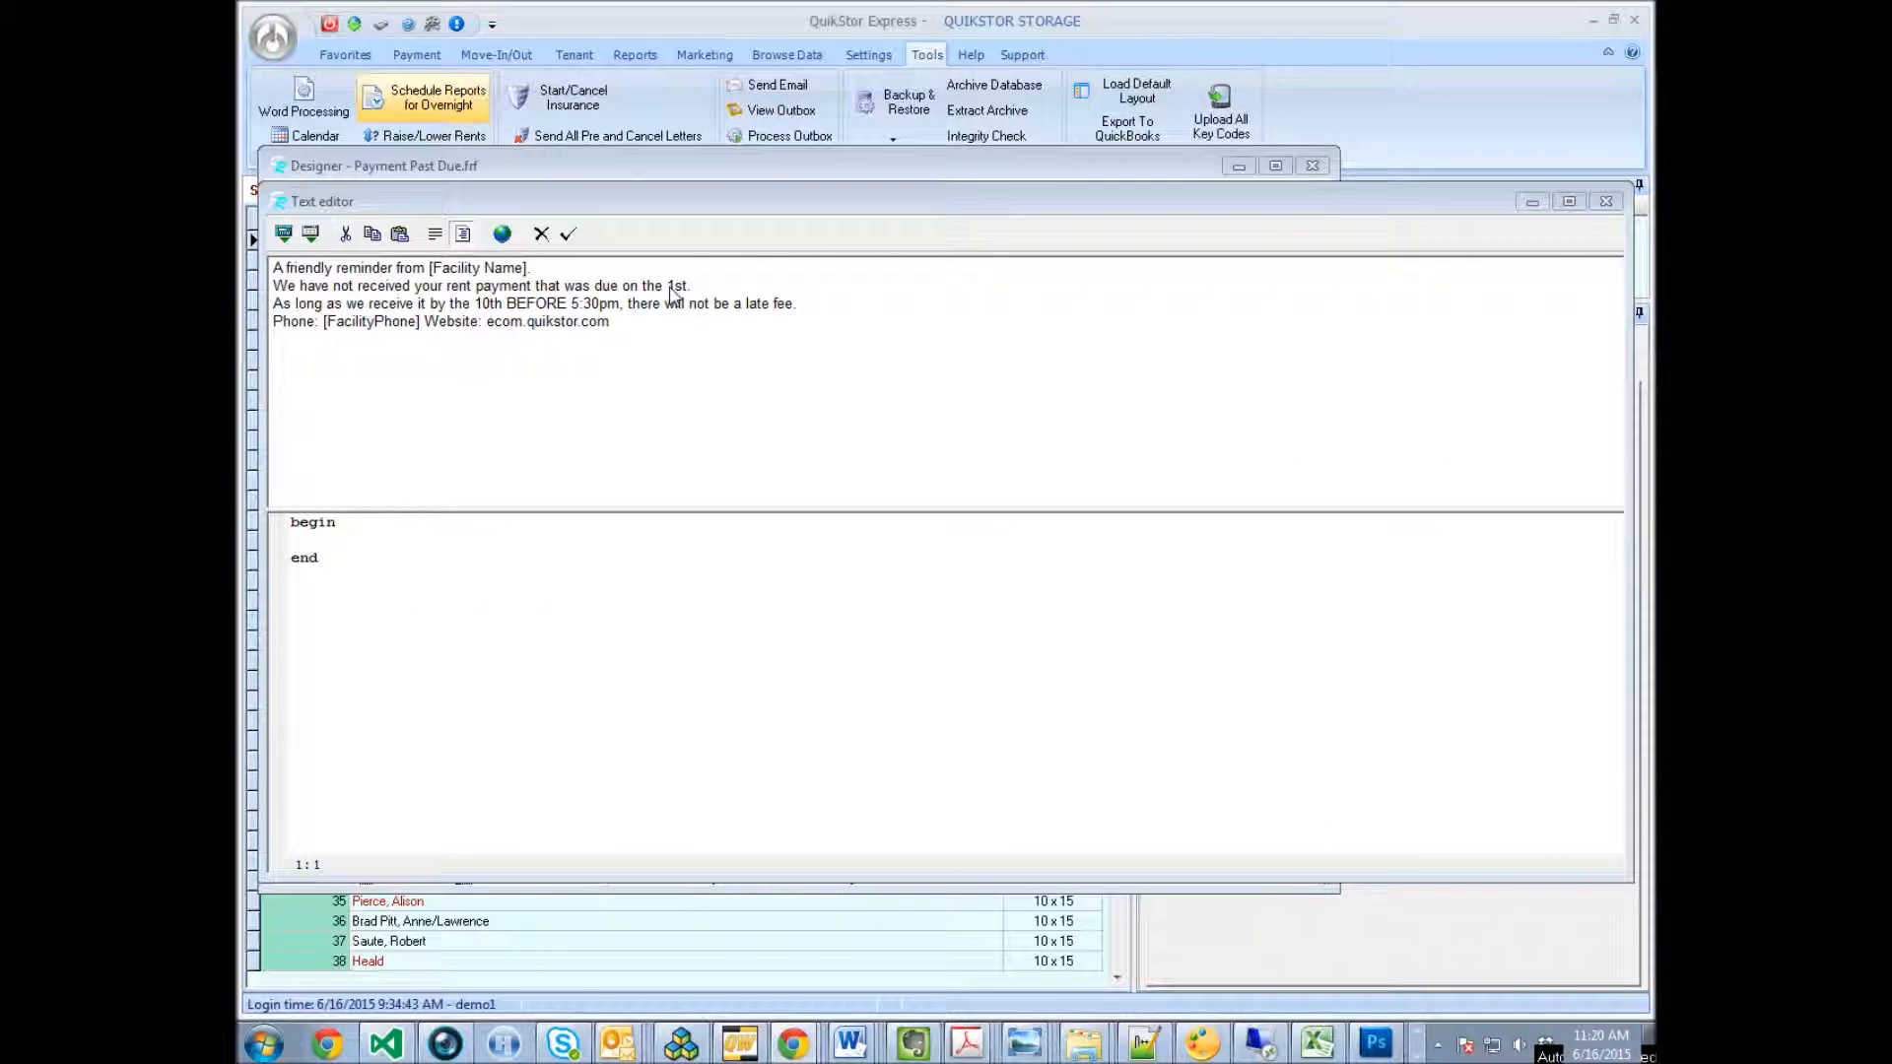
Step: Swap the '1st' due date for [RentDayOfMonth] and select the late-fee sentence for rewriting
double_click(676, 285)
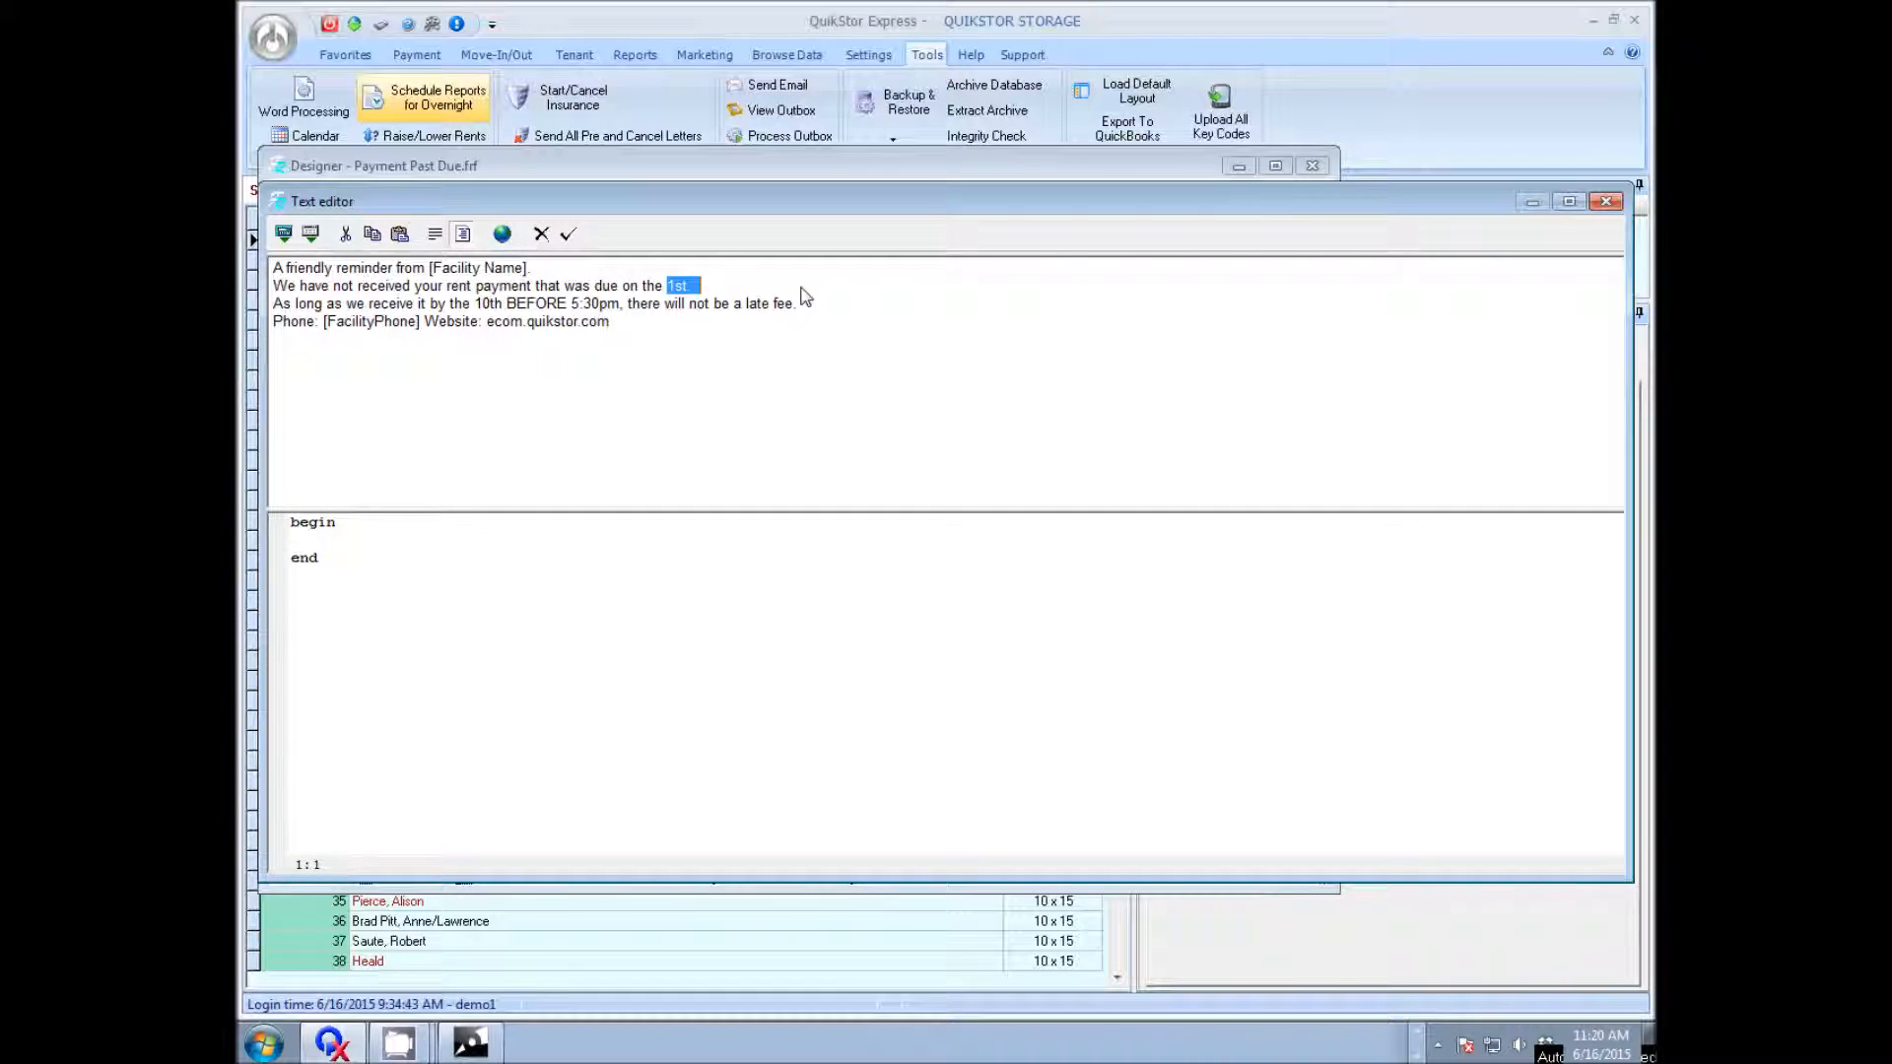
text([RentDayOfMonth)
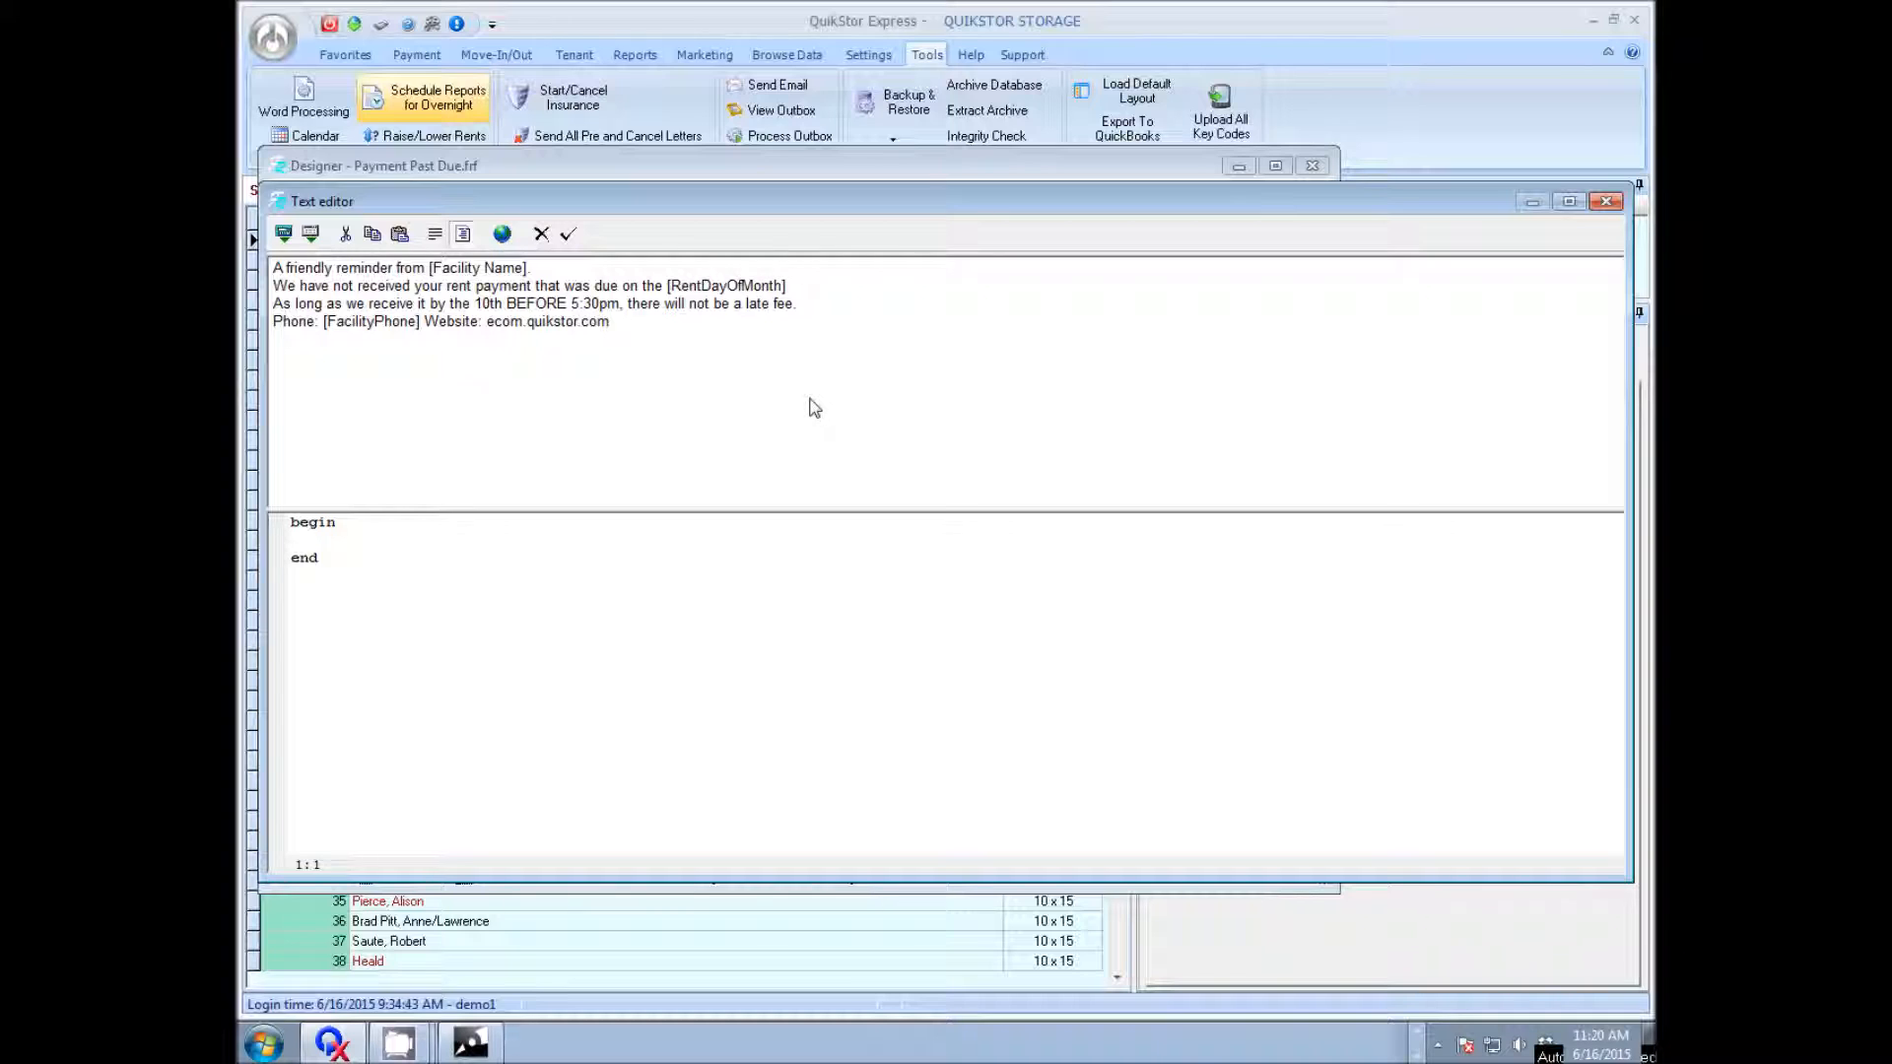
drag(274, 304, 399, 303)
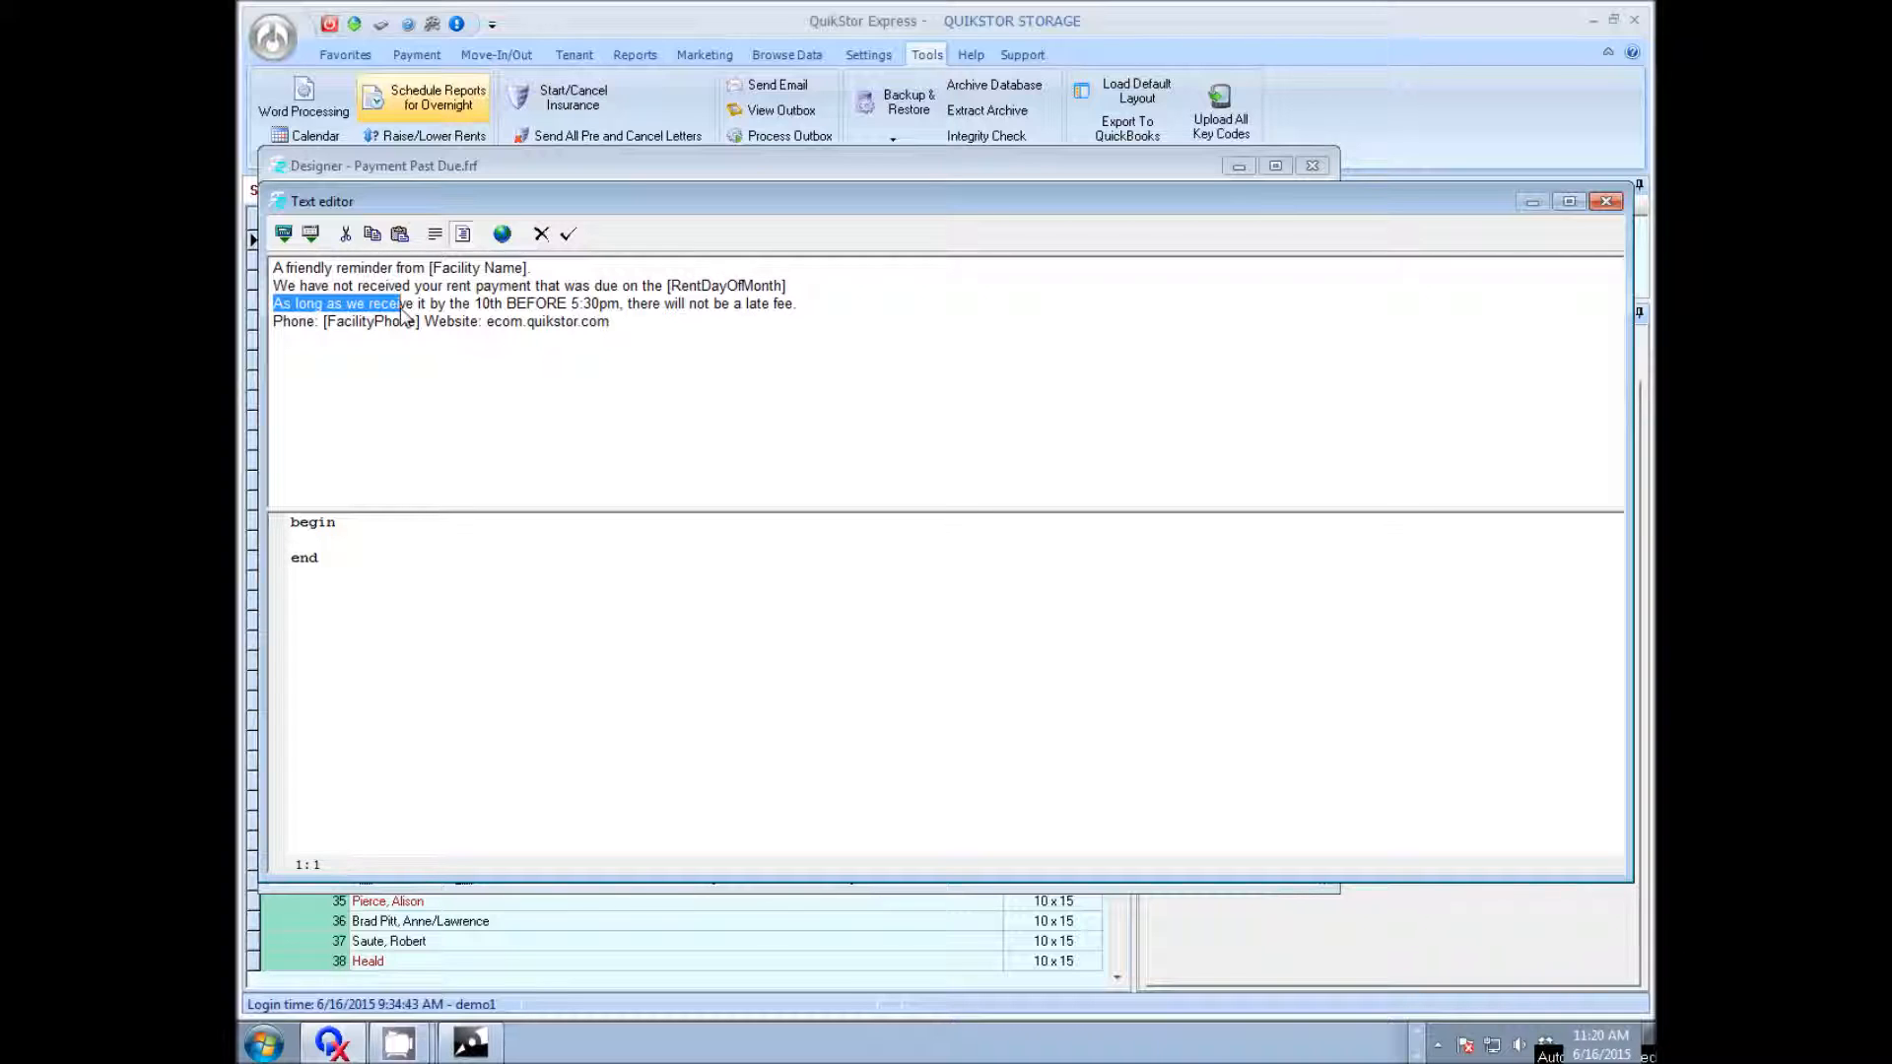
drag(272, 304, 796, 303)
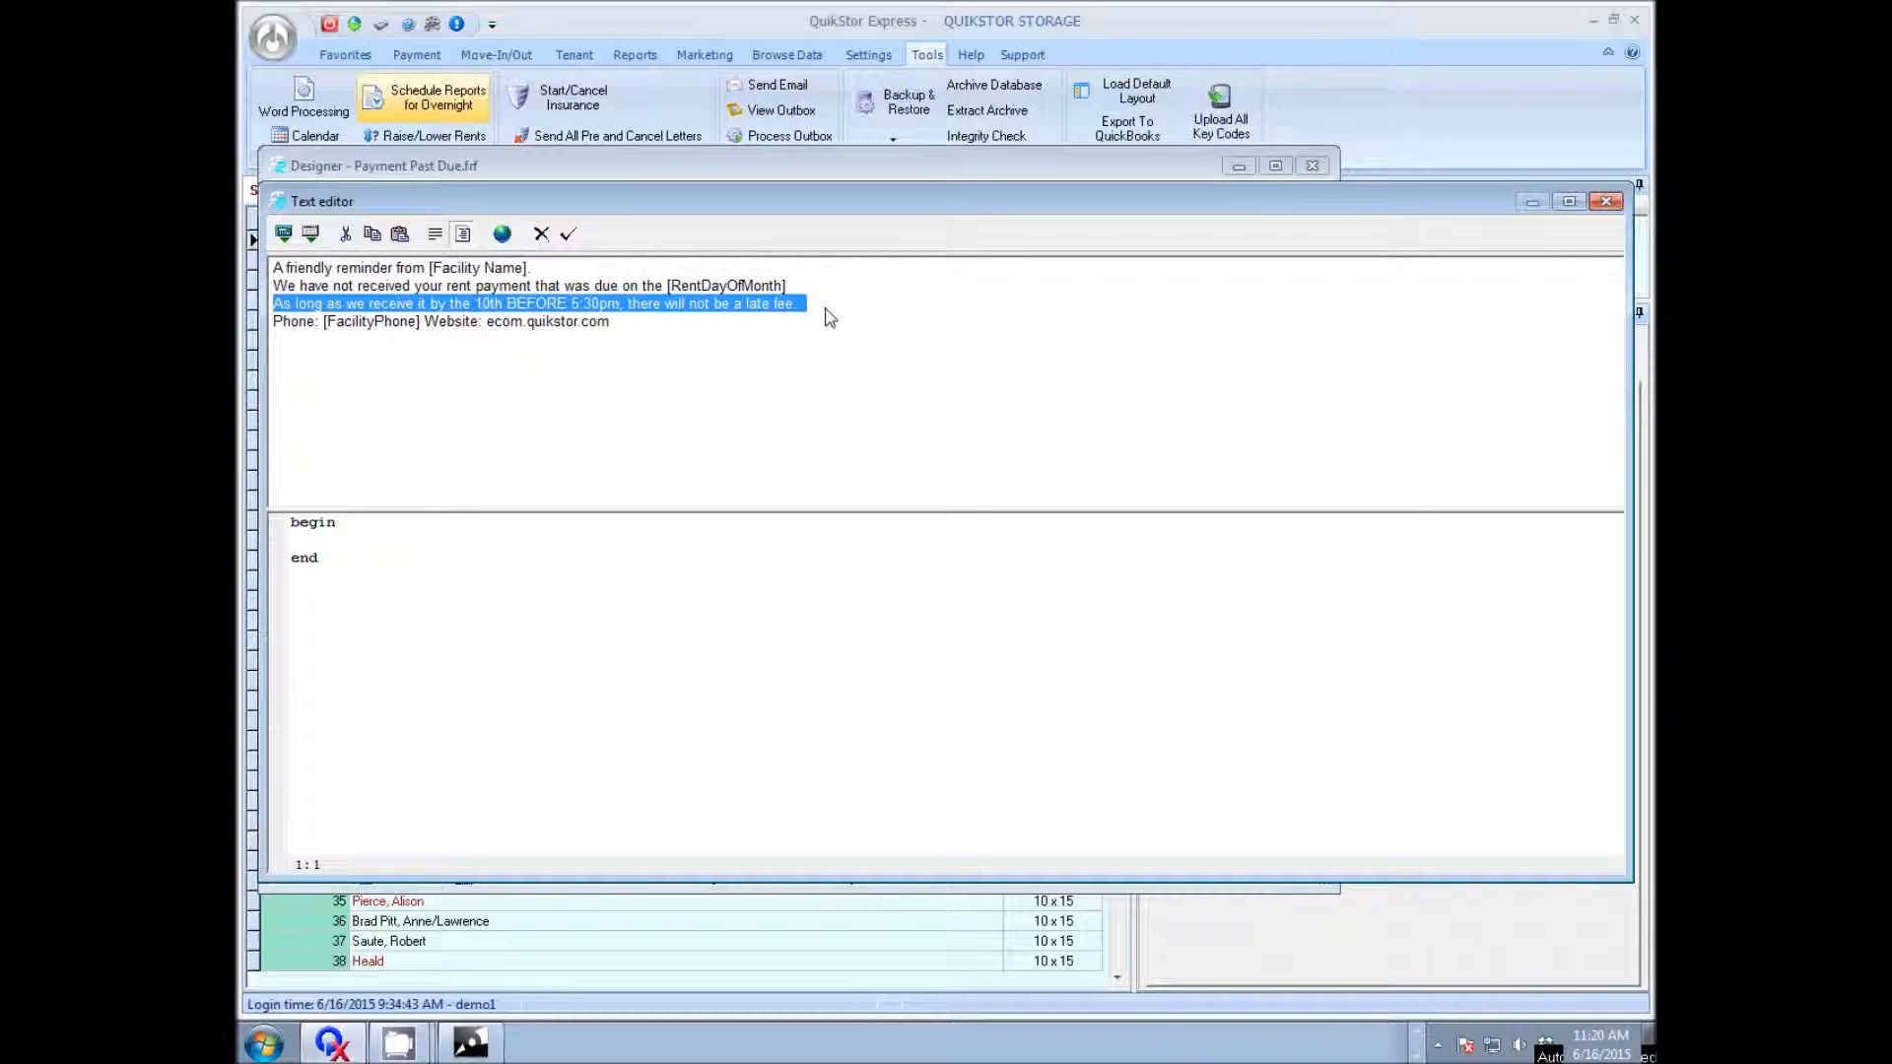
Step: Write 'A late fee of $10 was applied to your account. Please pay as soon as possible' to avoid other fees
text(A late fee of)
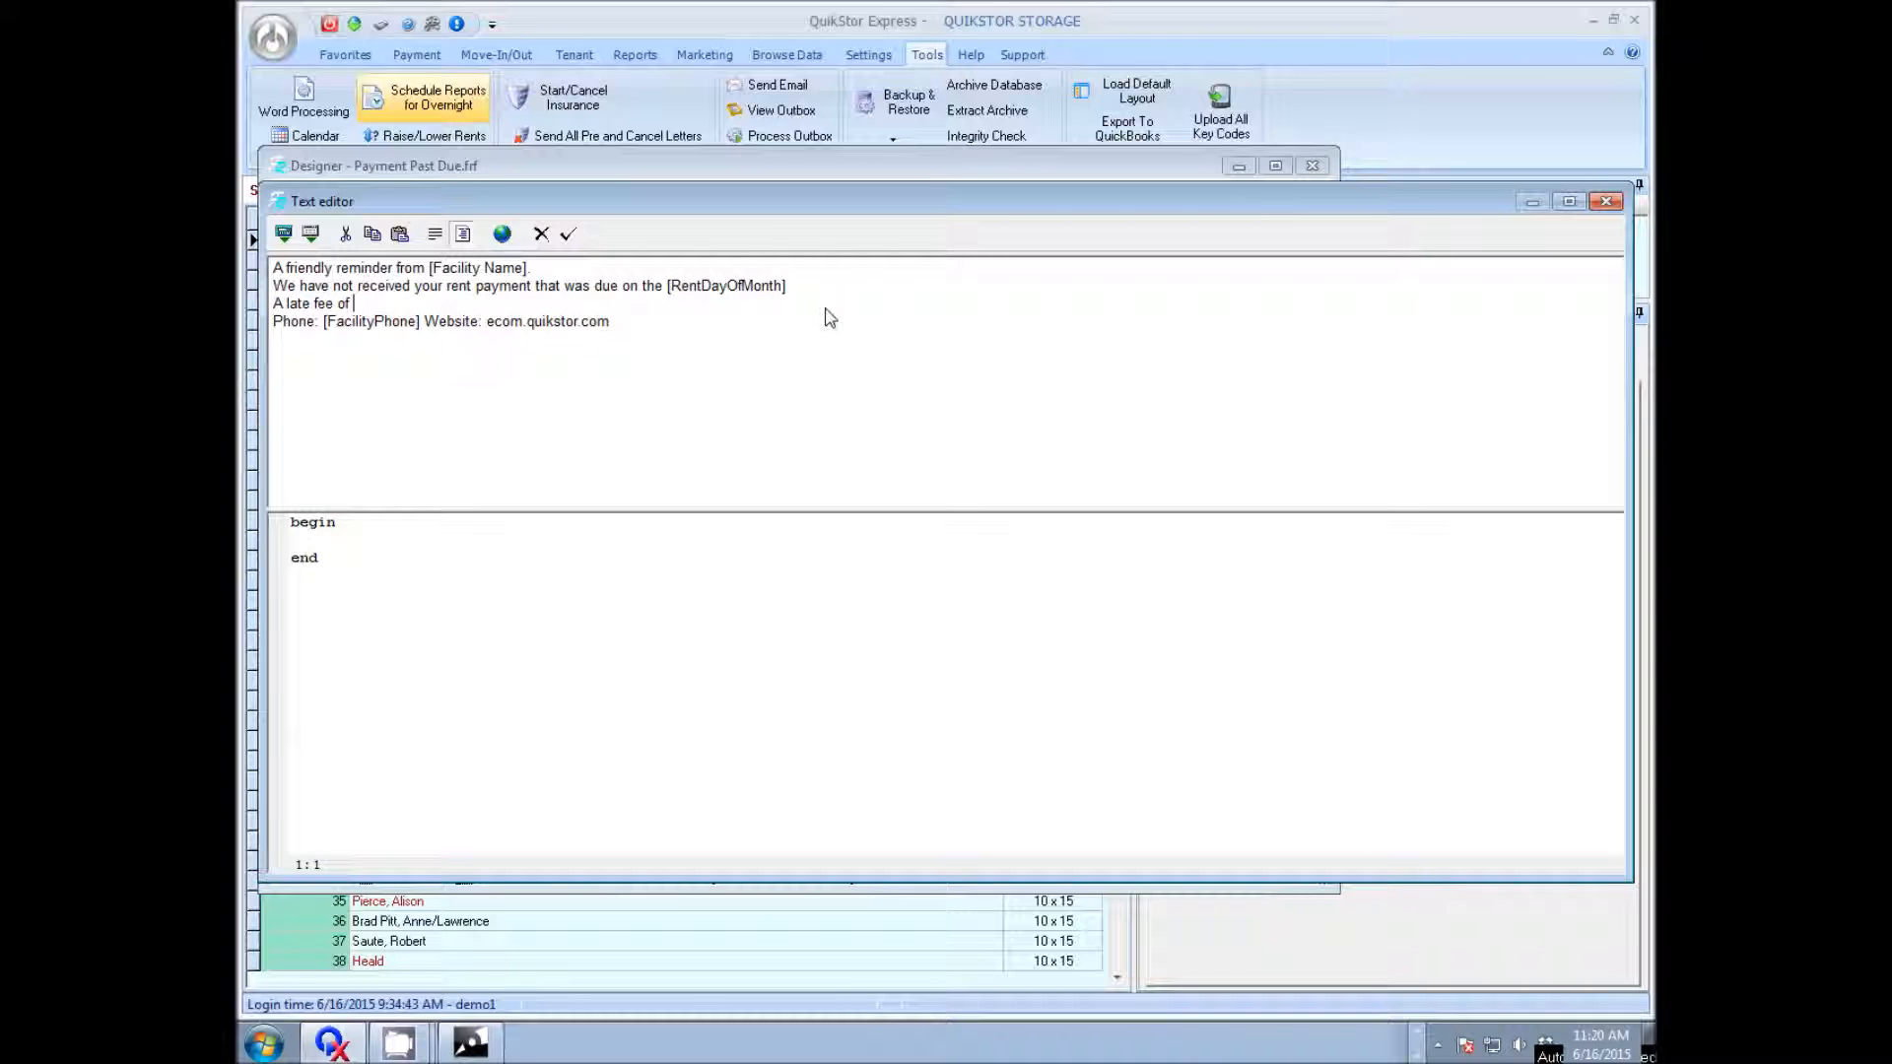
text($10)
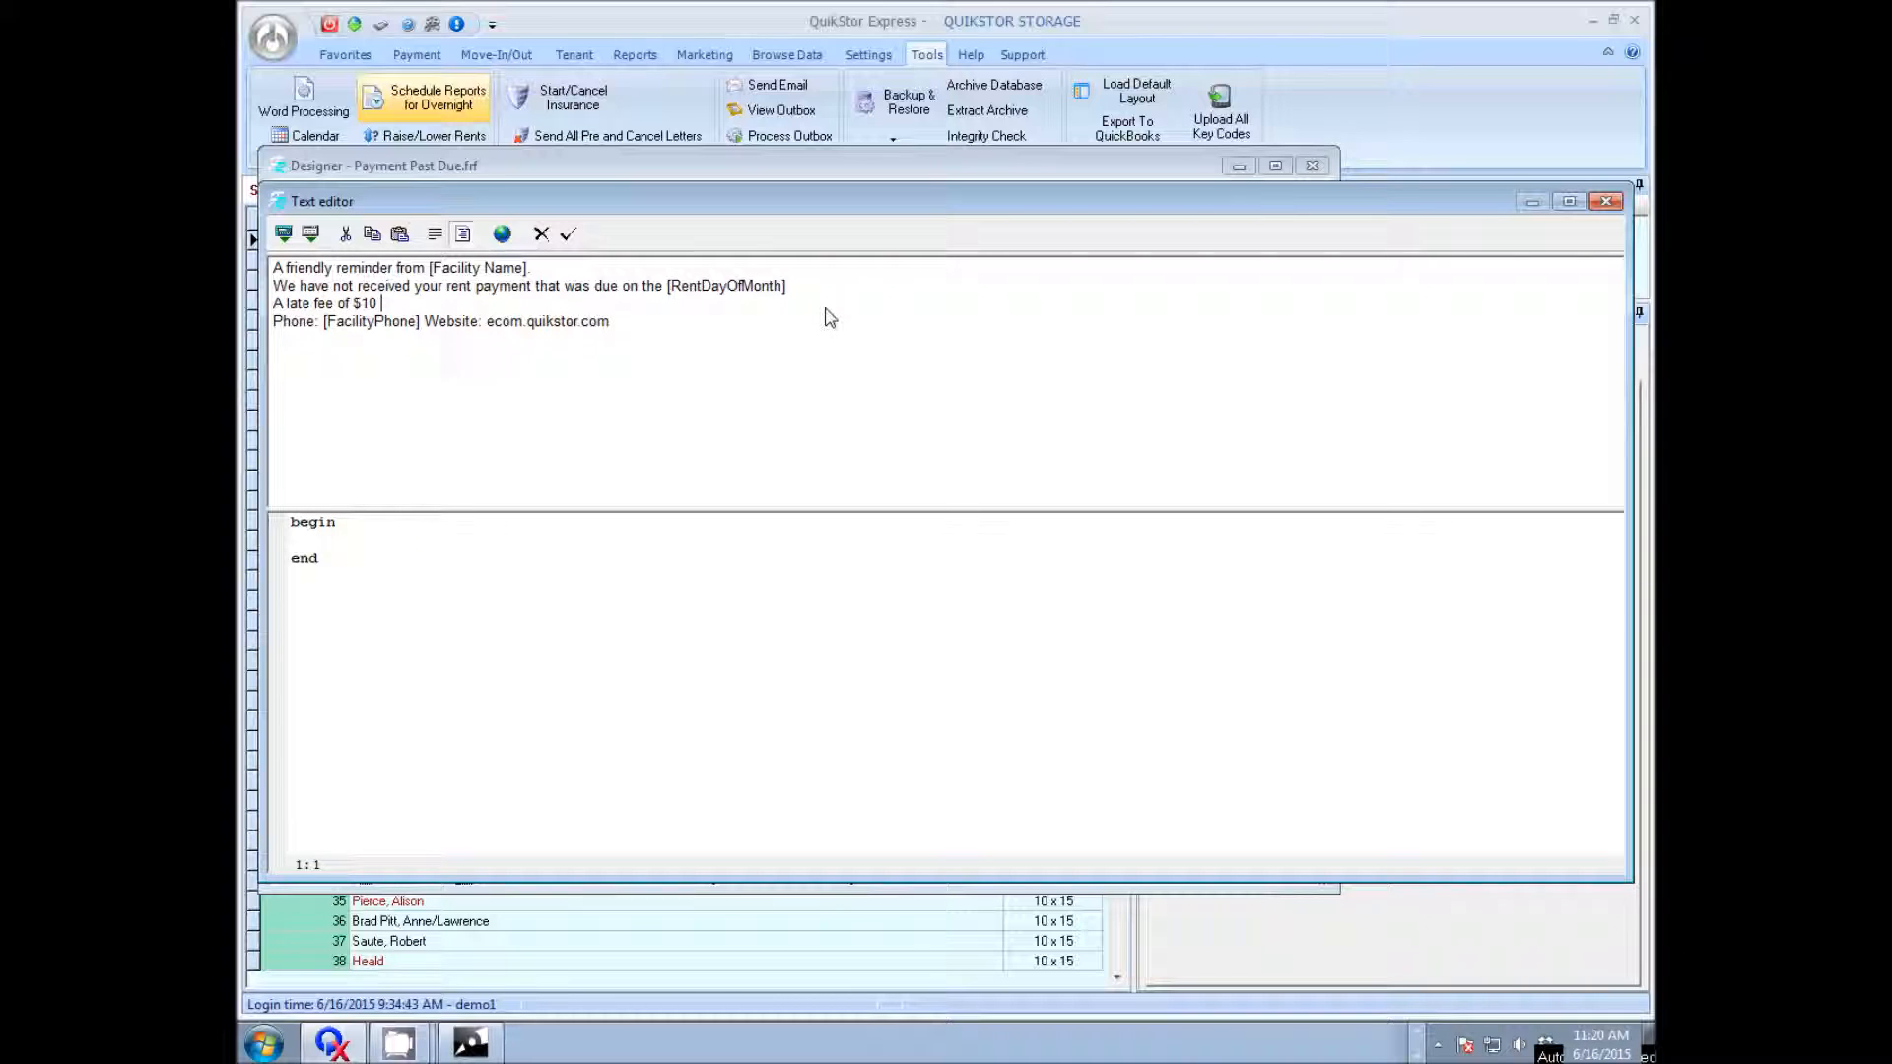
text(was applied to your)
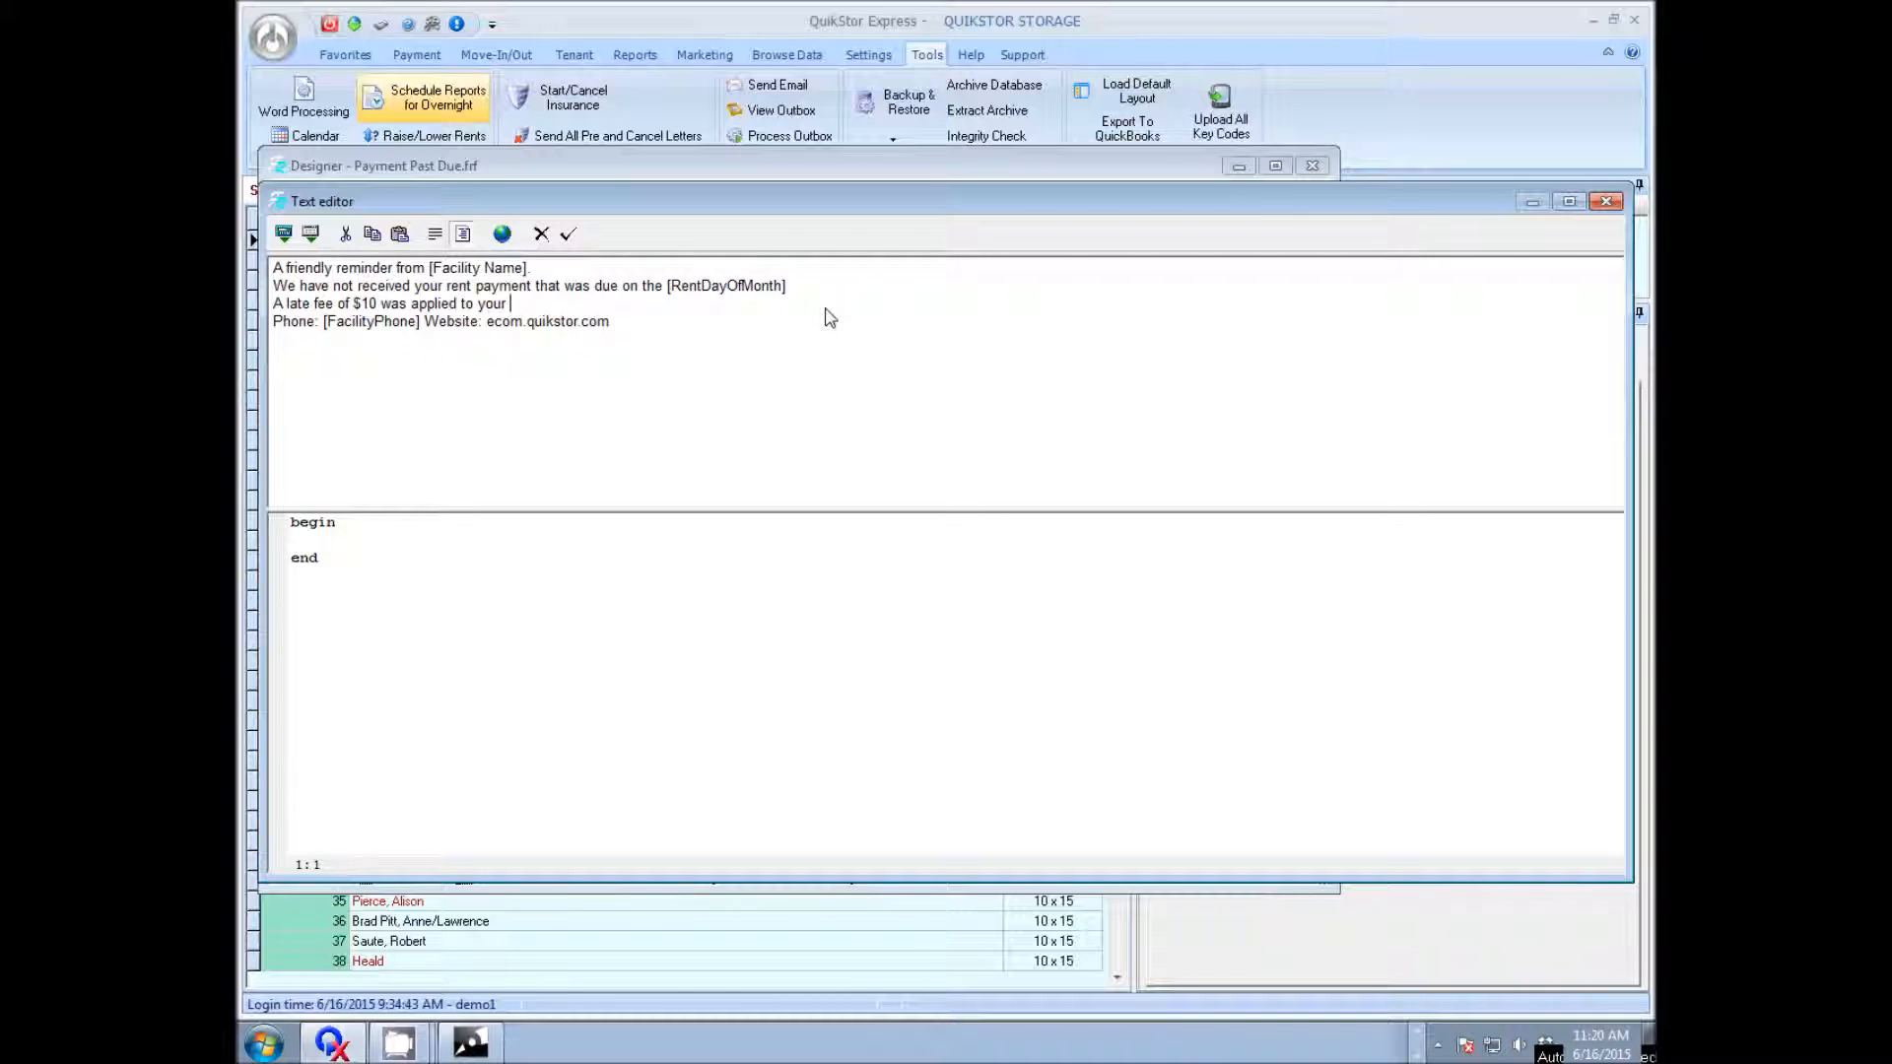
text(account. Plea)
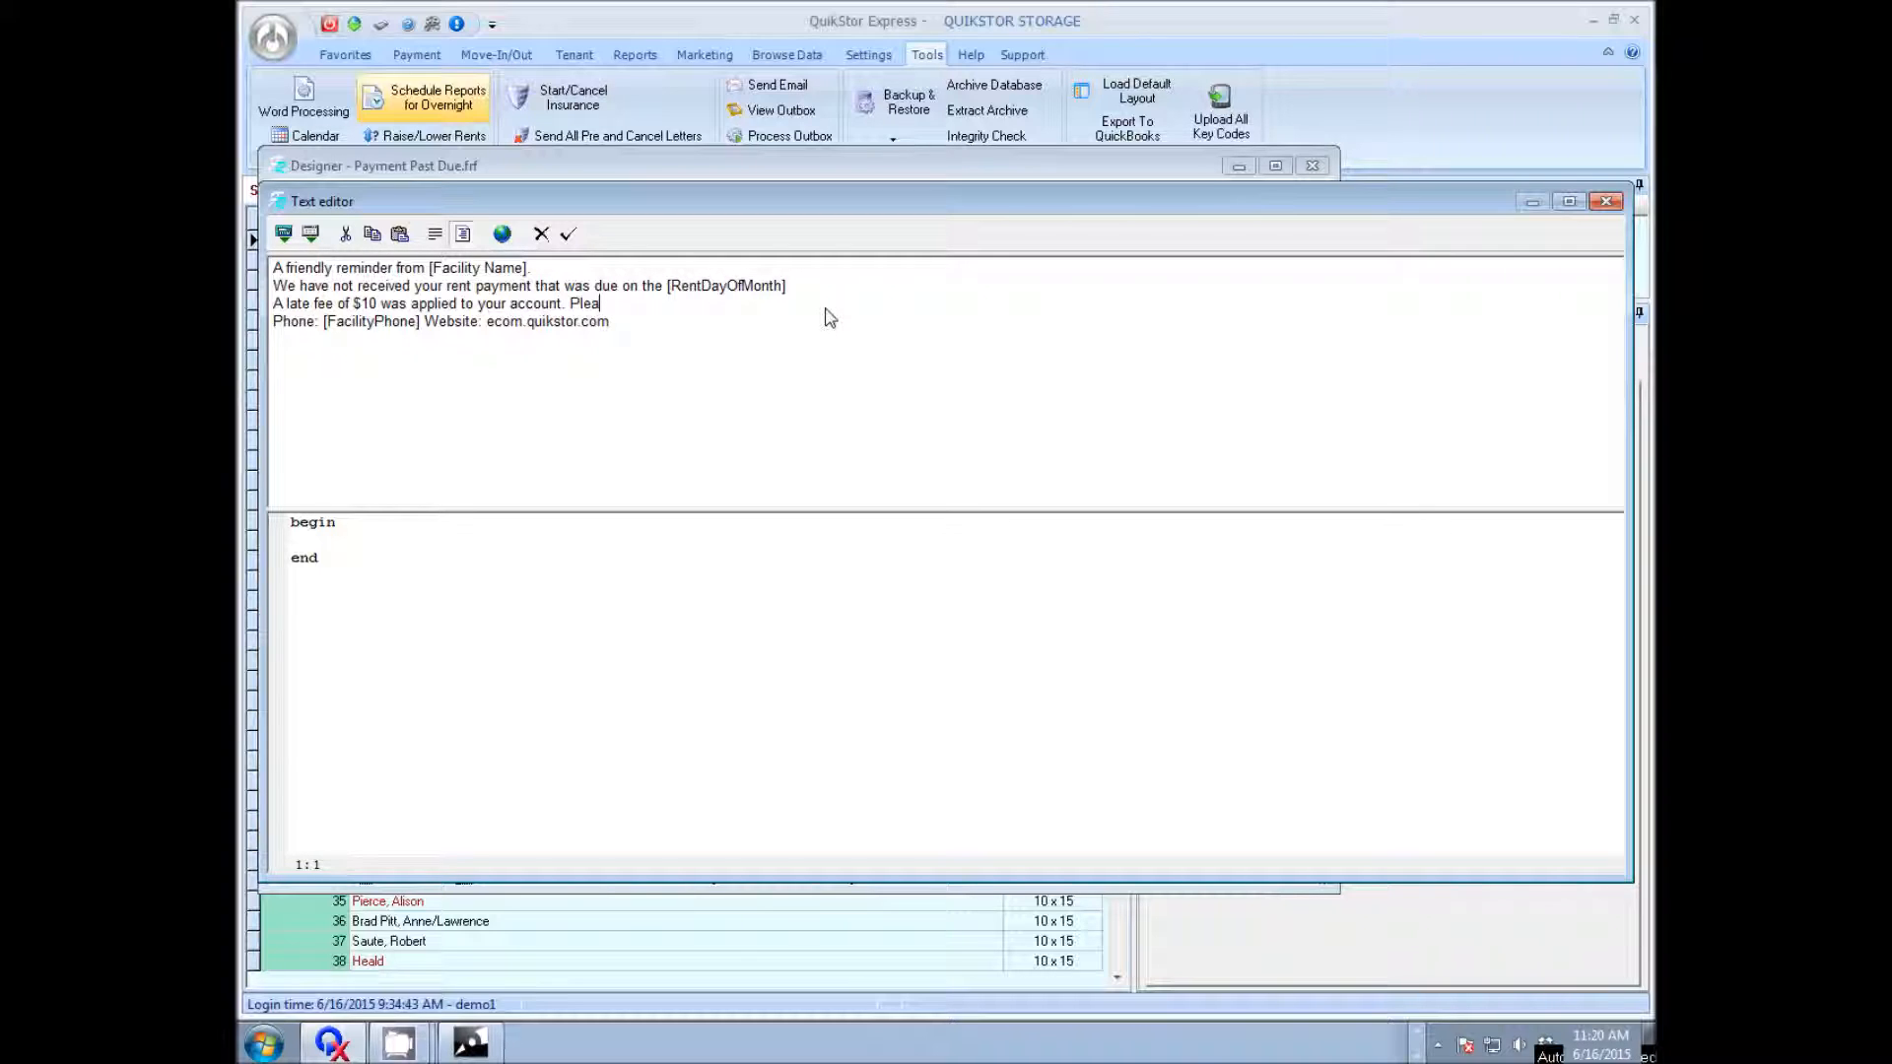
text(se pay as)
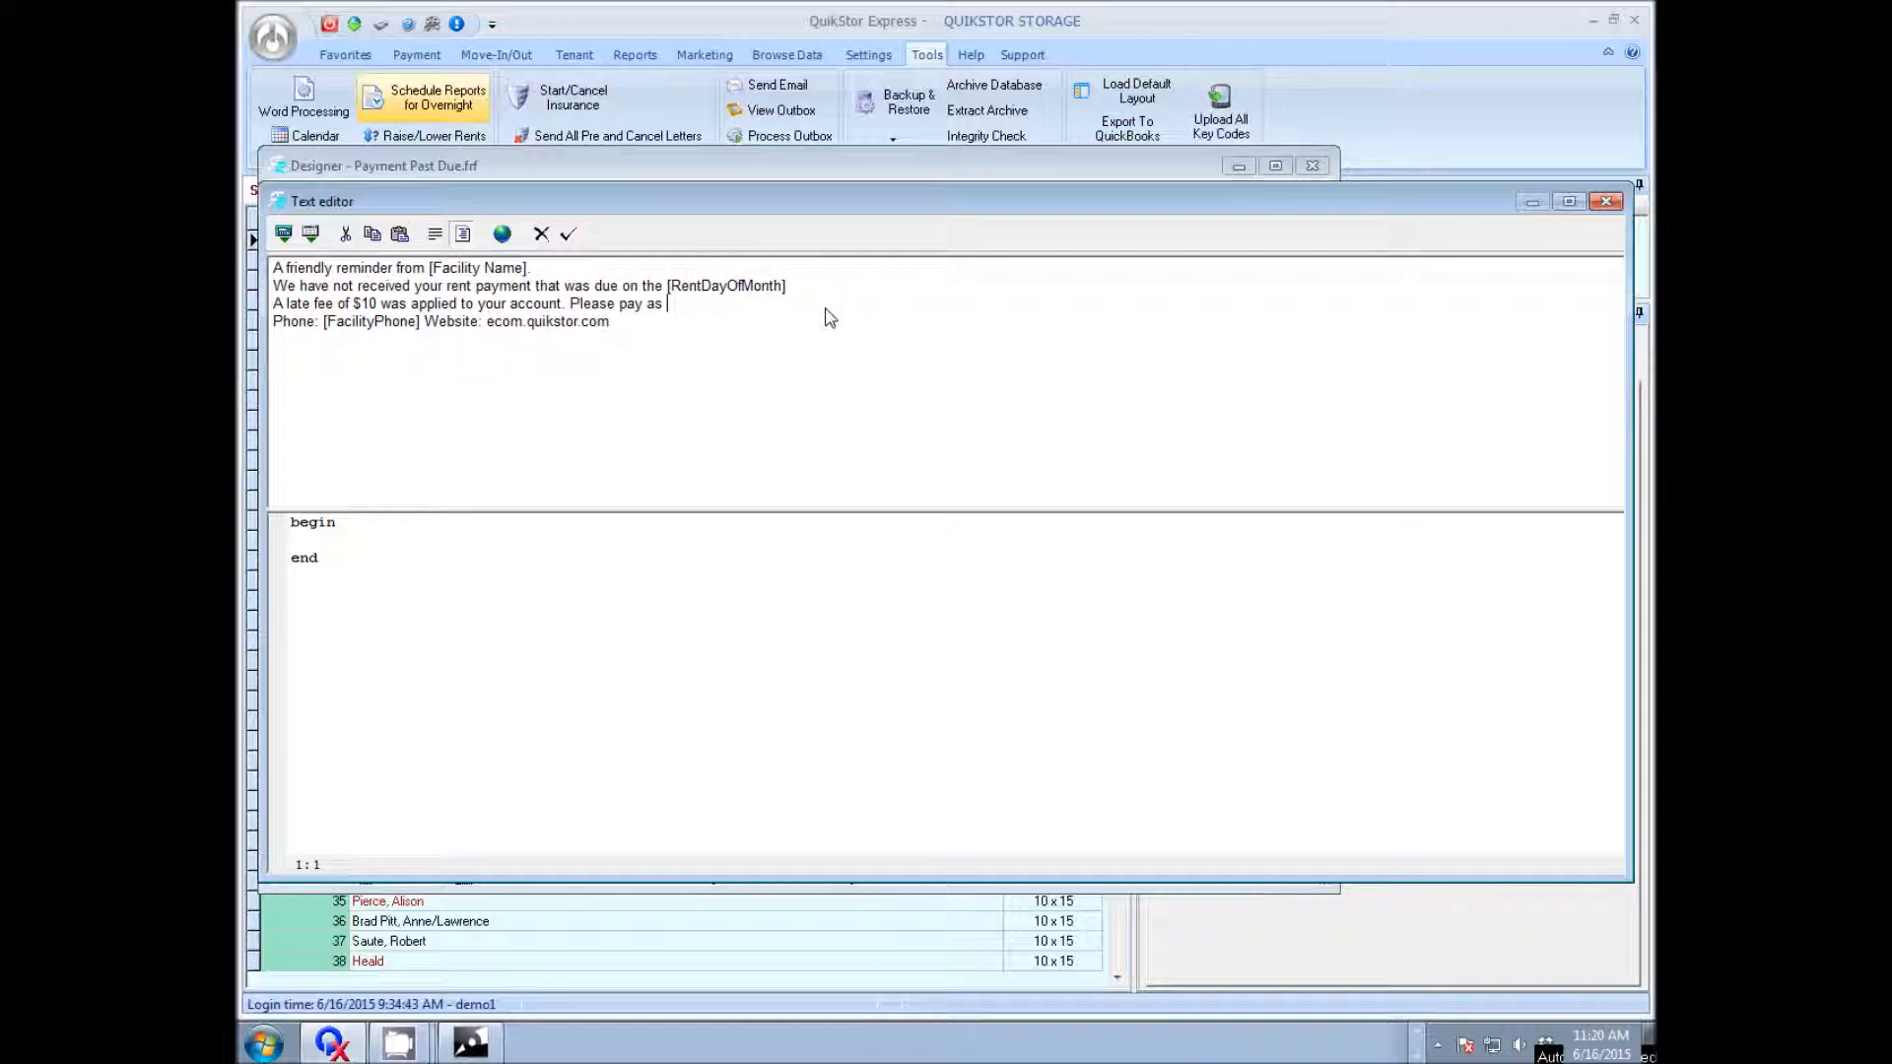
text(soon as poss)
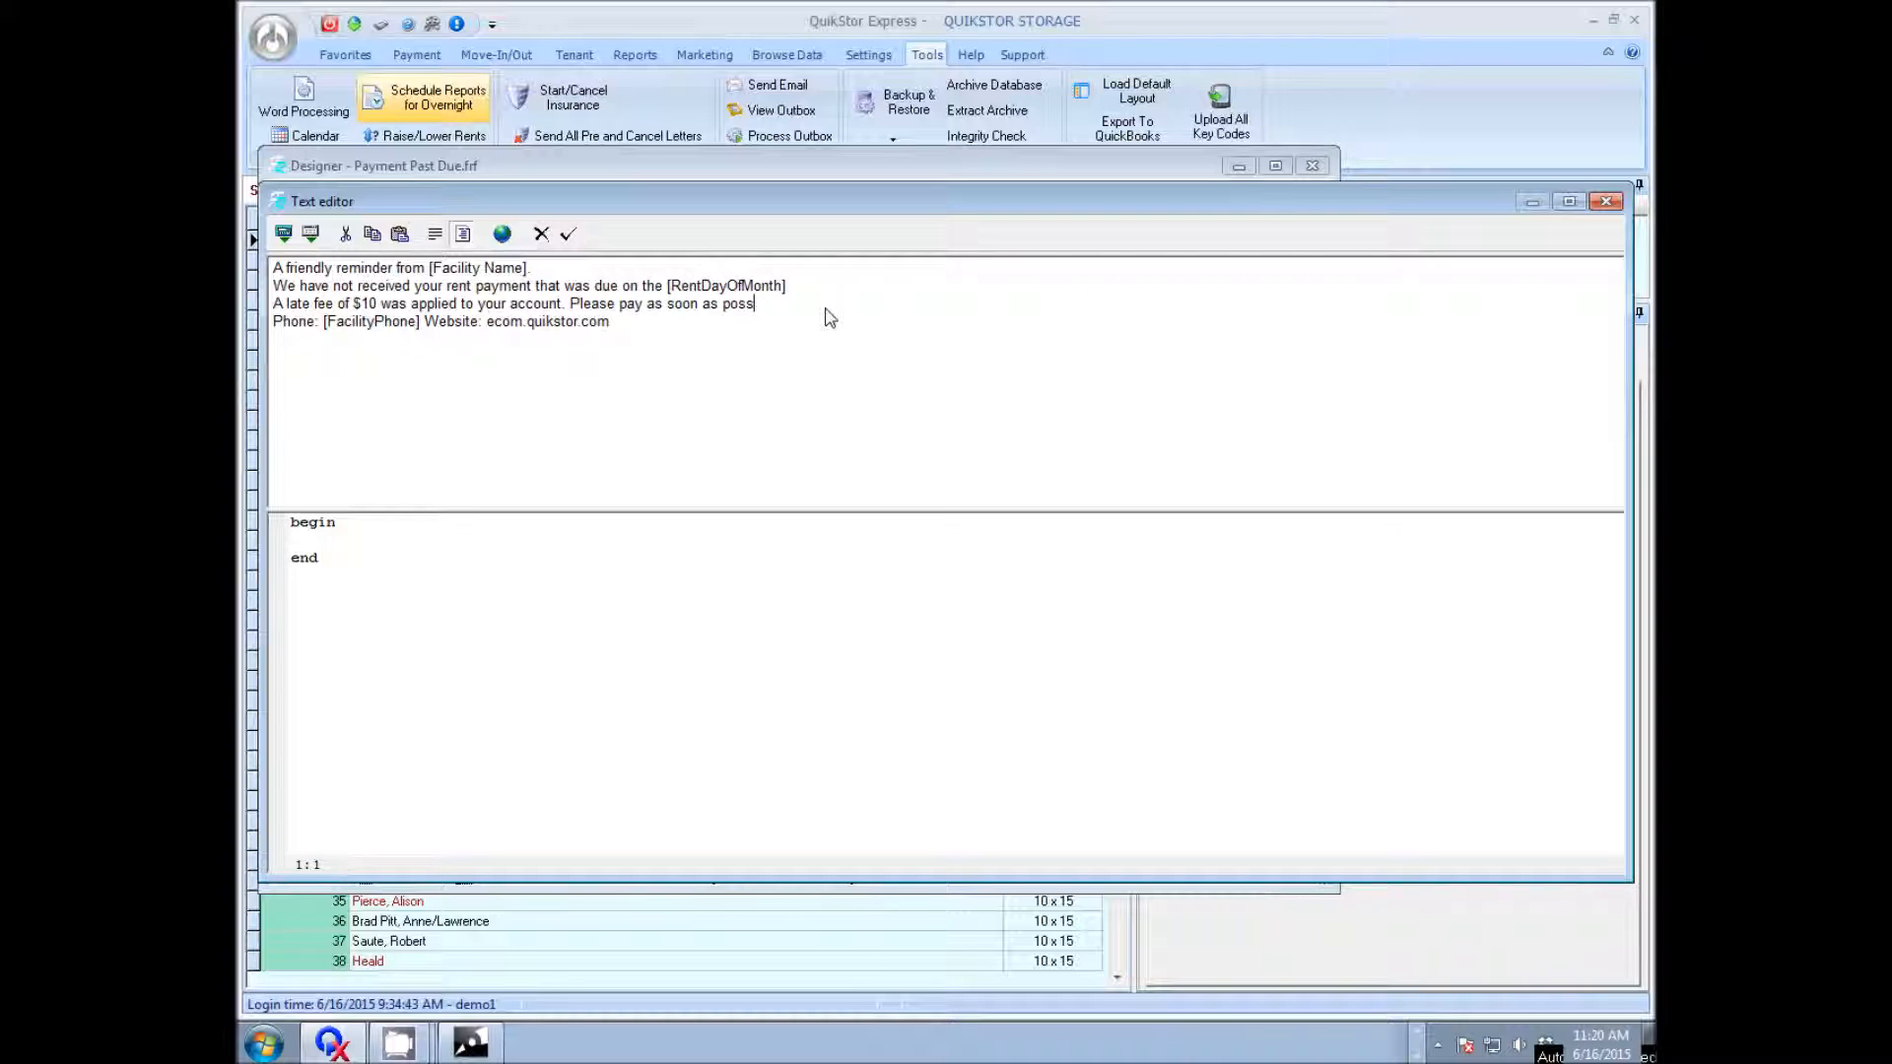
text(ible)
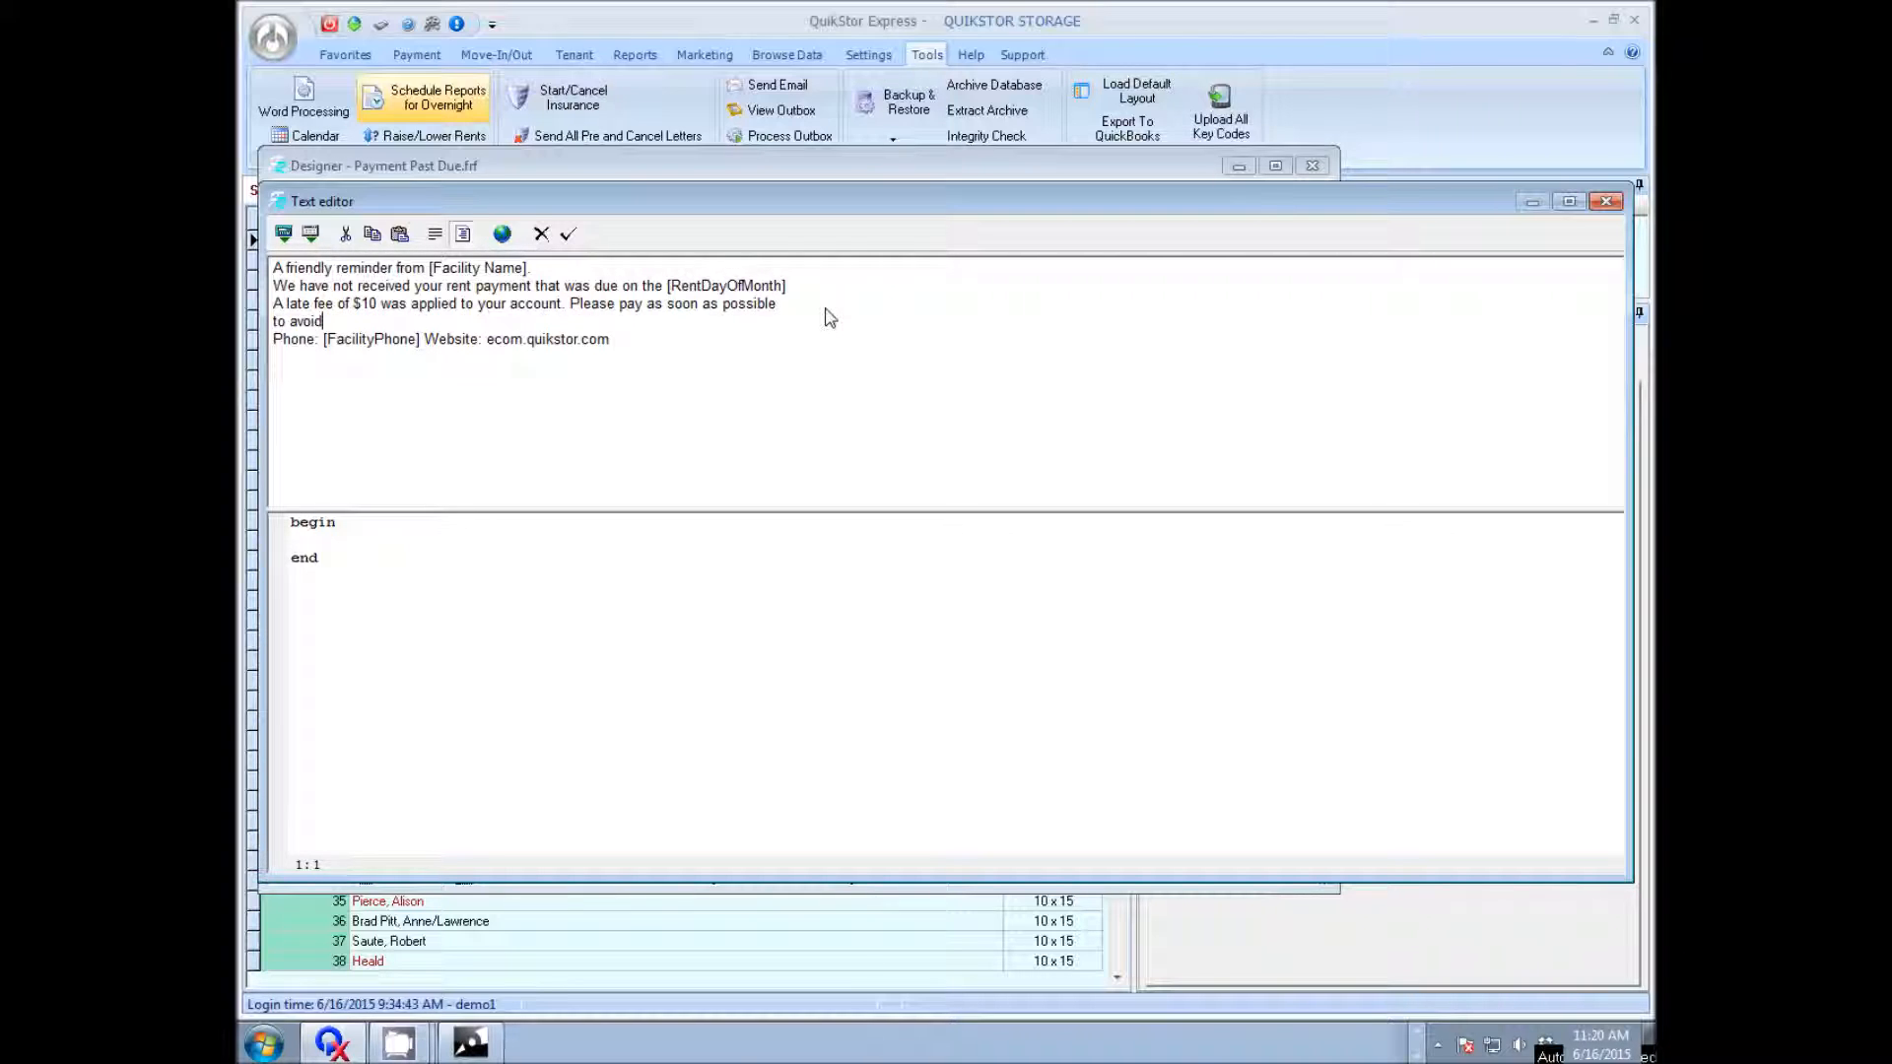
text(other fees.)
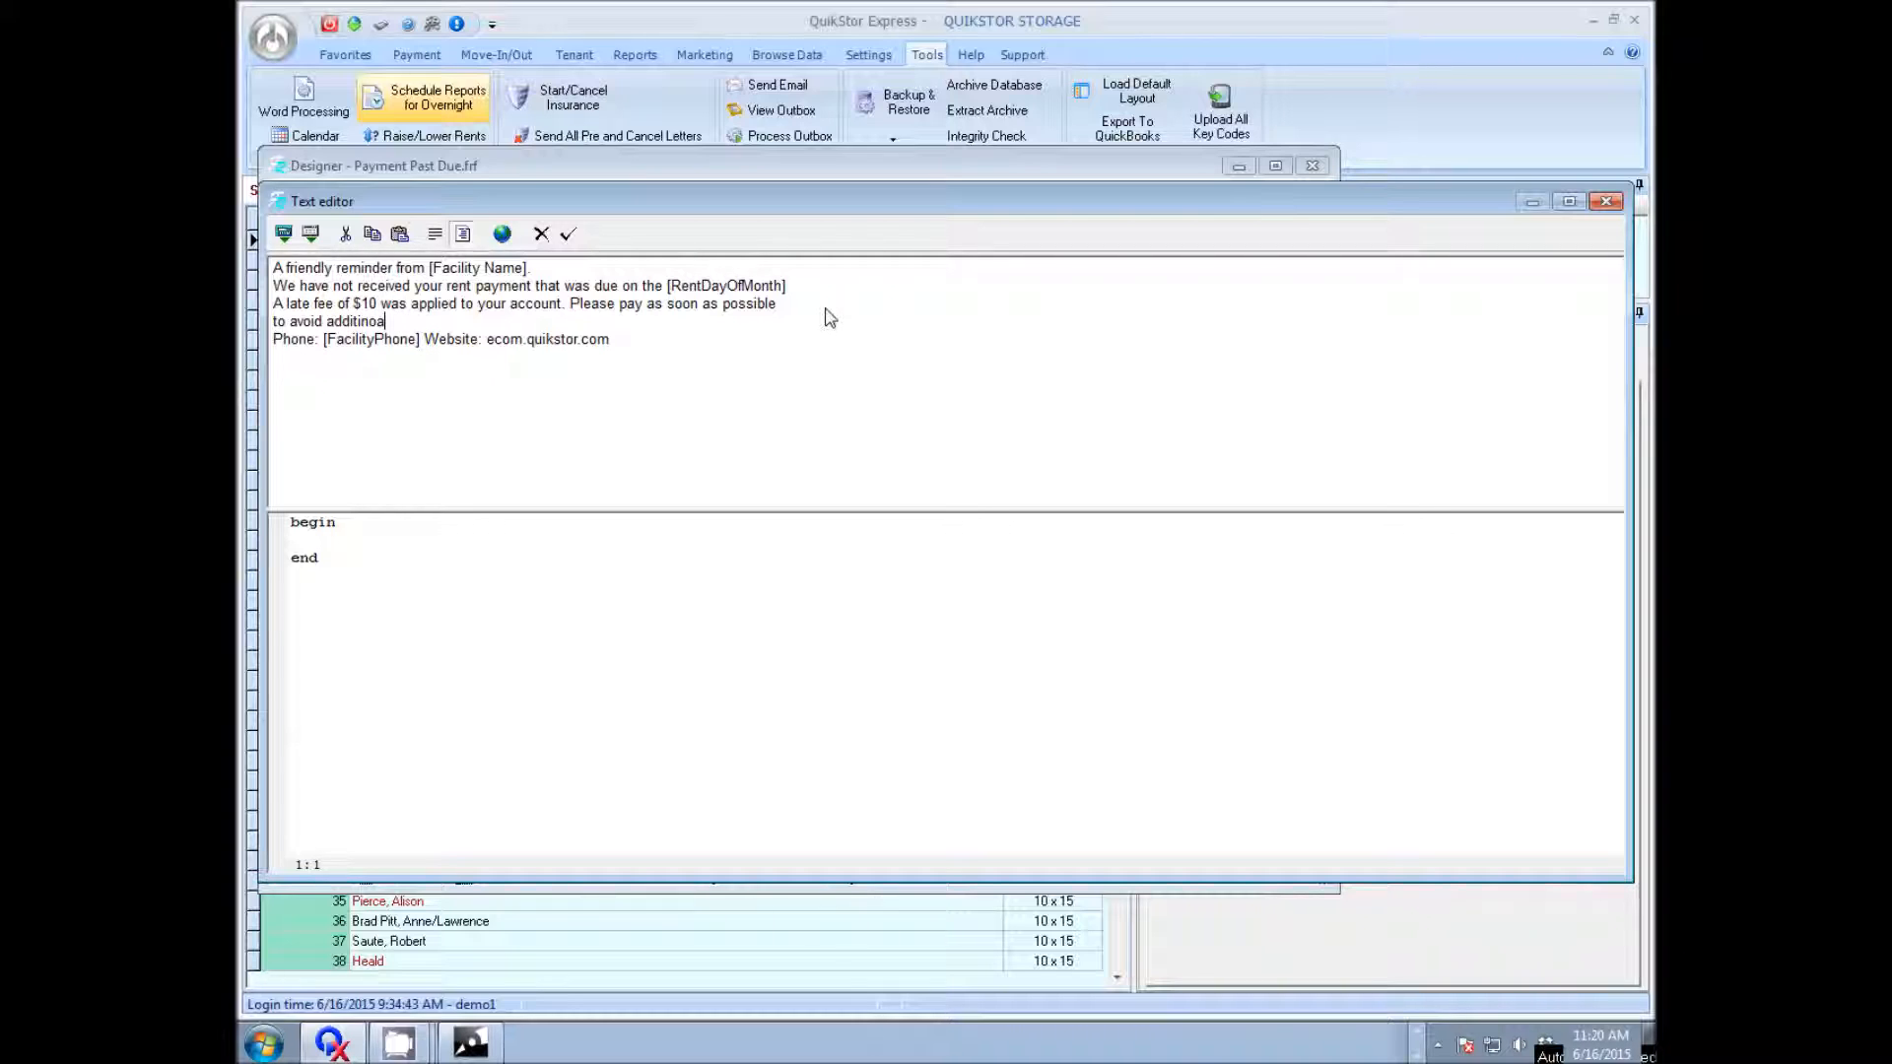
Step: End the message with 'Your balance is [Tenant Balance]' and accept the edited text
text(l fees. Your bala)
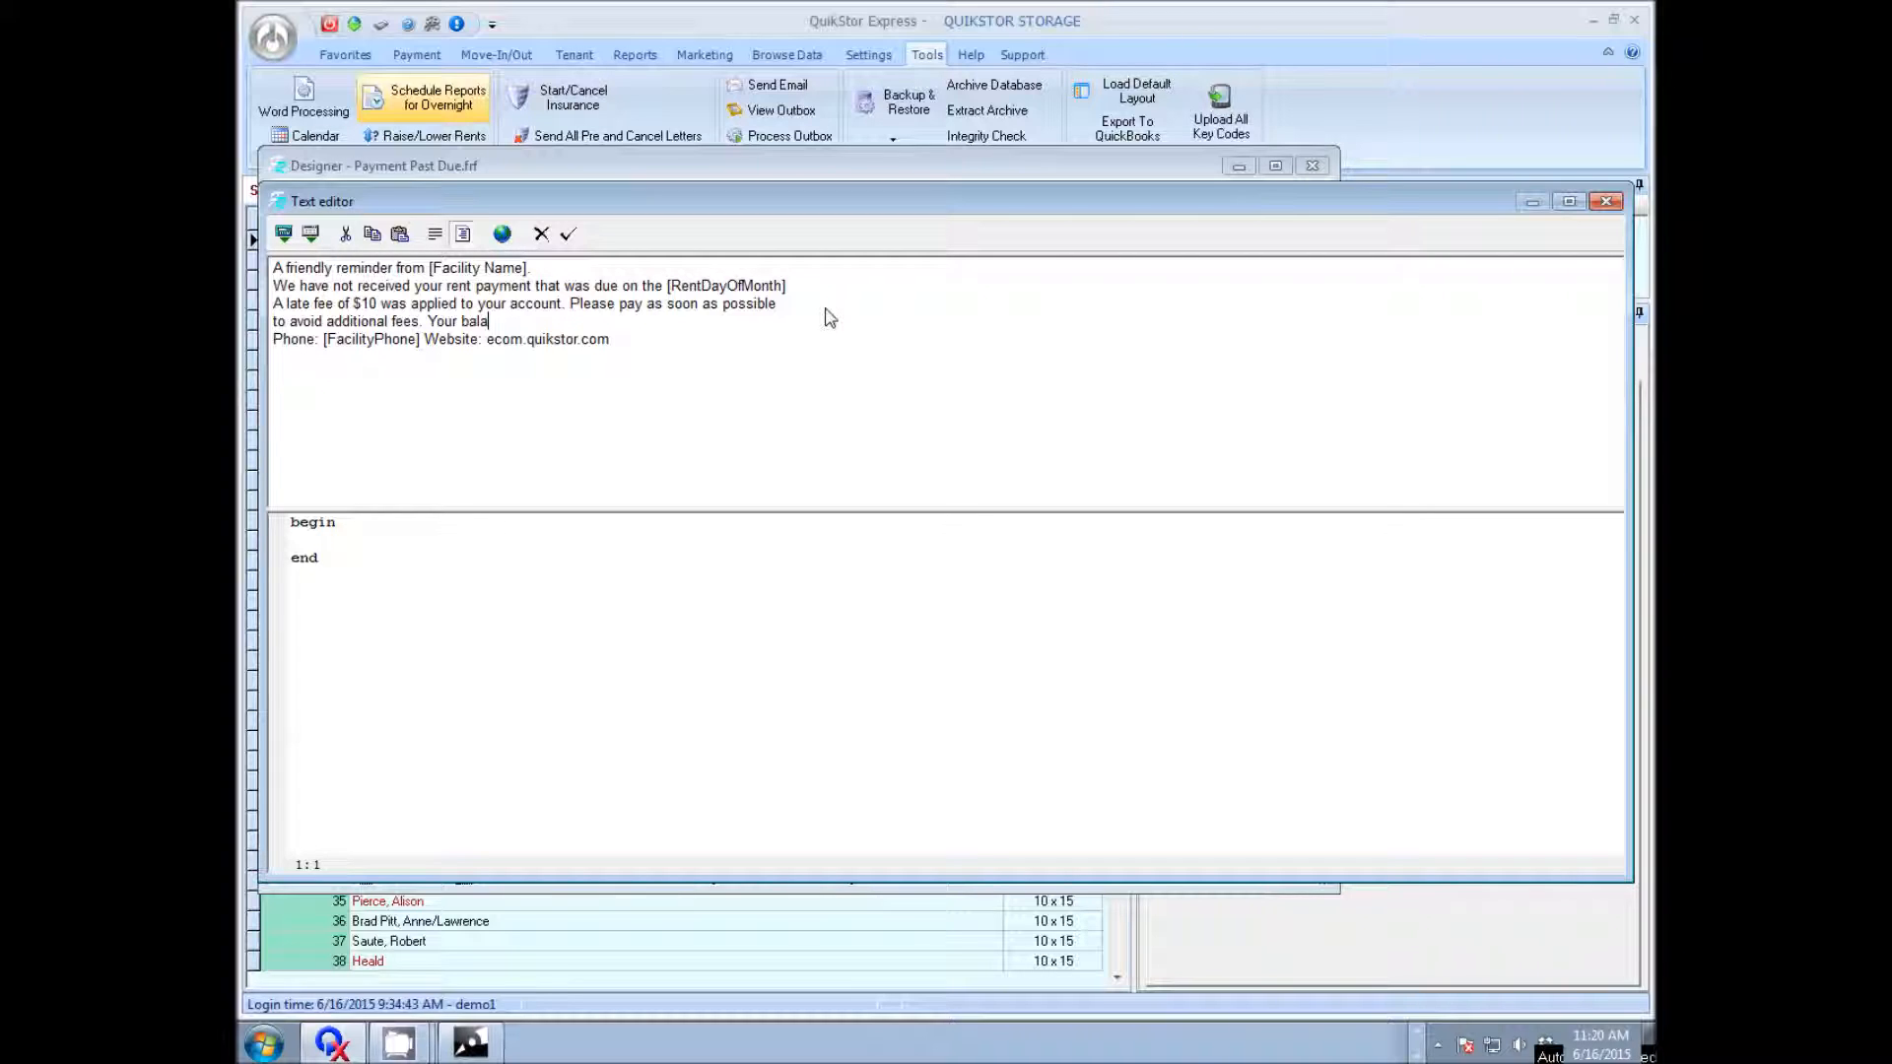
text(nce is)
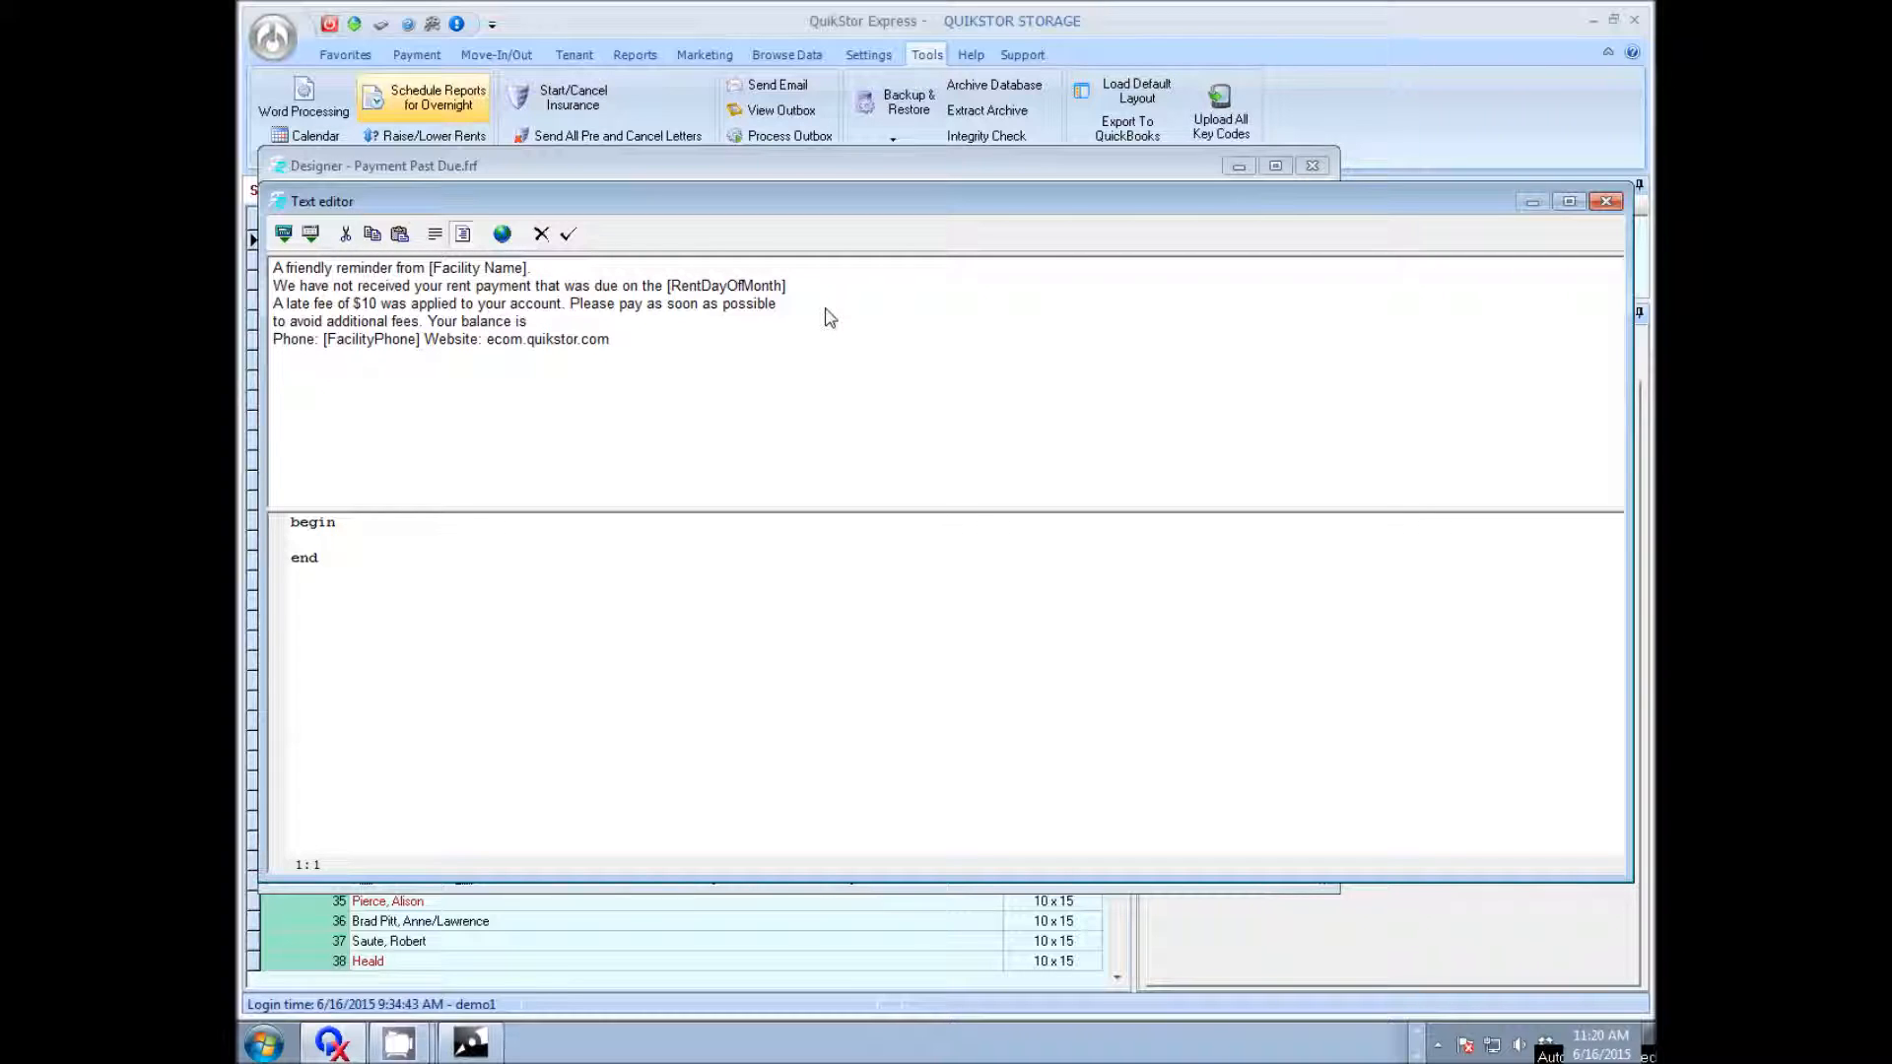
text([)
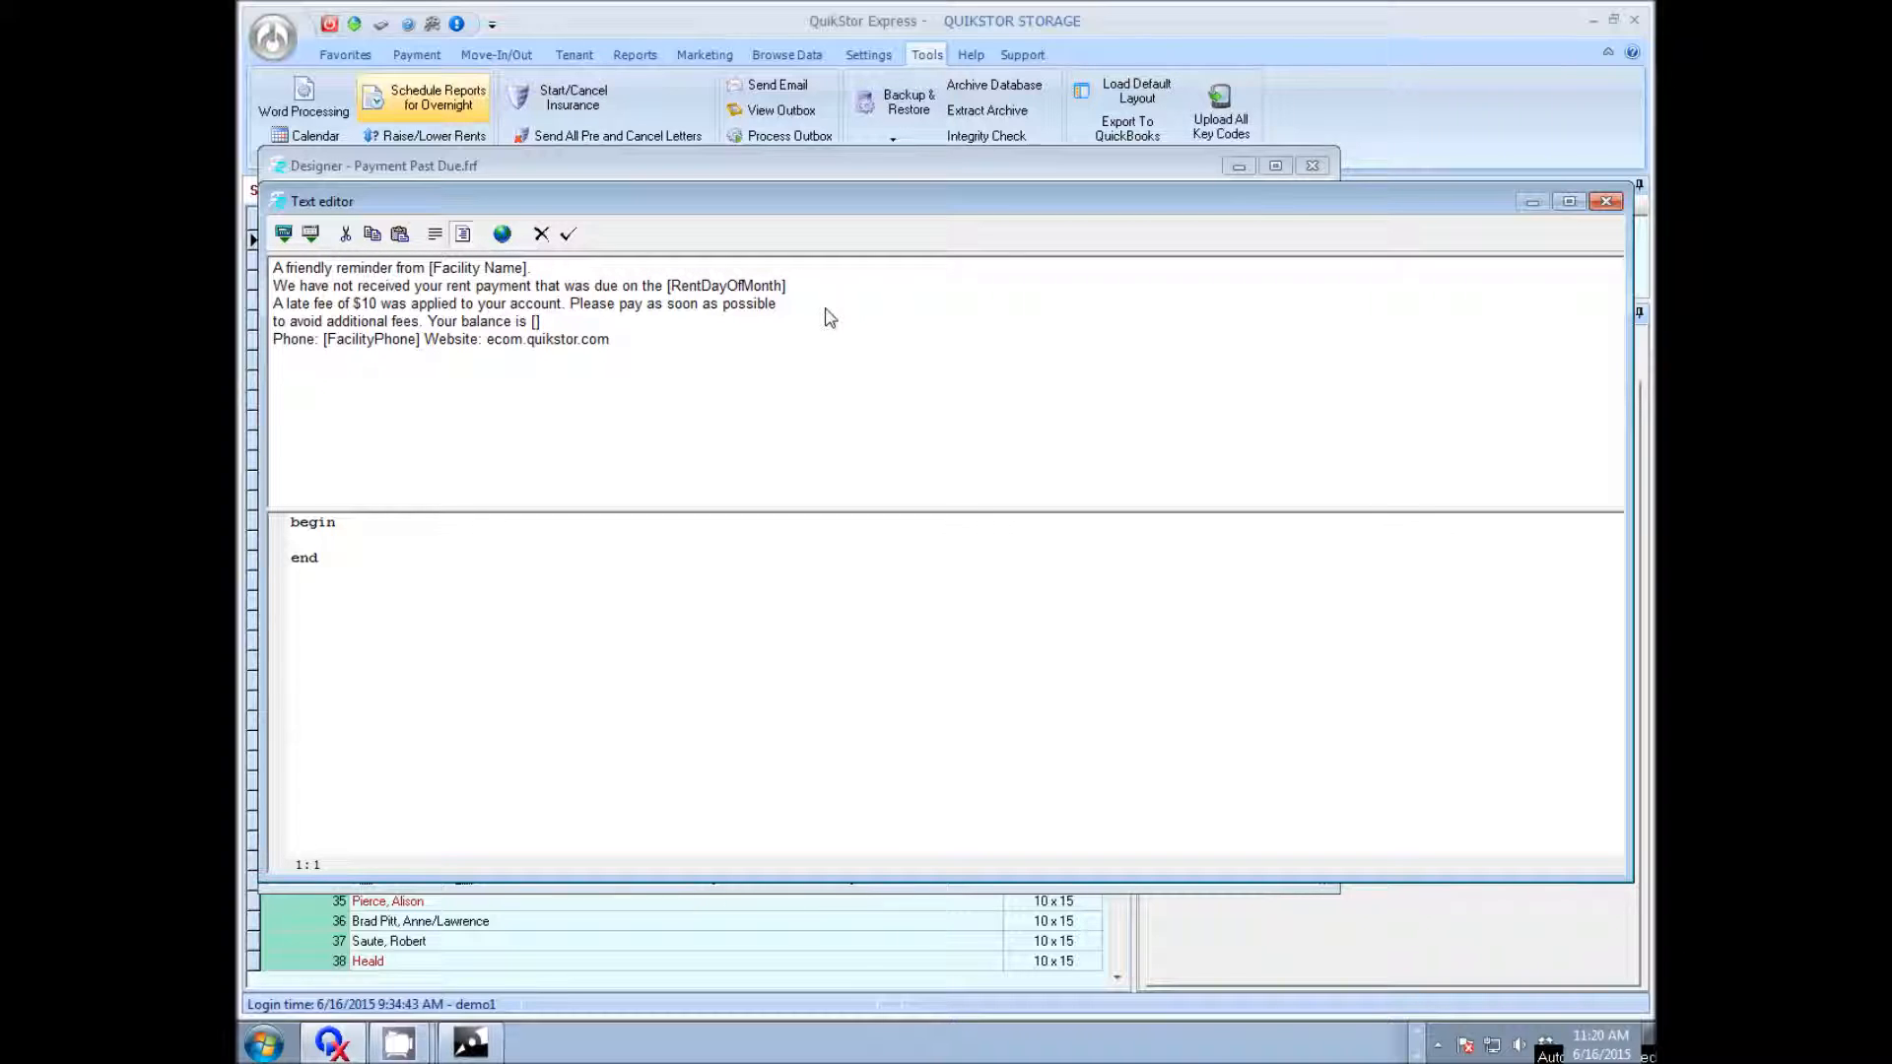
text(Tenant B)
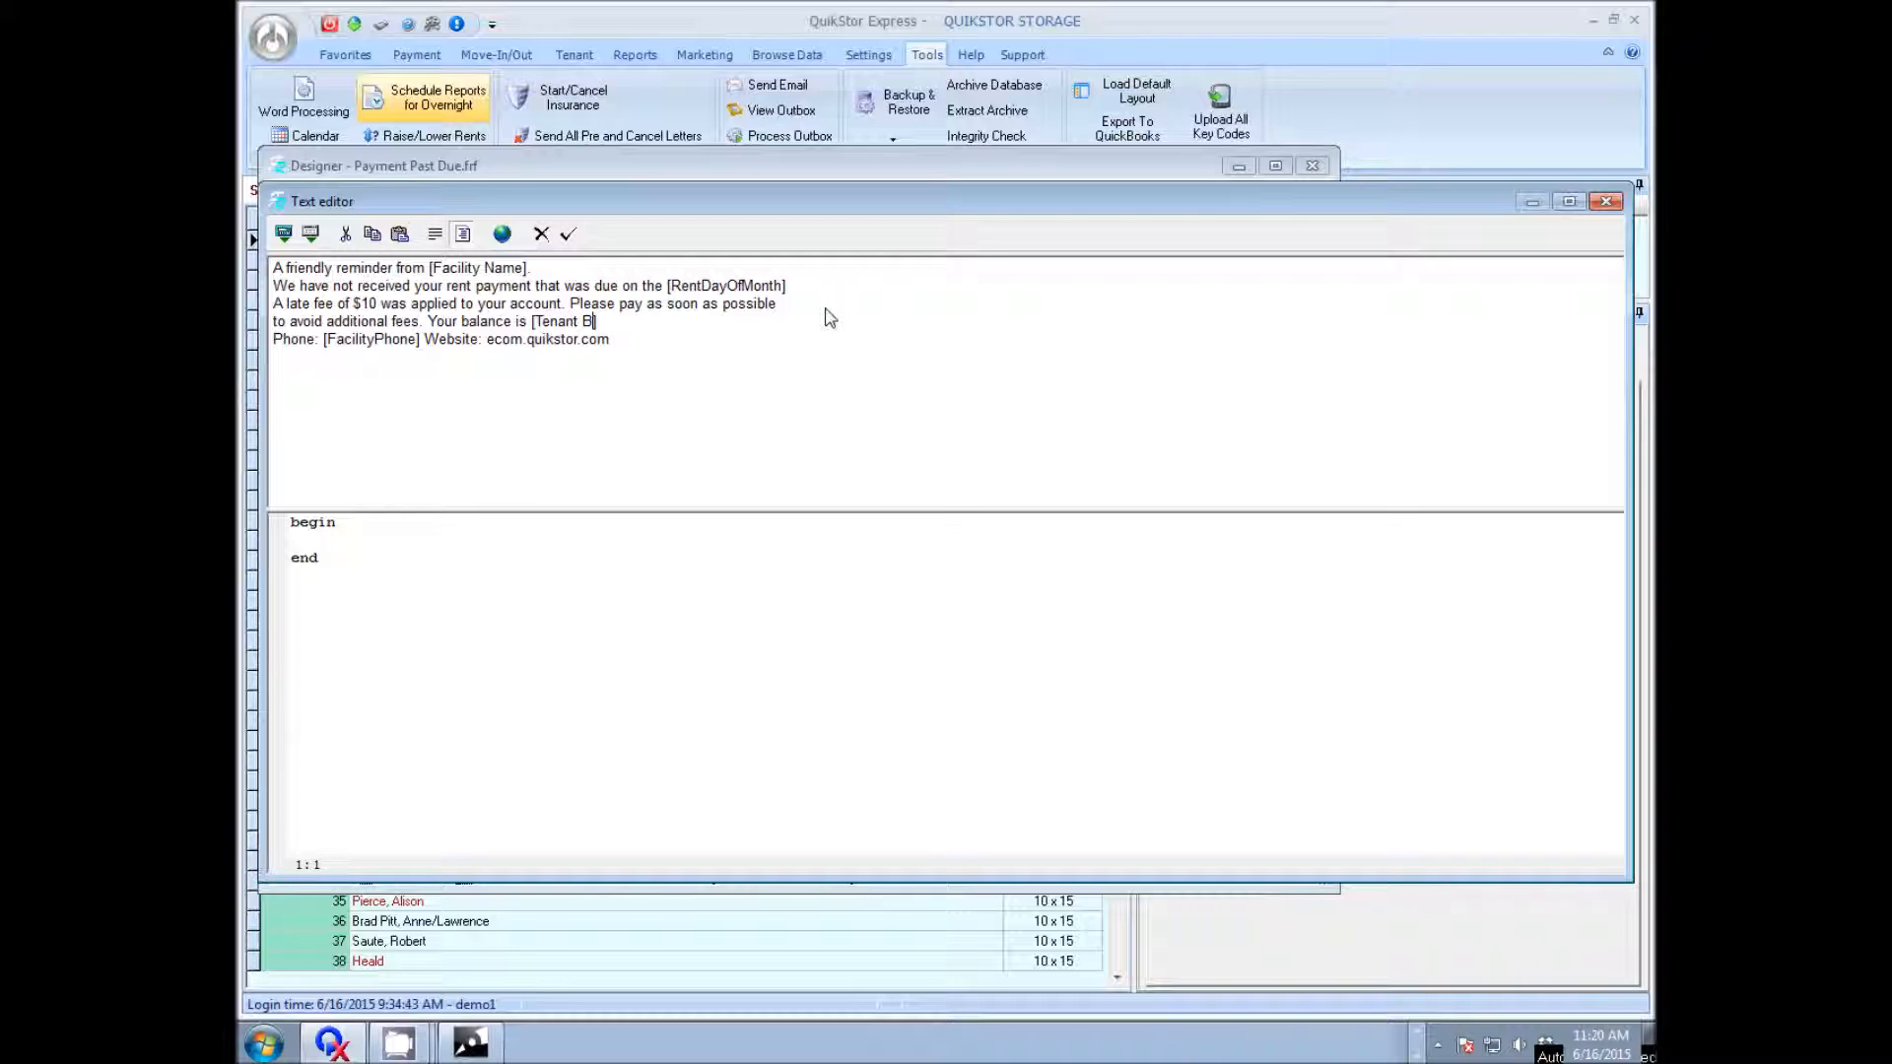
text(alance])
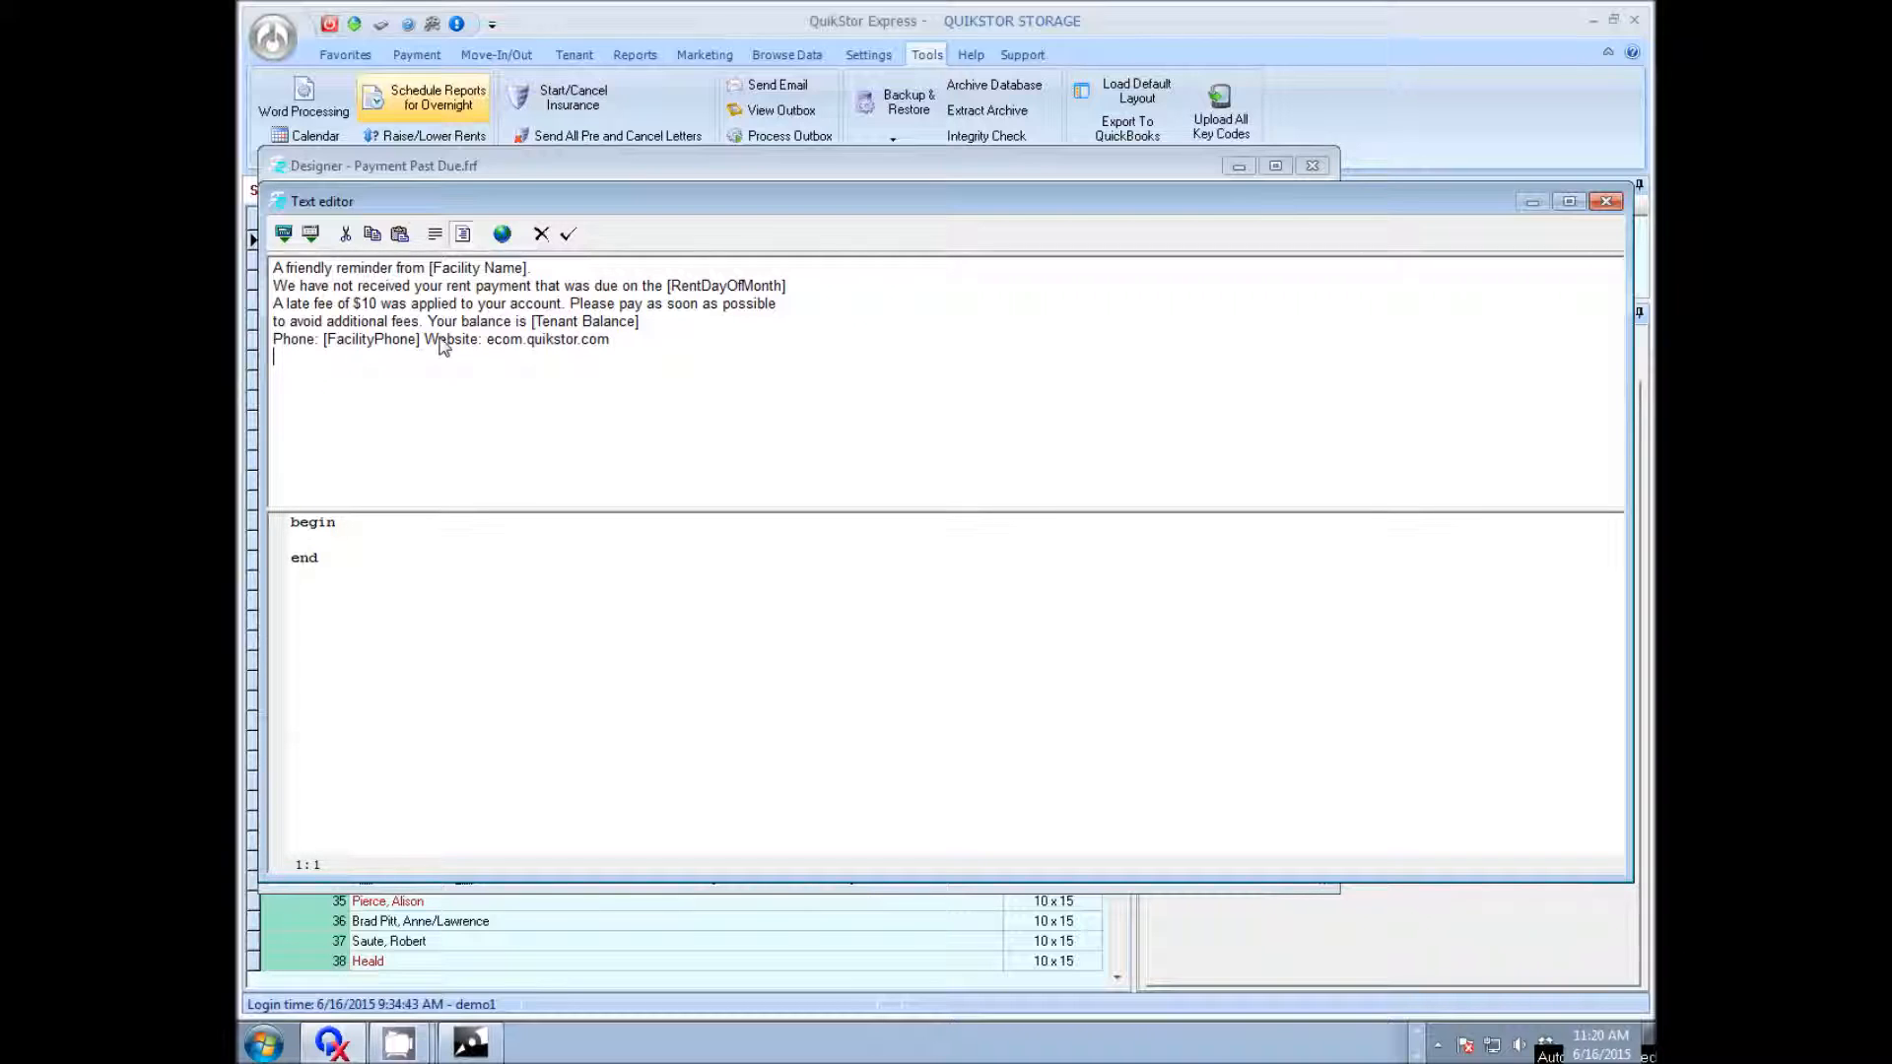
double_click(546, 339)
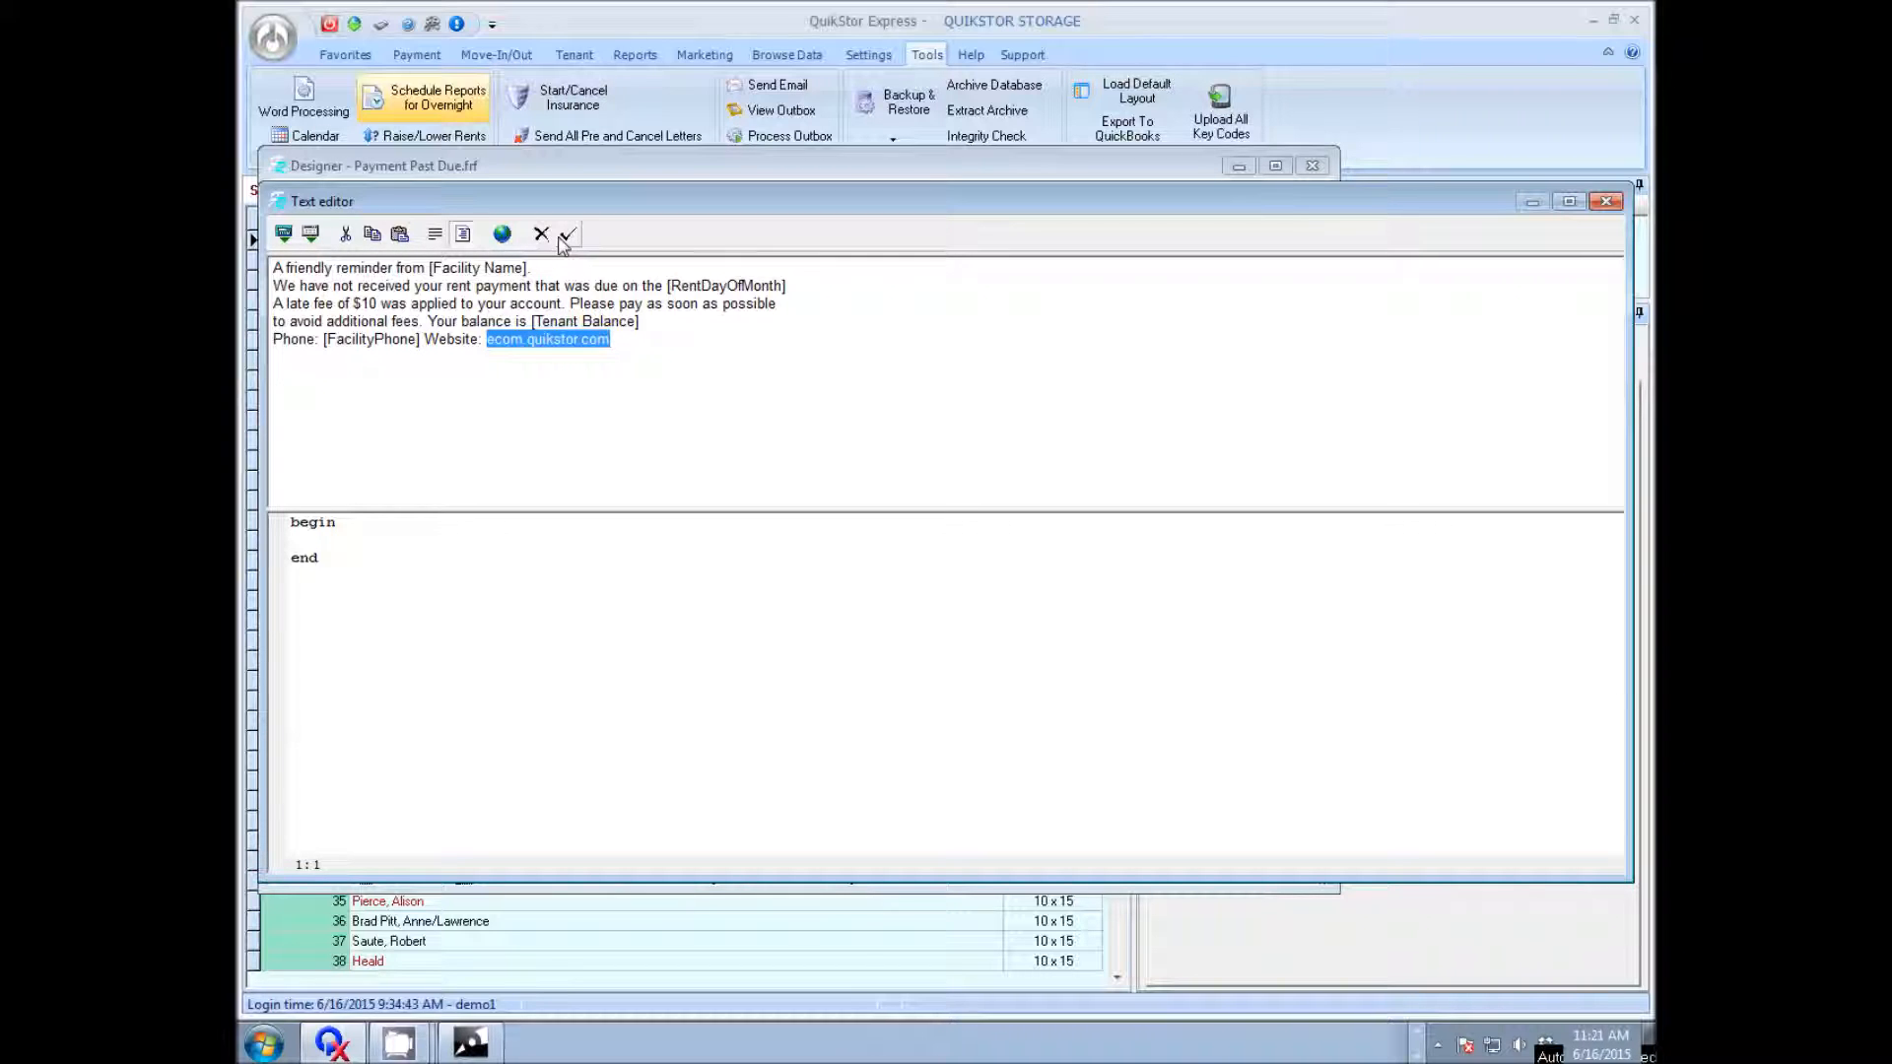
click(568, 233)
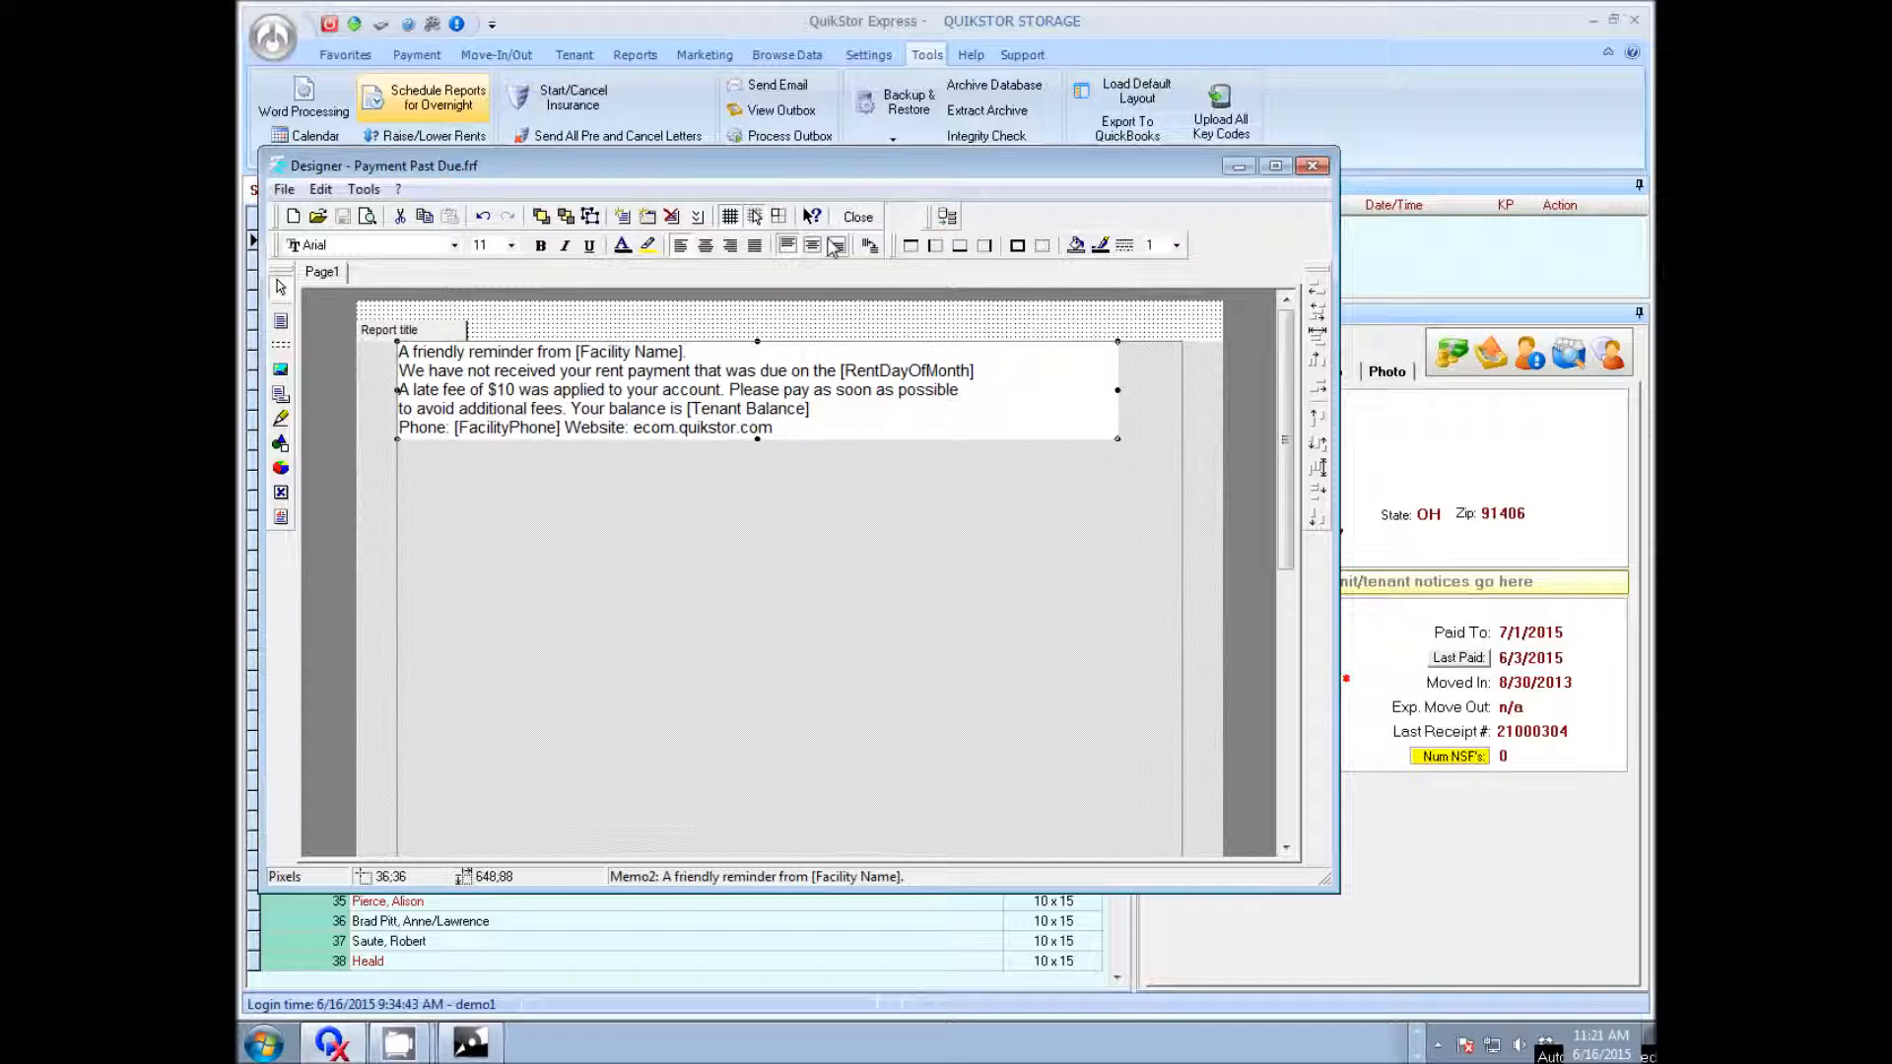
Step: Save and close the Designer, then close the Word Processing list
click(855, 217)
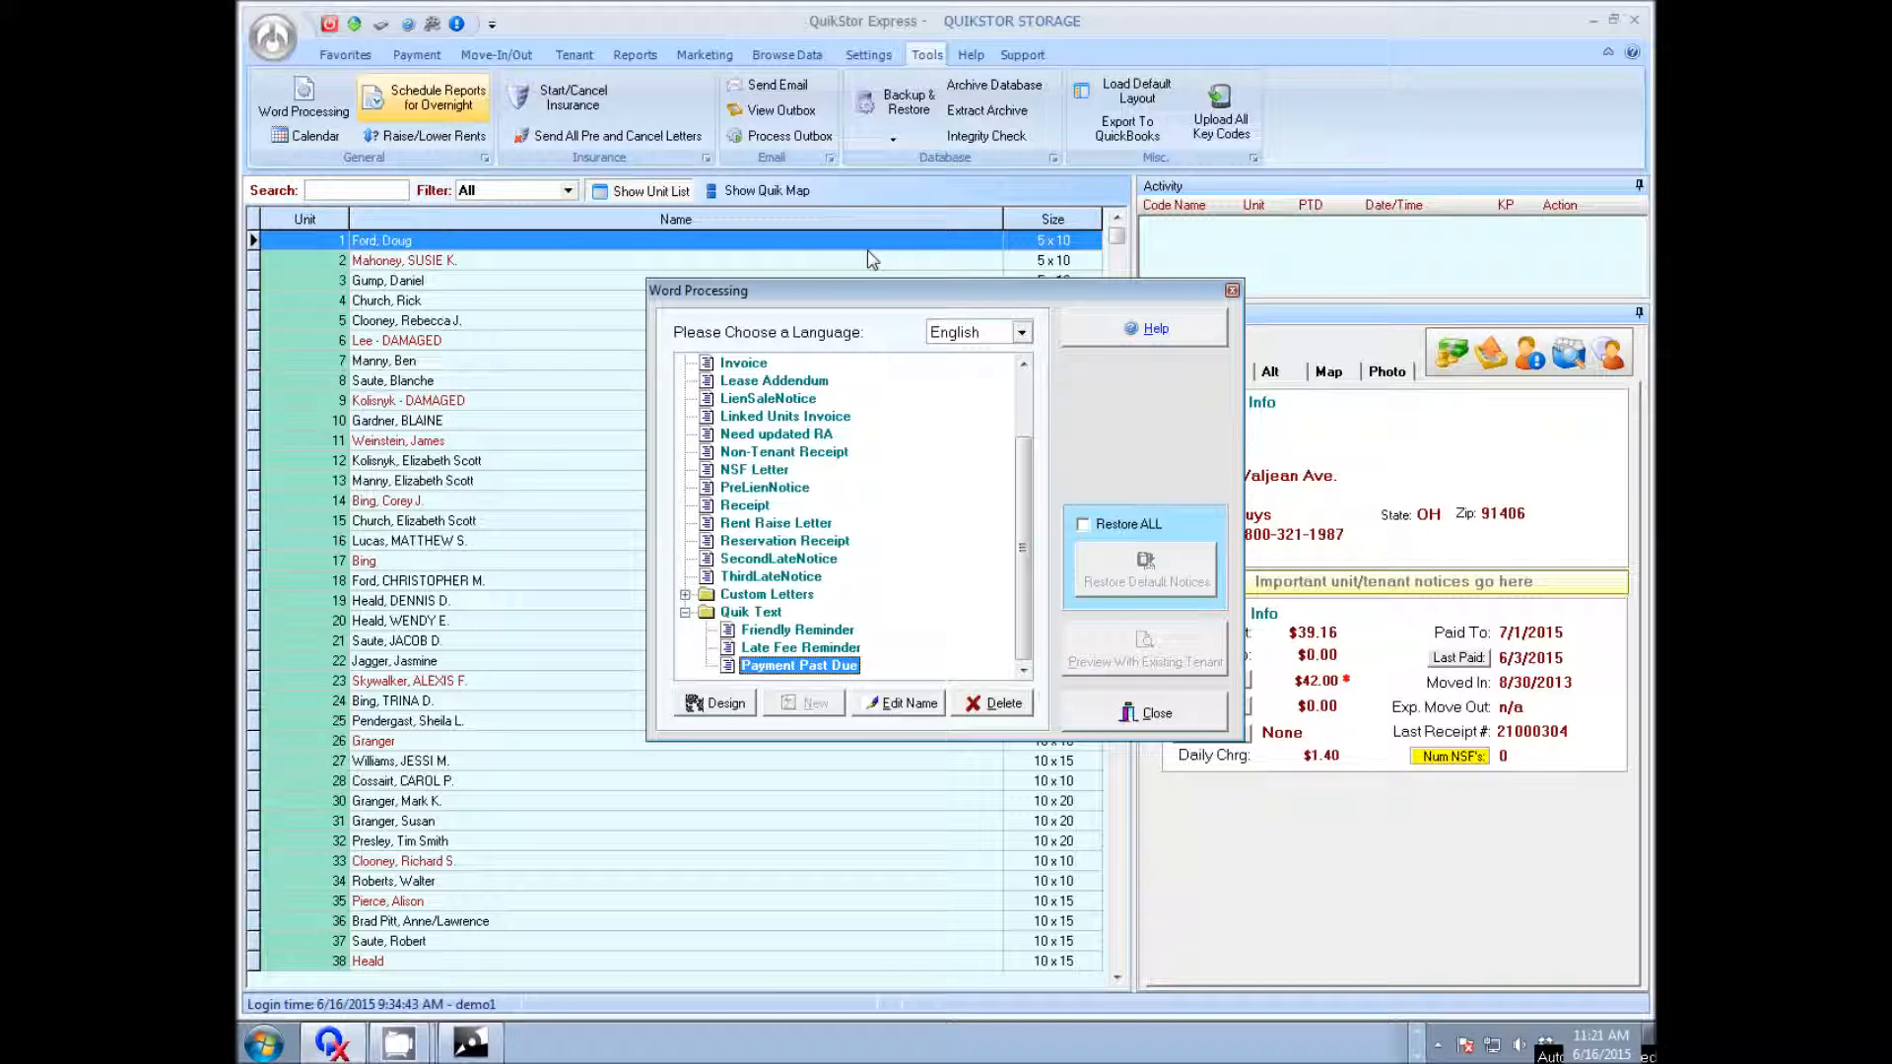
mouse_move(769, 690)
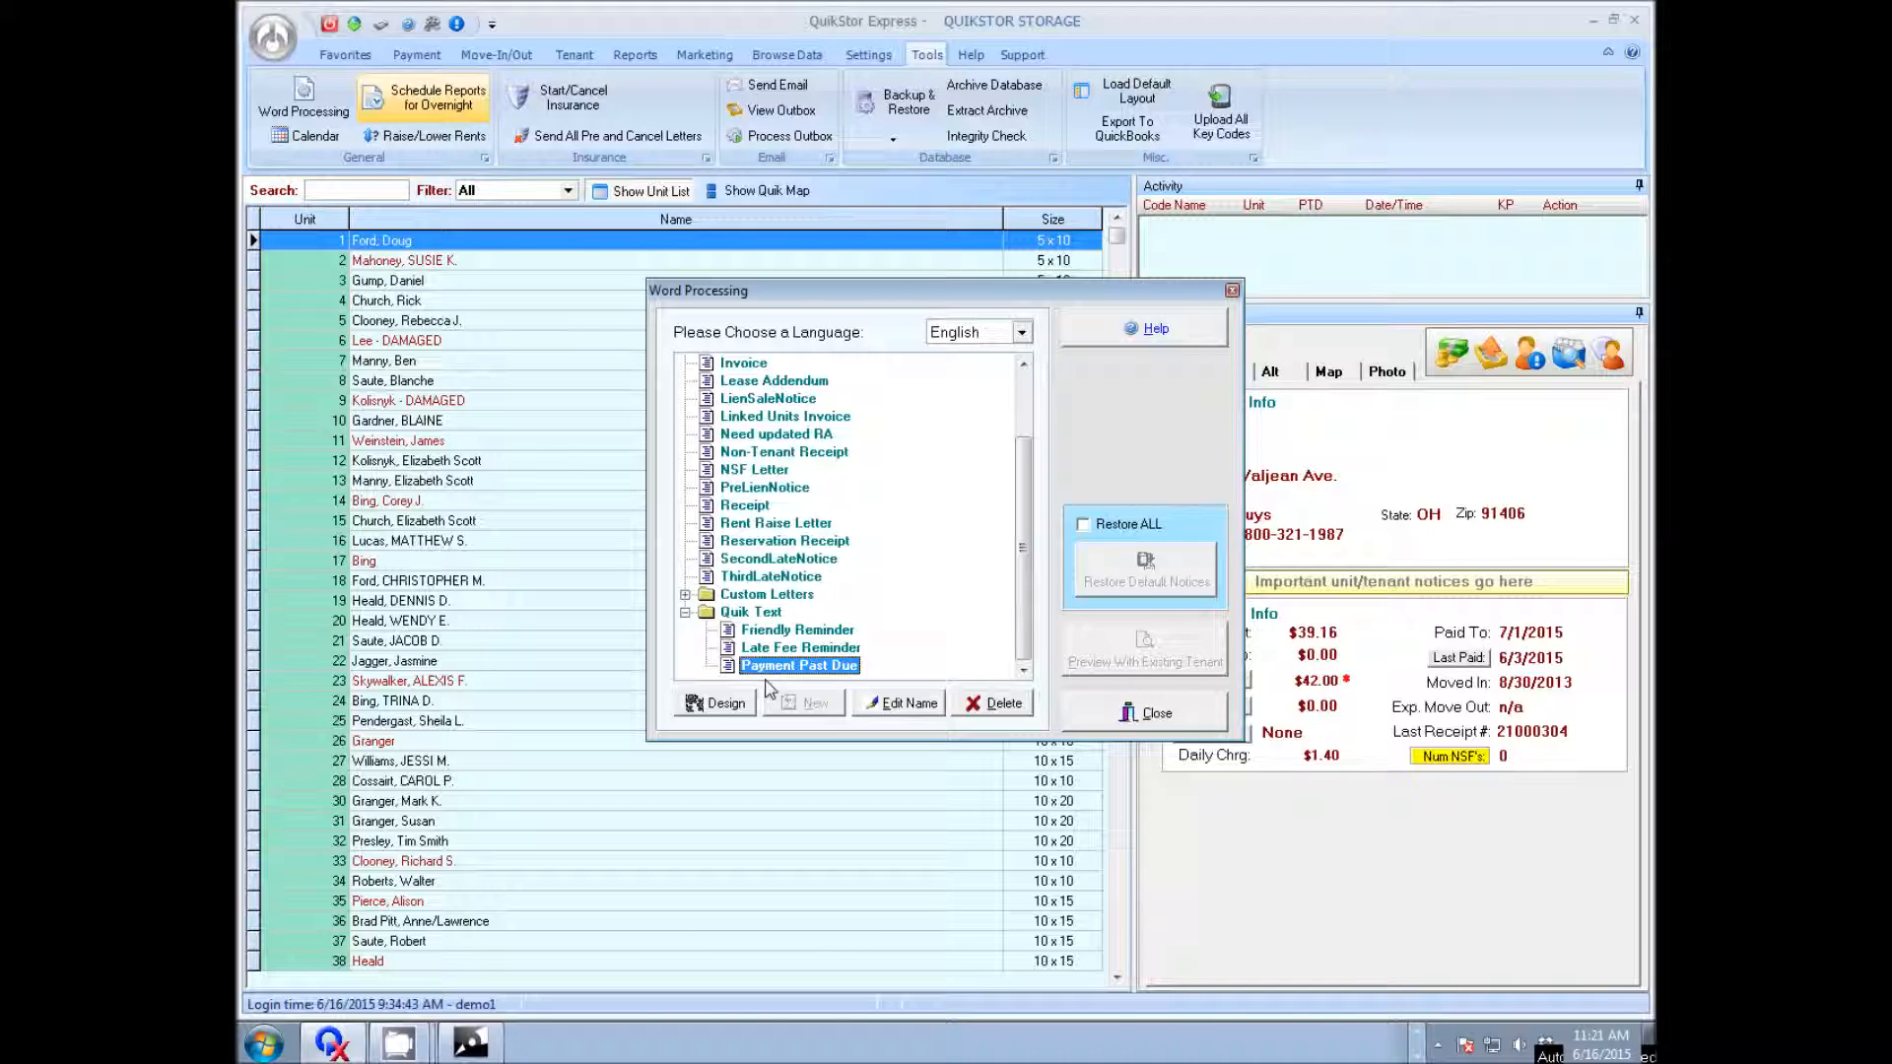
mouse_move(1163, 771)
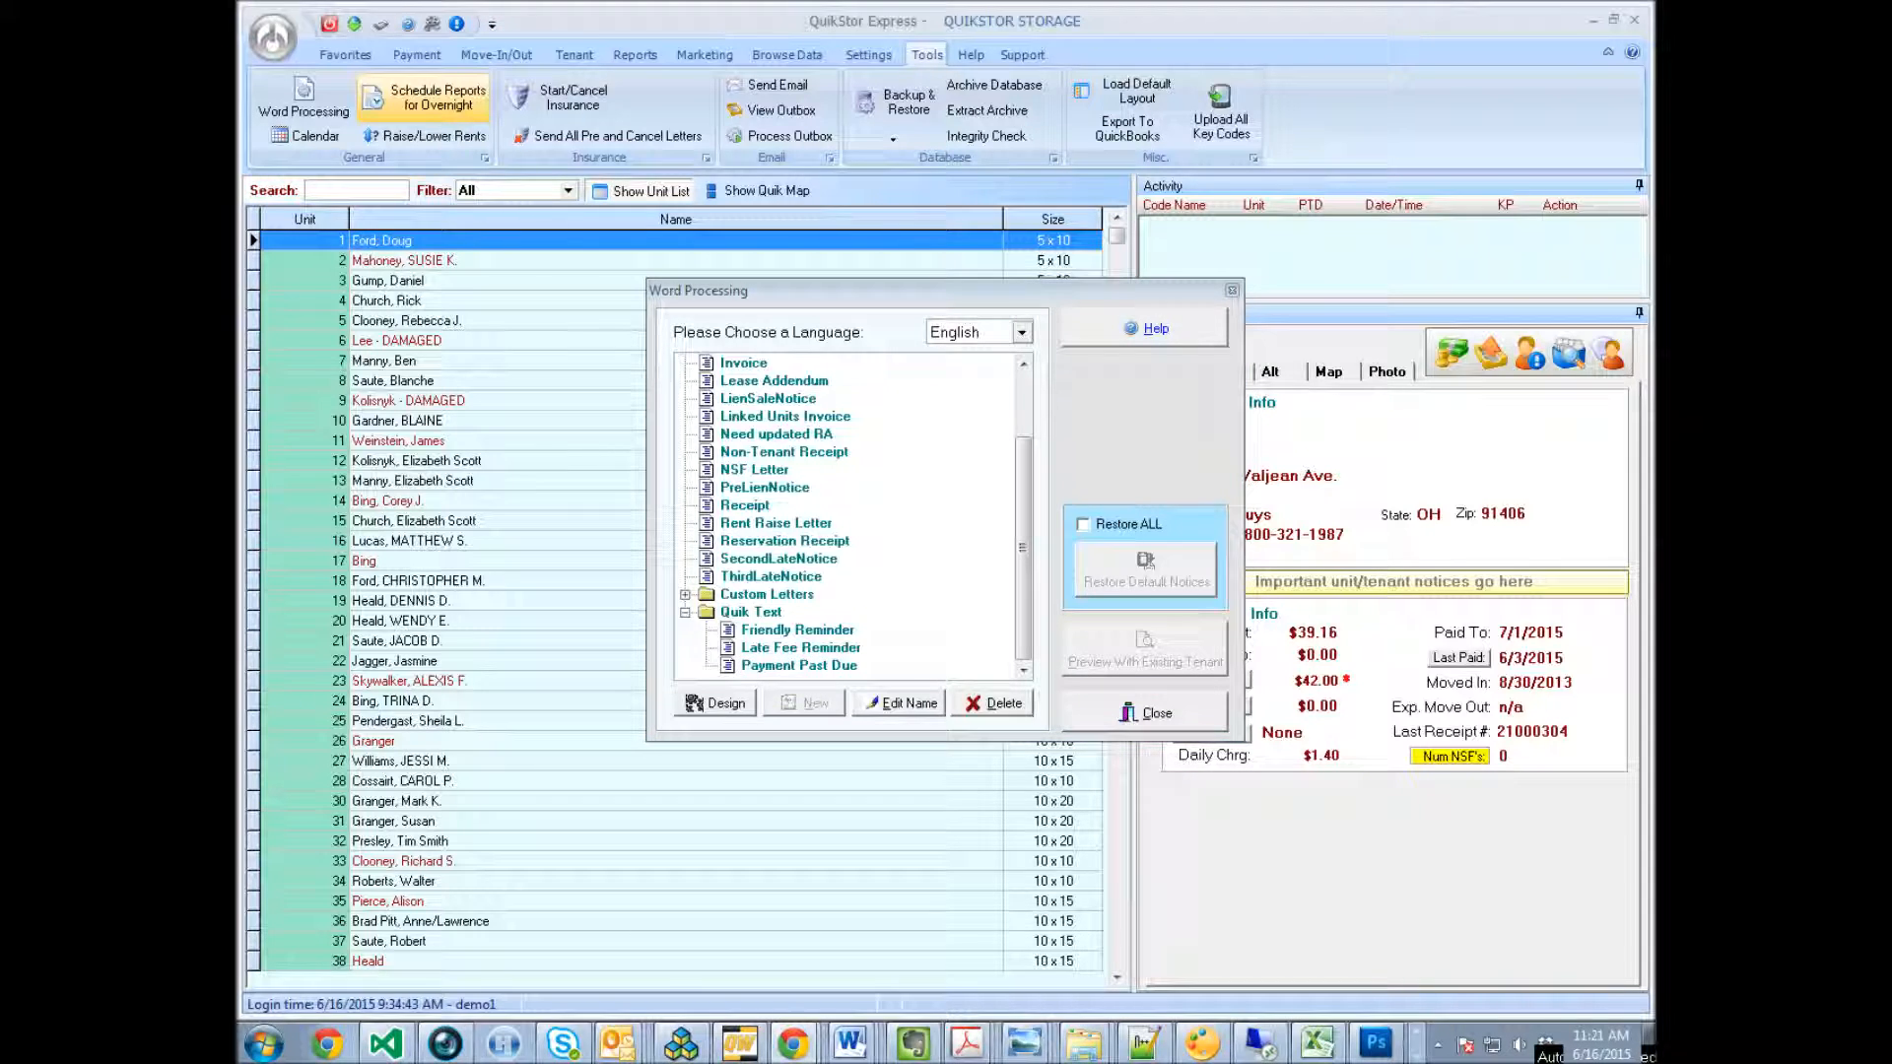
mouse_move(1132, 788)
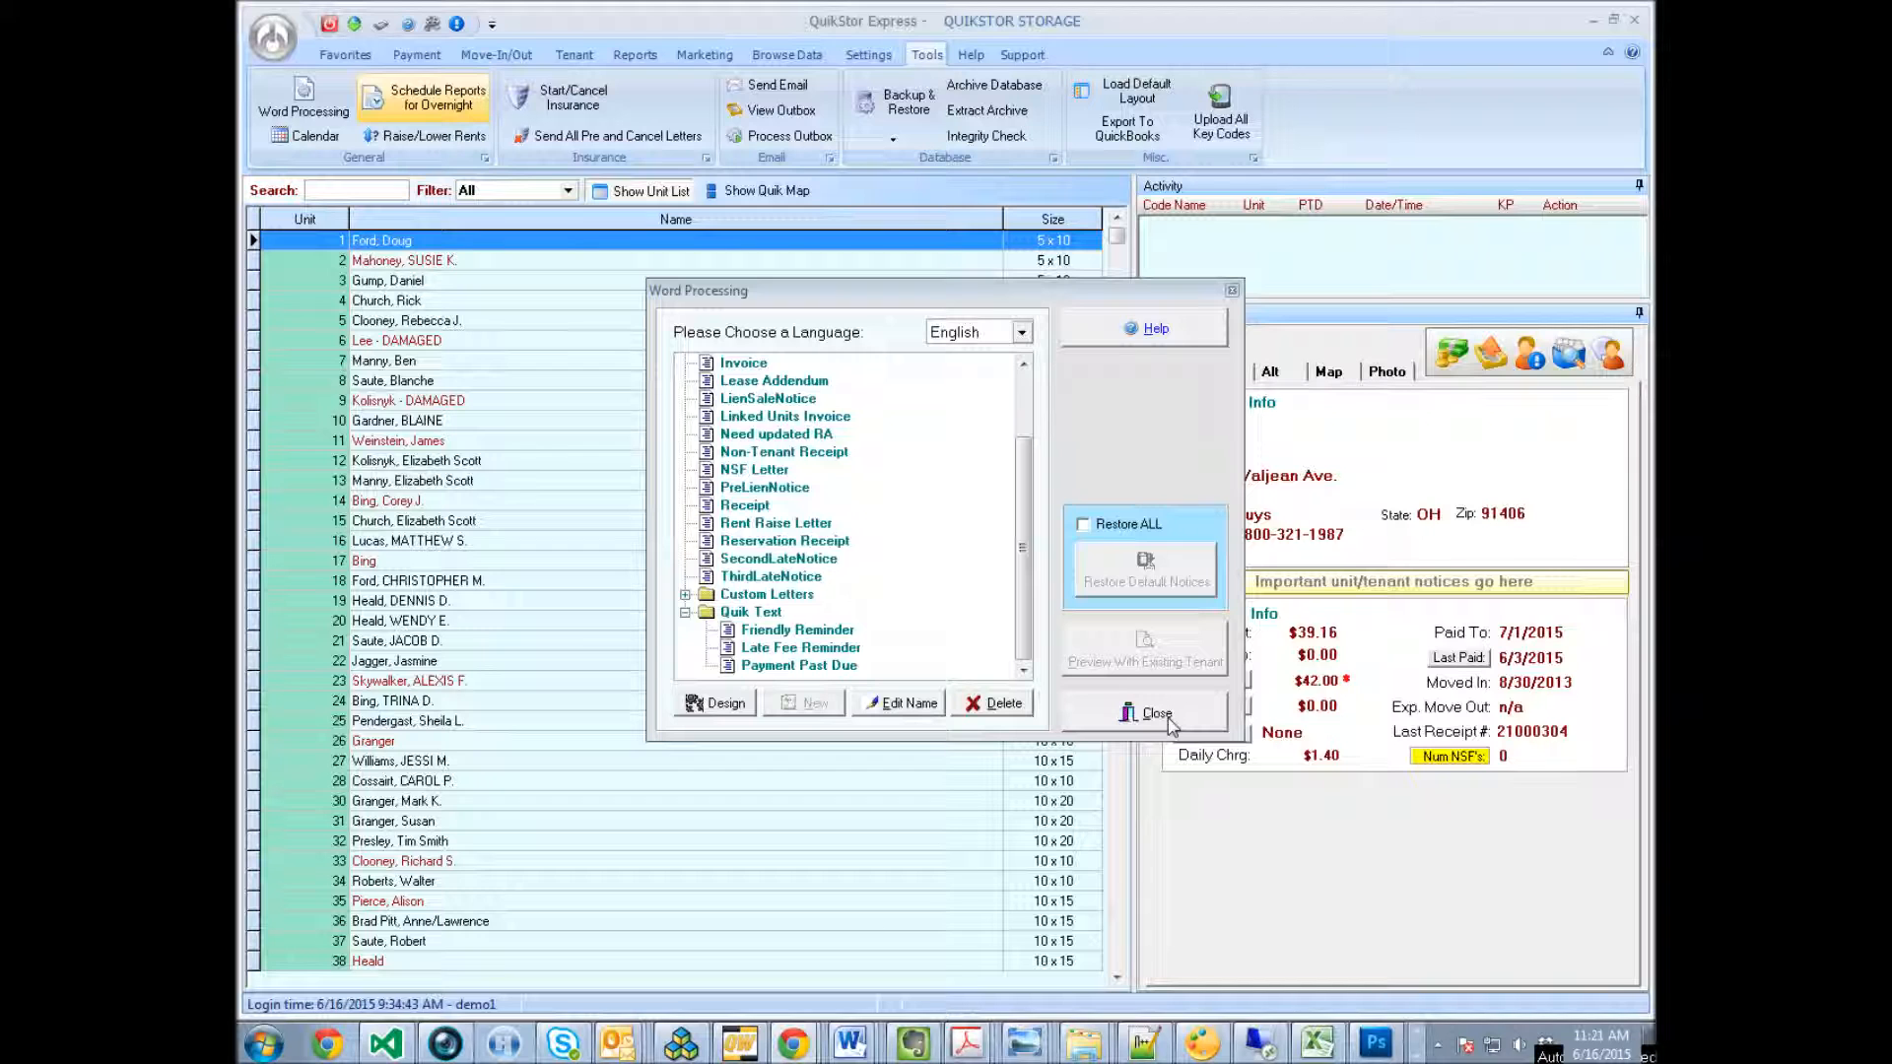
click(1153, 712)
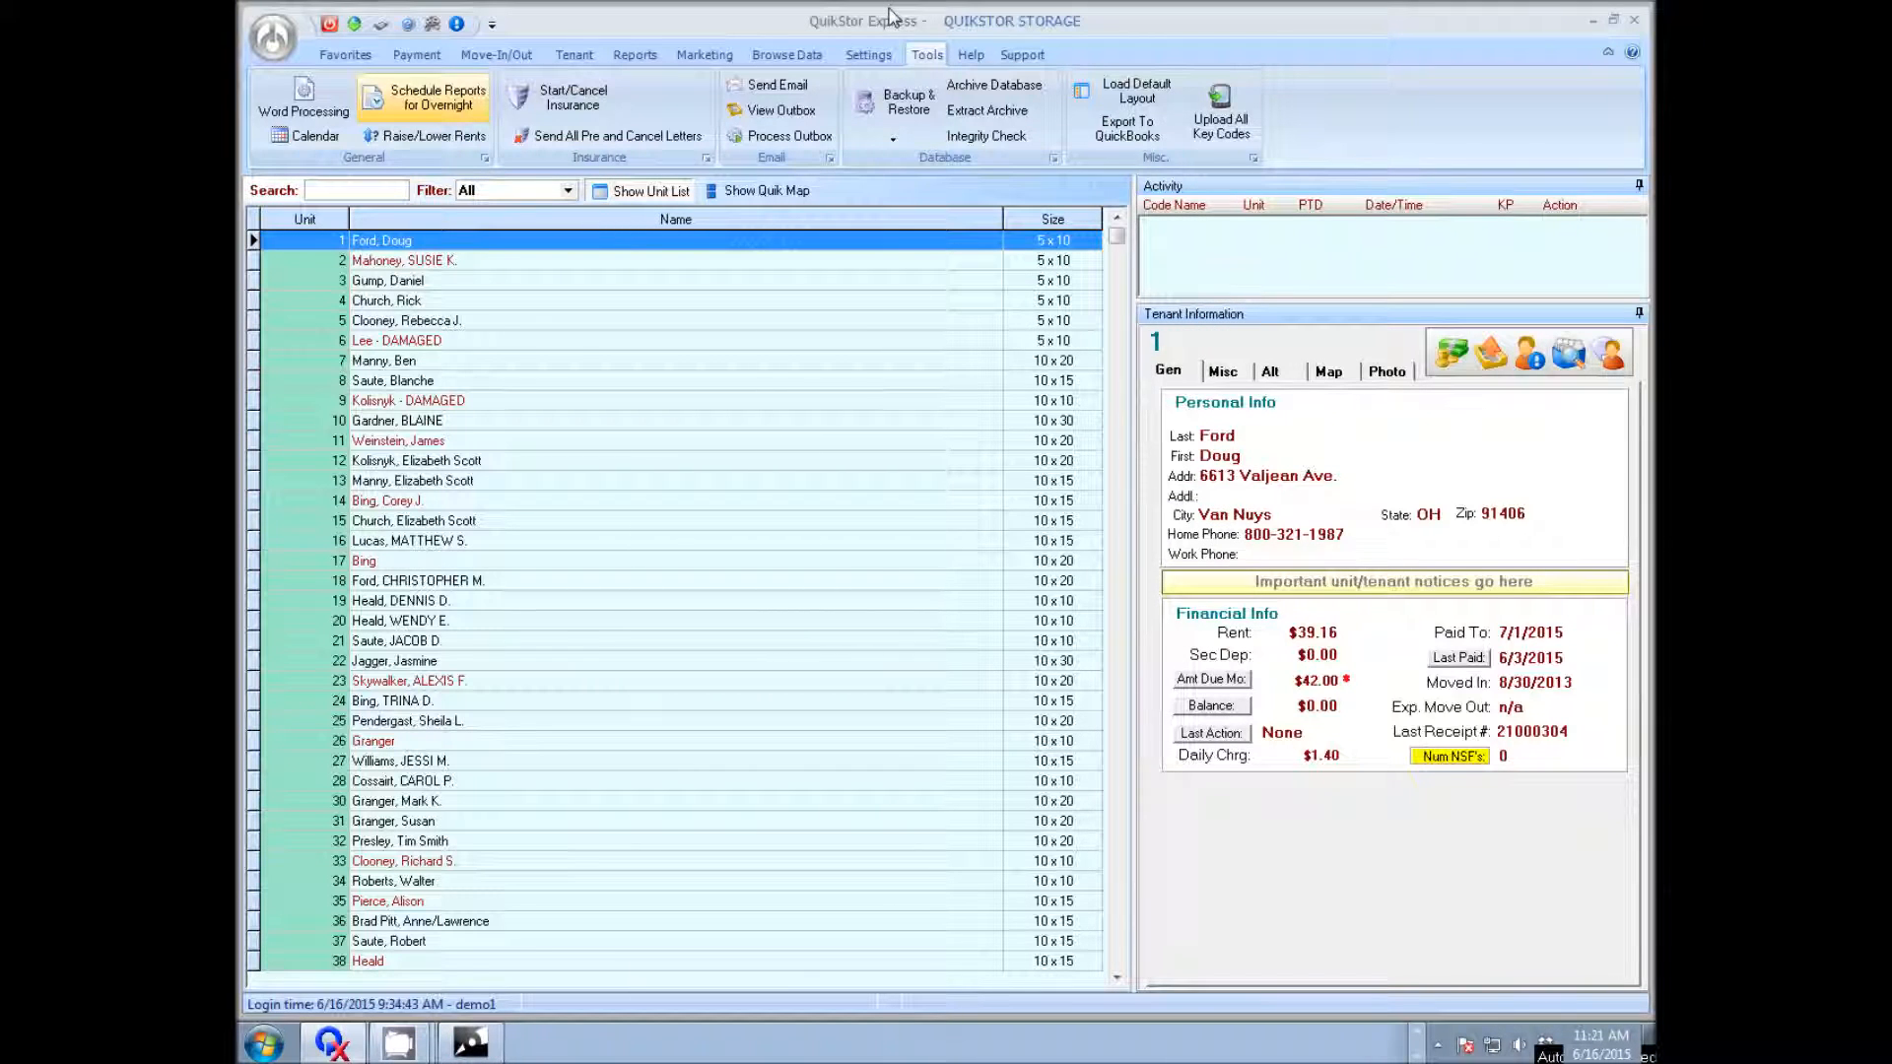
Step: Go into QuikCRM Setup and add a blank new event
click(1240, 109)
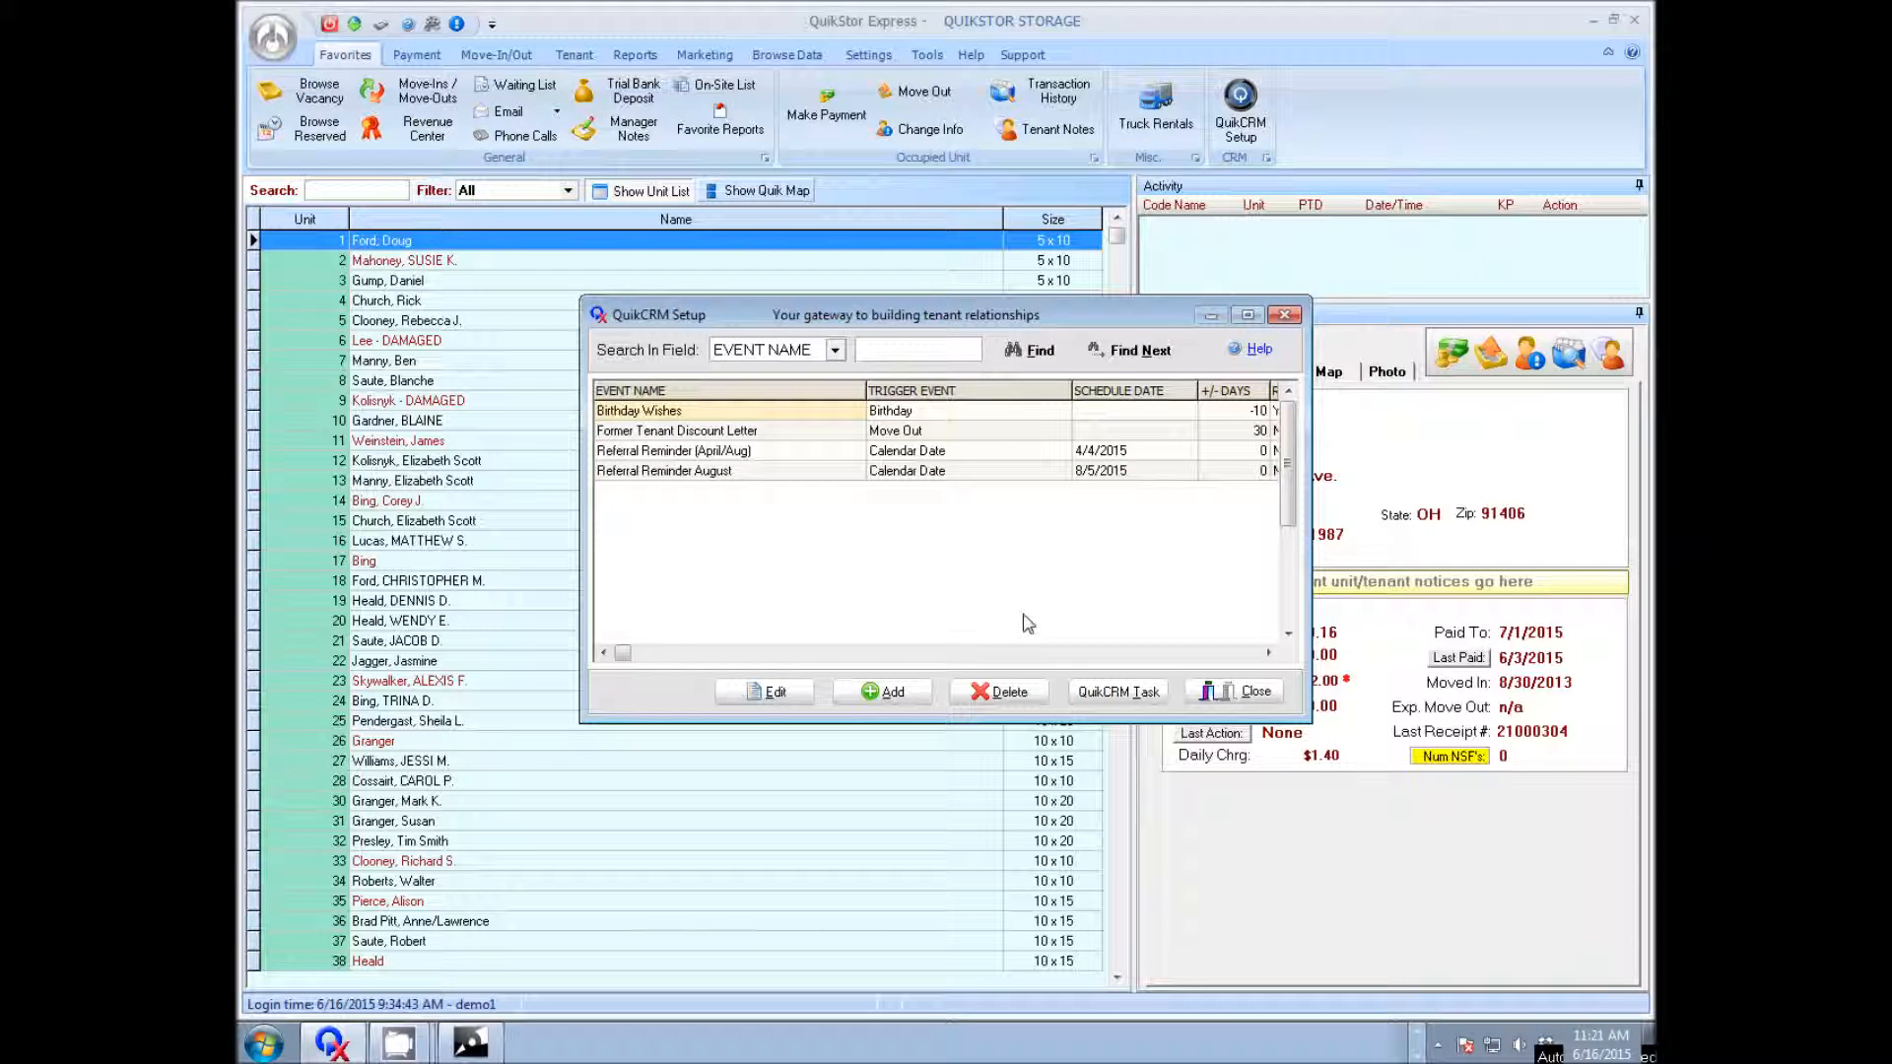
click(891, 692)
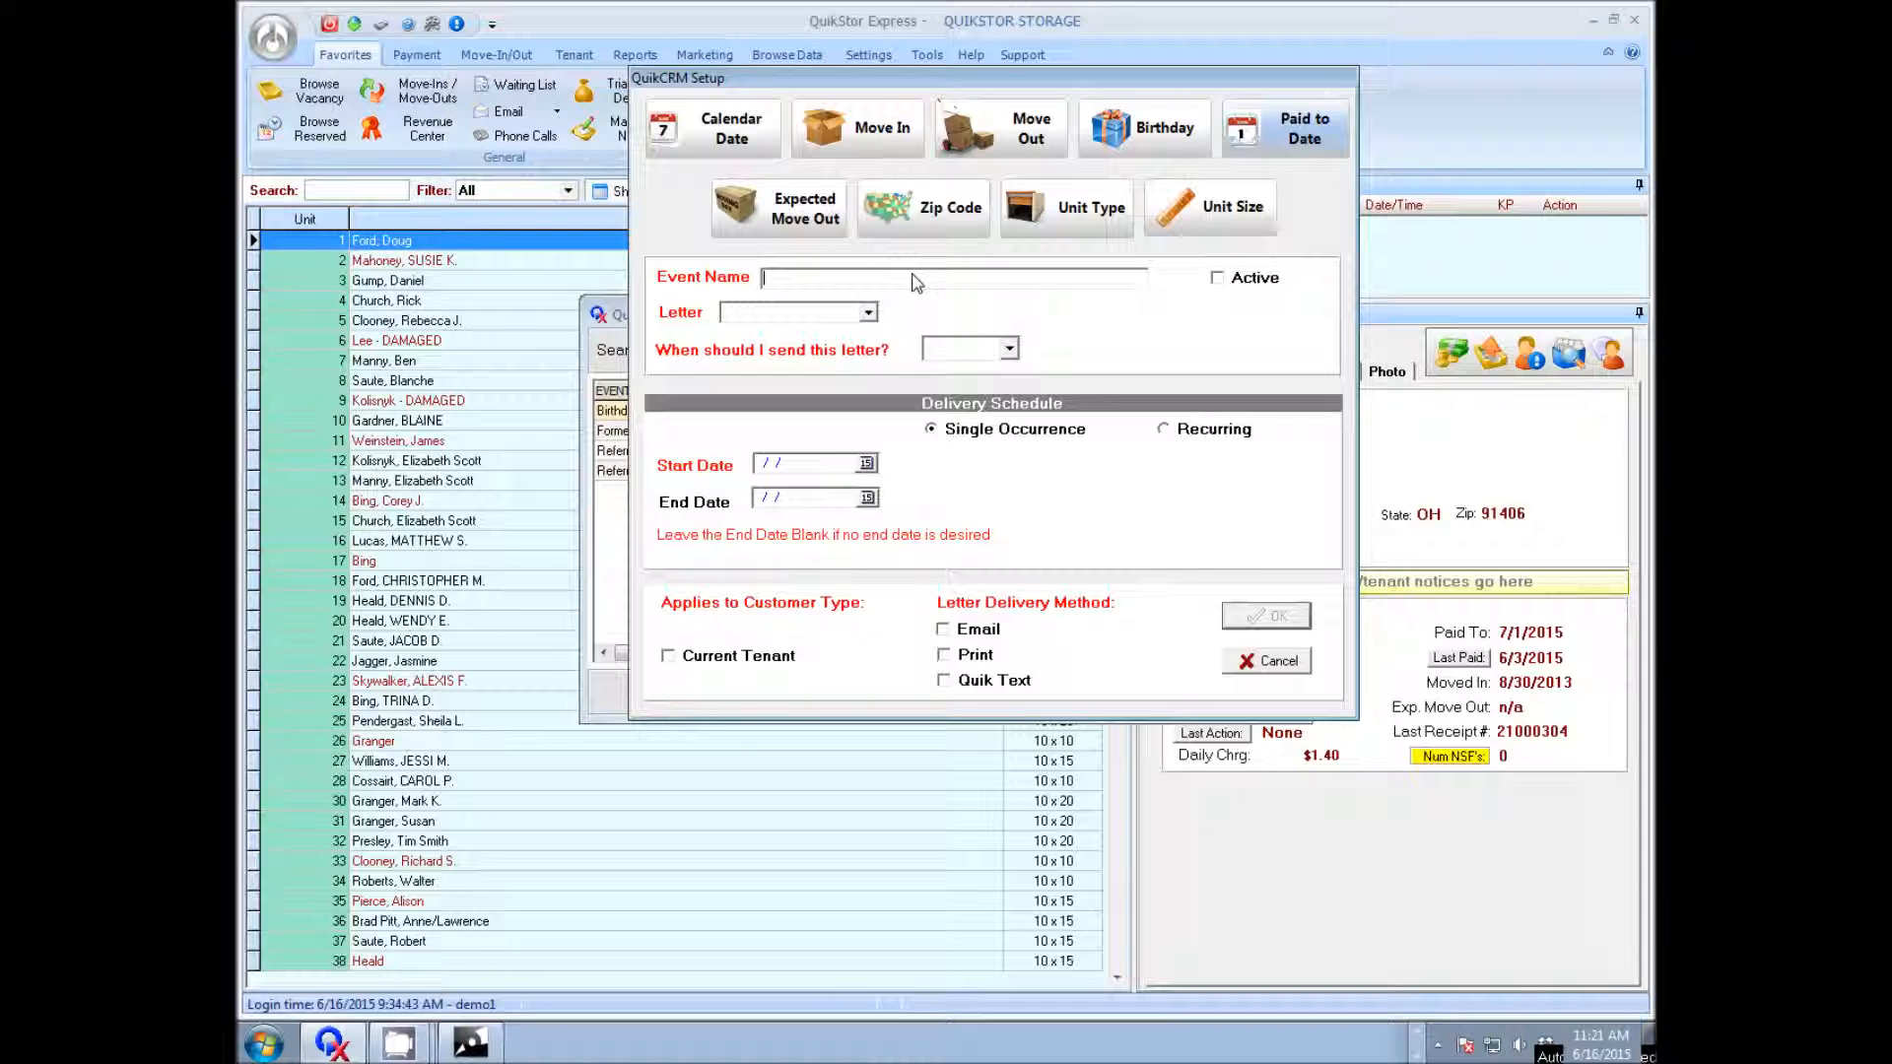
Step: Name the event 'Tenant Past Due', mark it active, use the Payment Past Due letter sent After the Paid to Date
text(T)
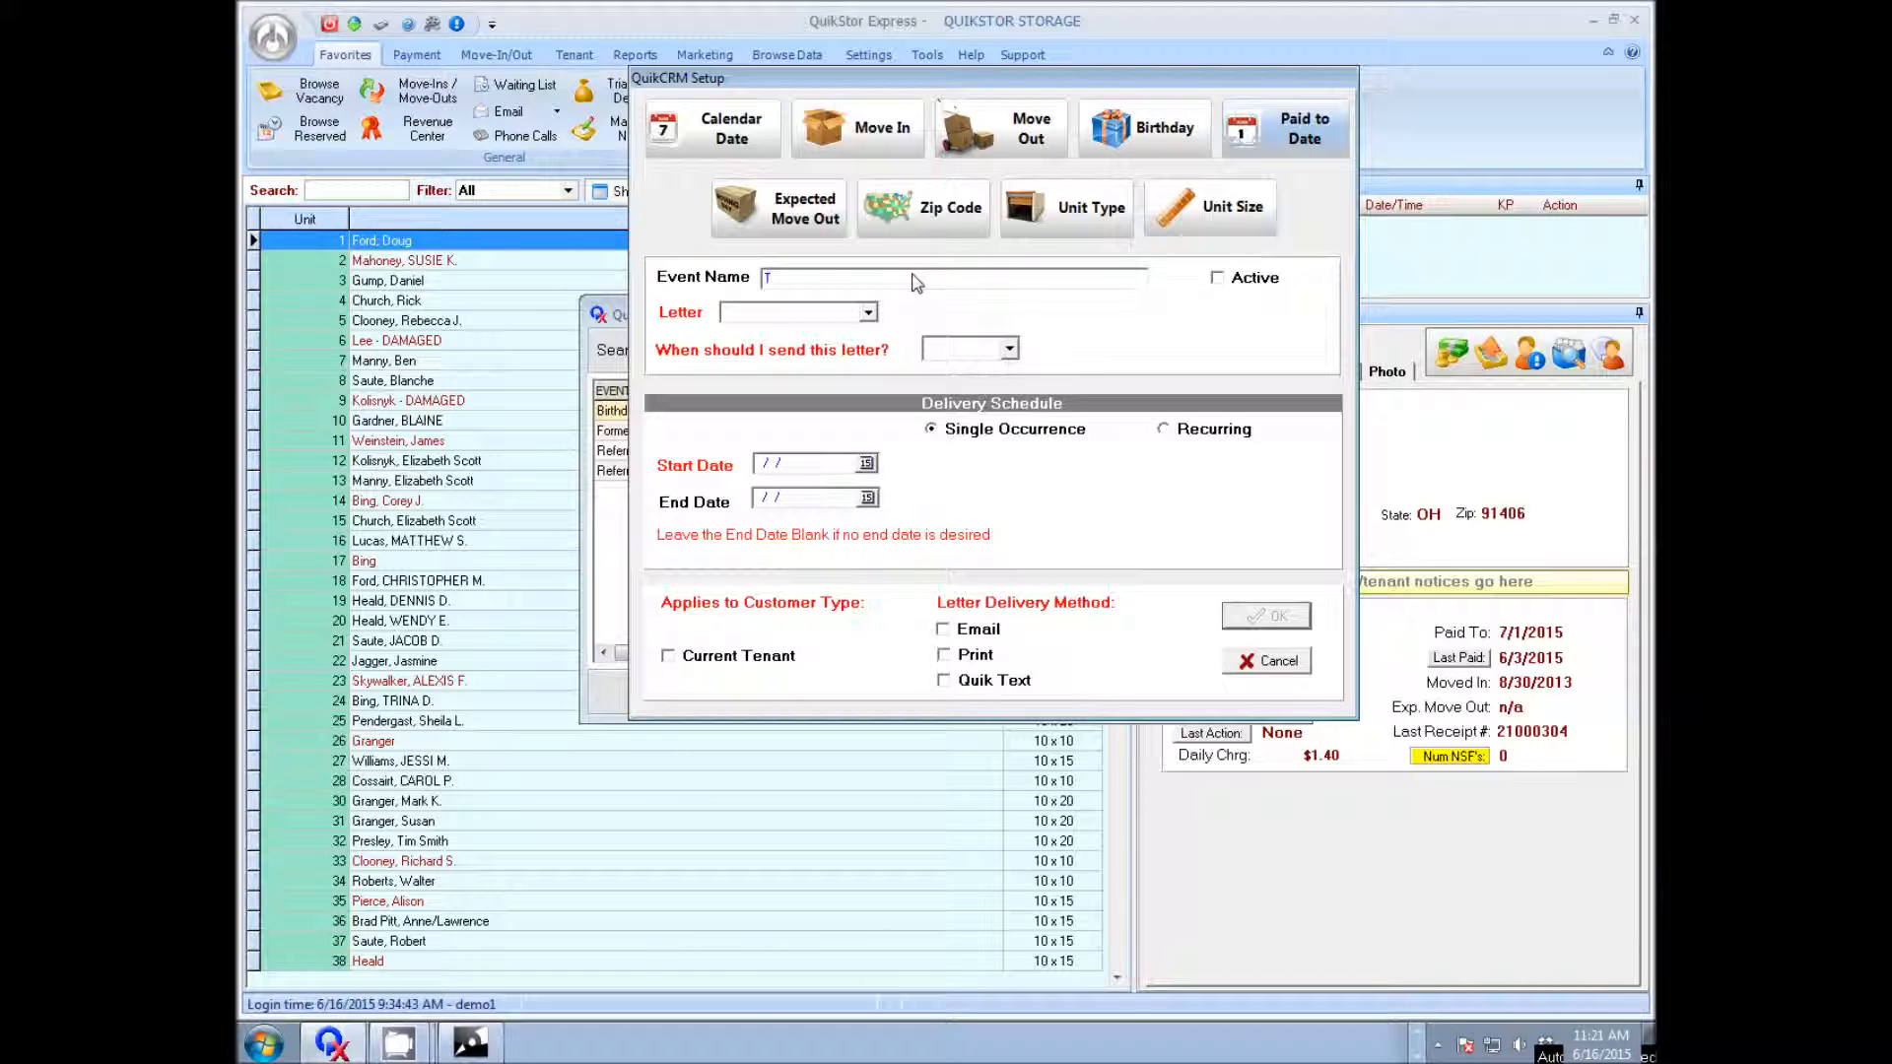
text(Tenant P)
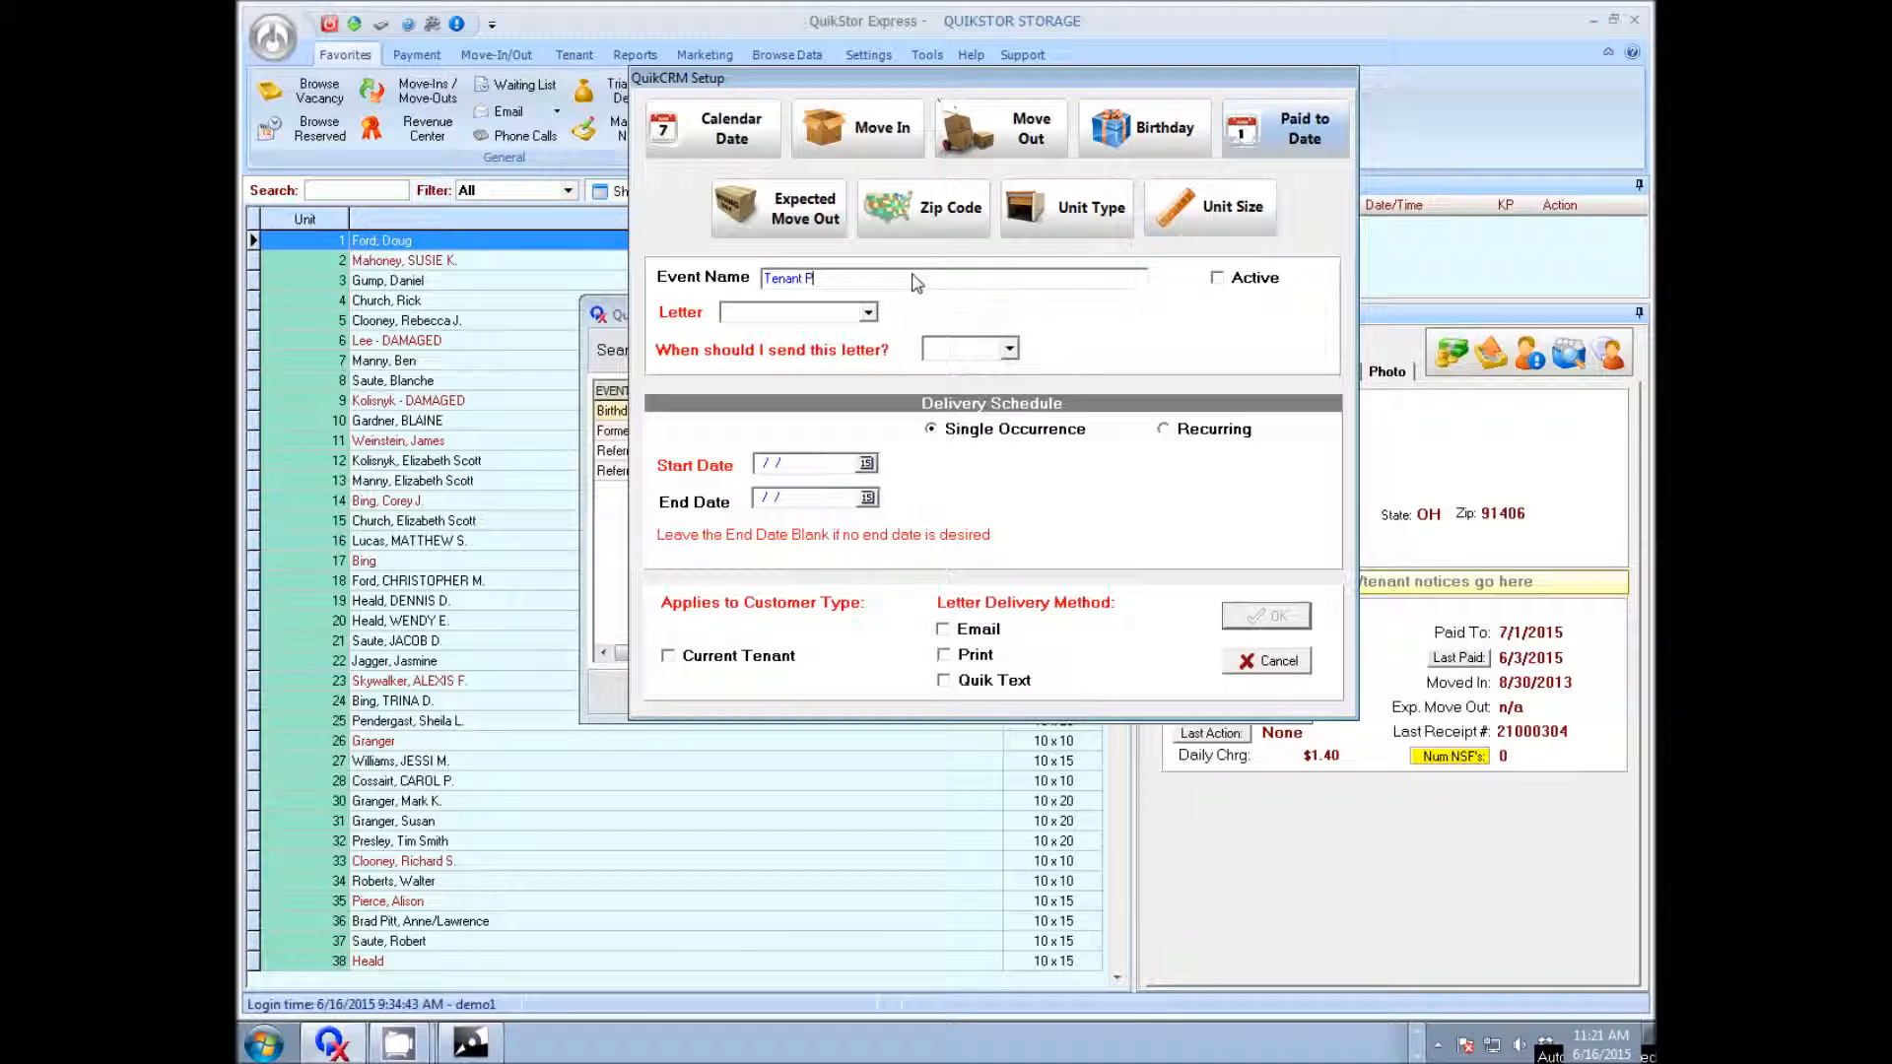
text(ast Due)
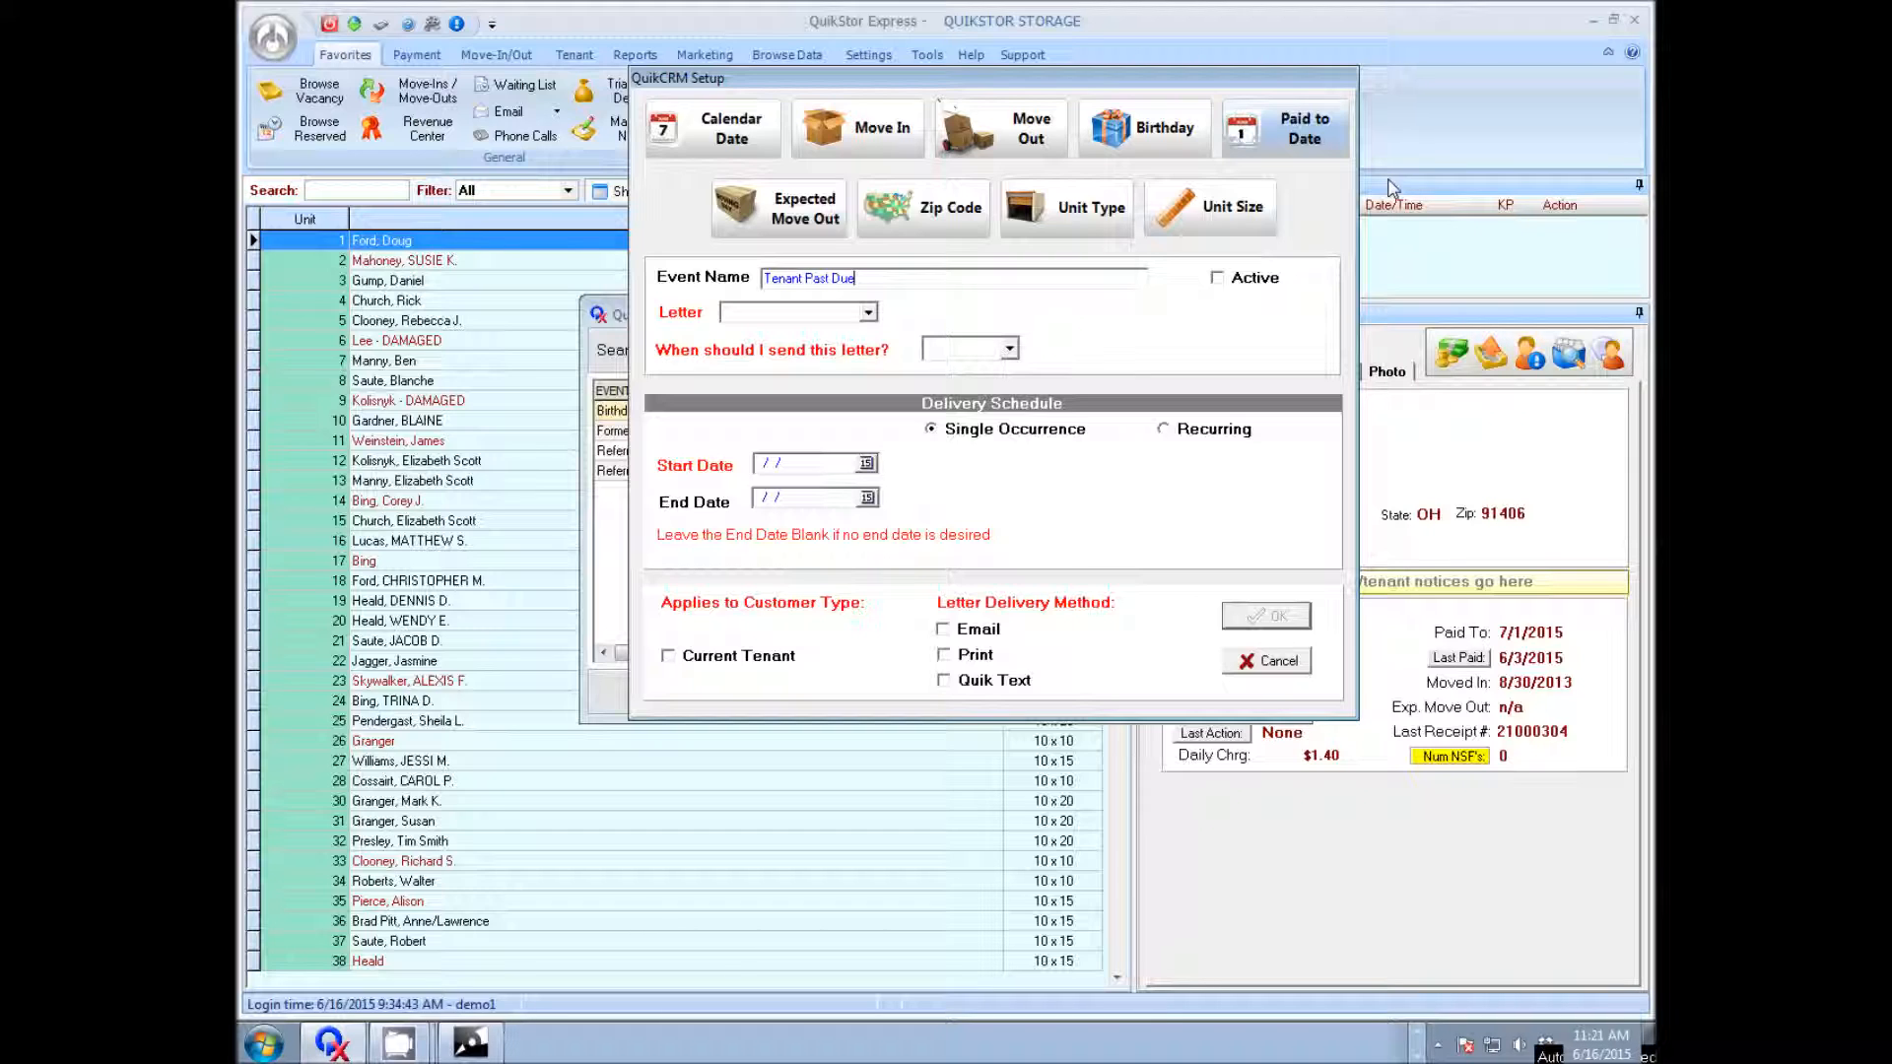
click(1219, 278)
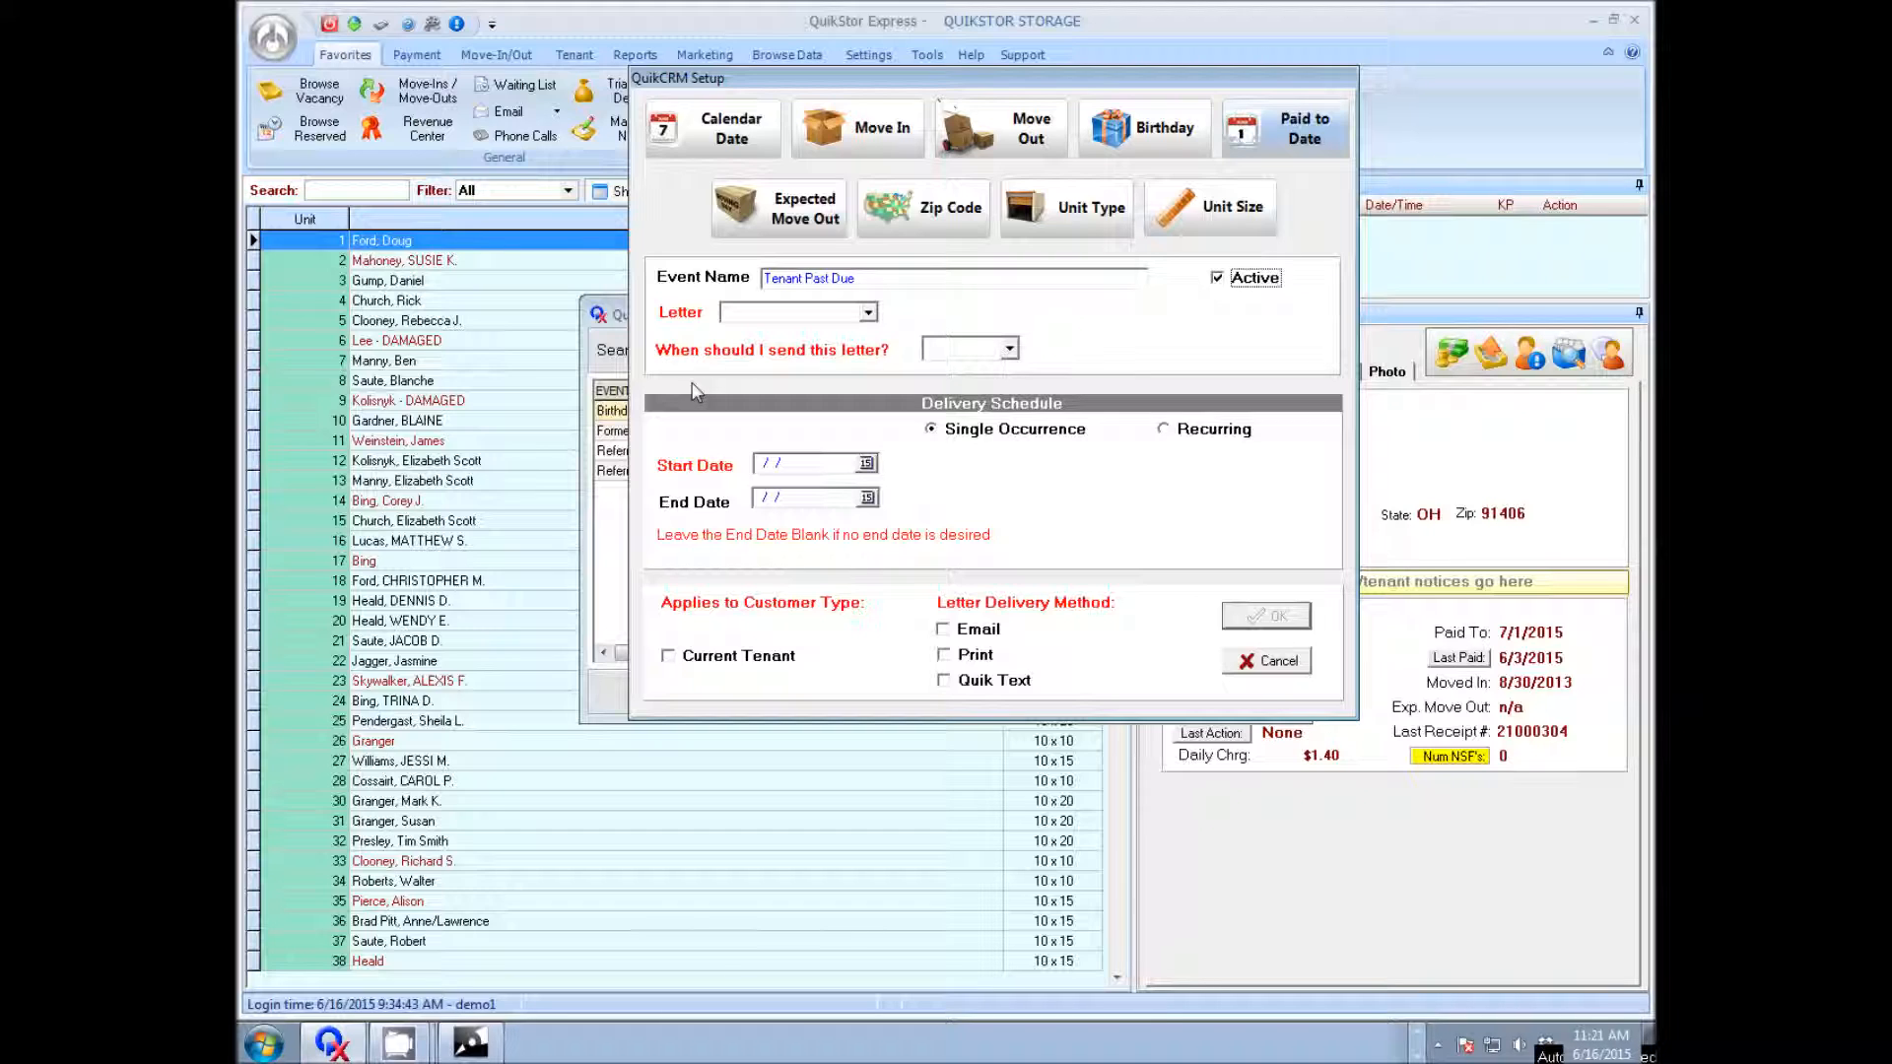
click(867, 311)
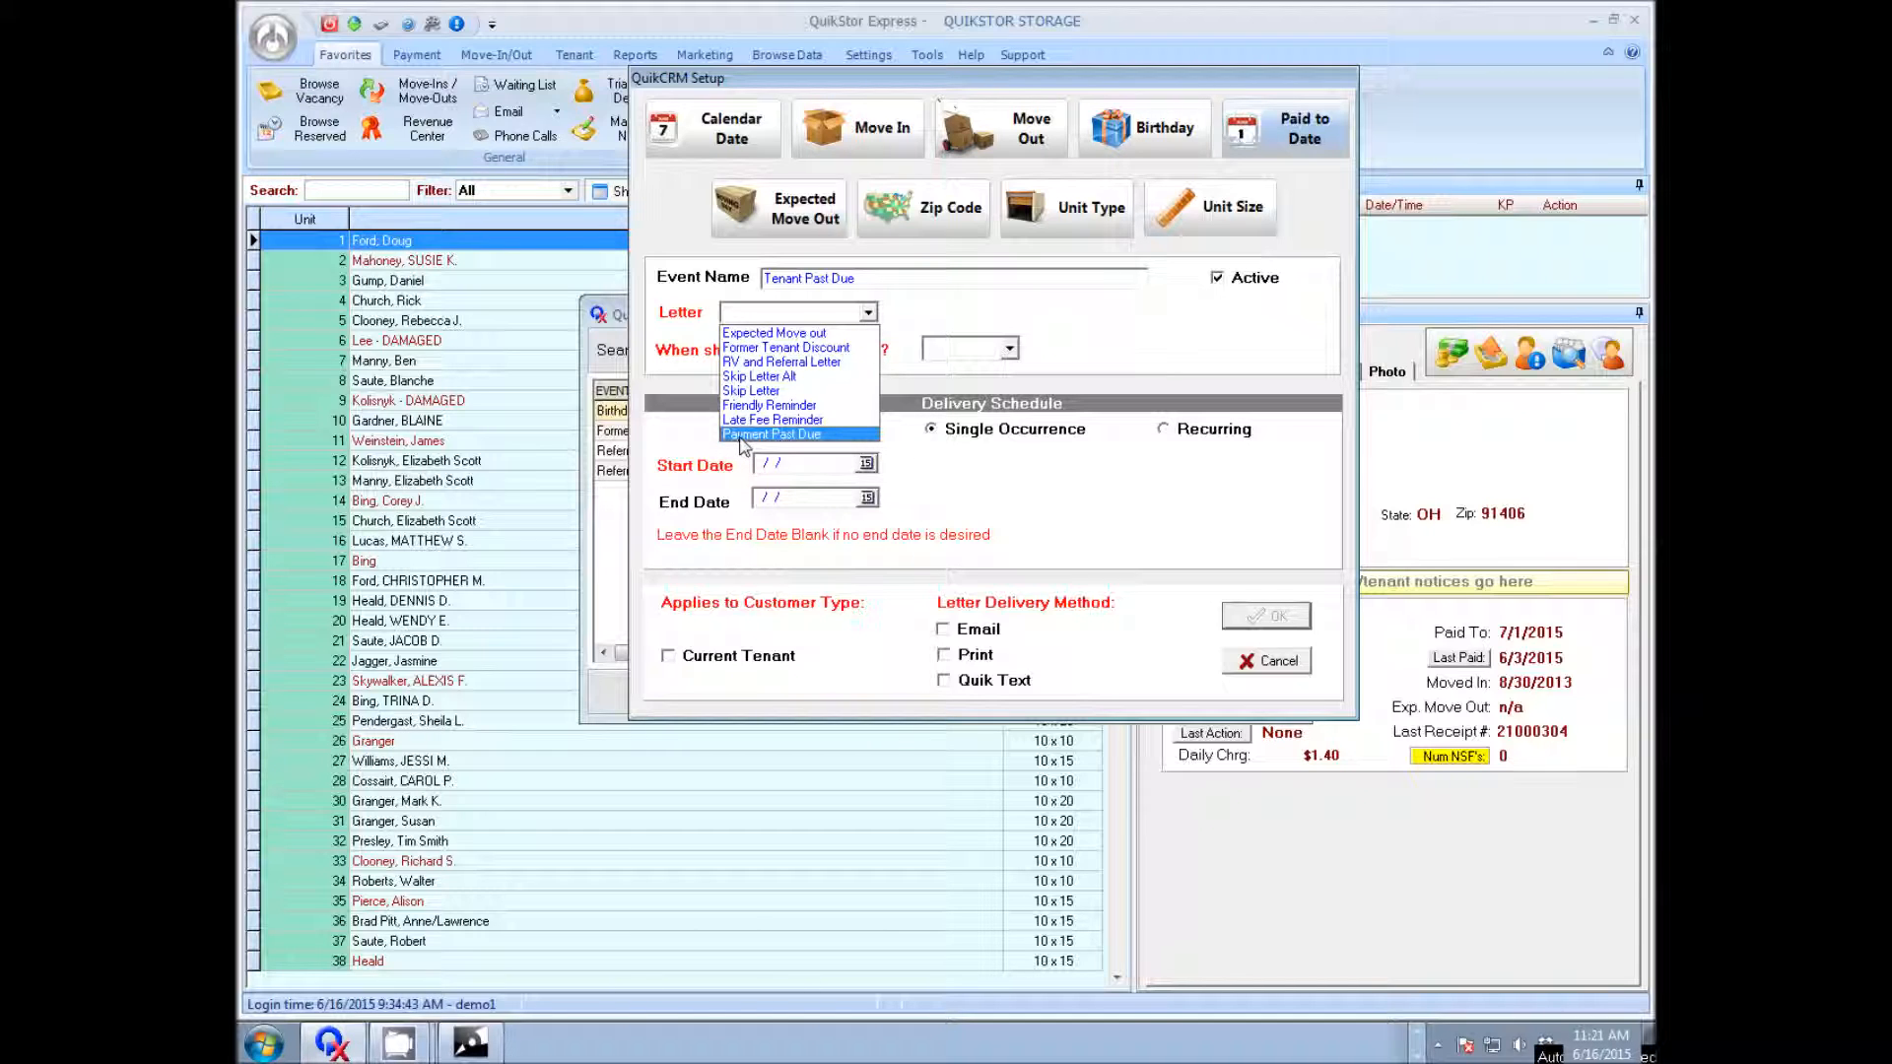
click(773, 433)
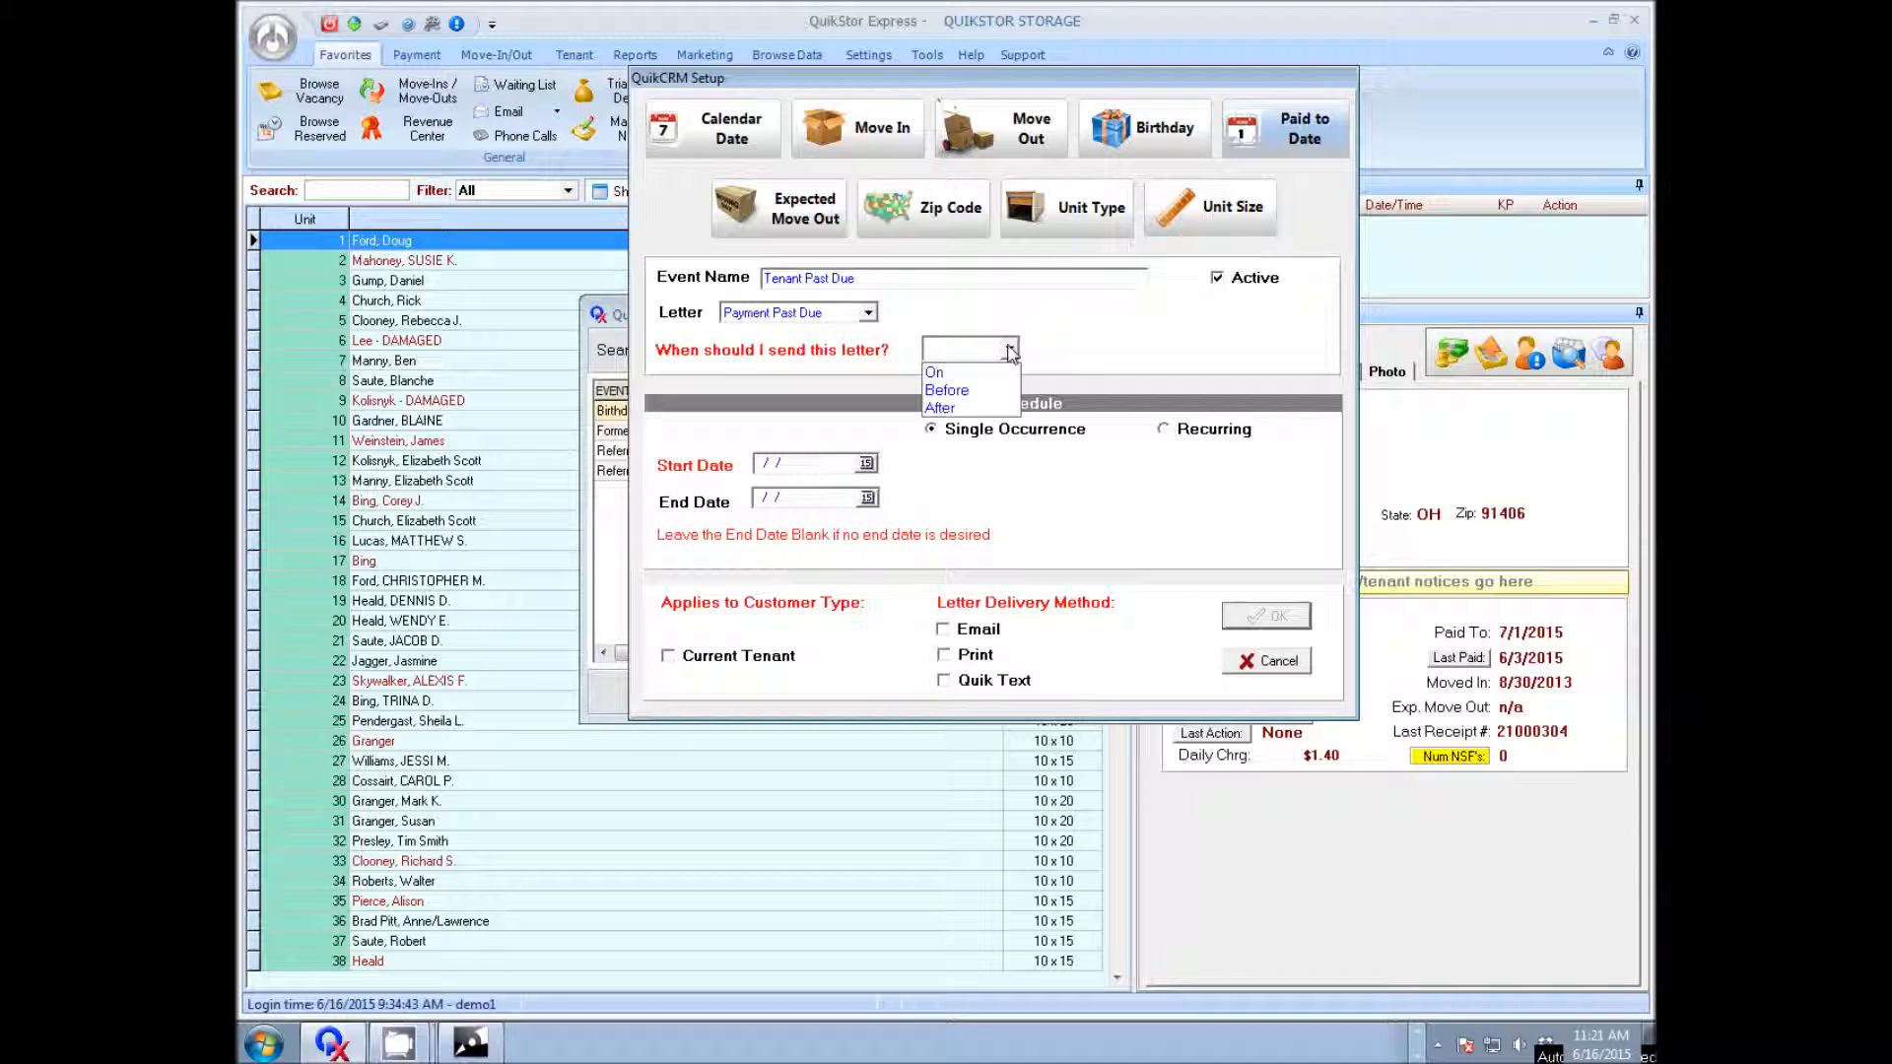
click(940, 408)
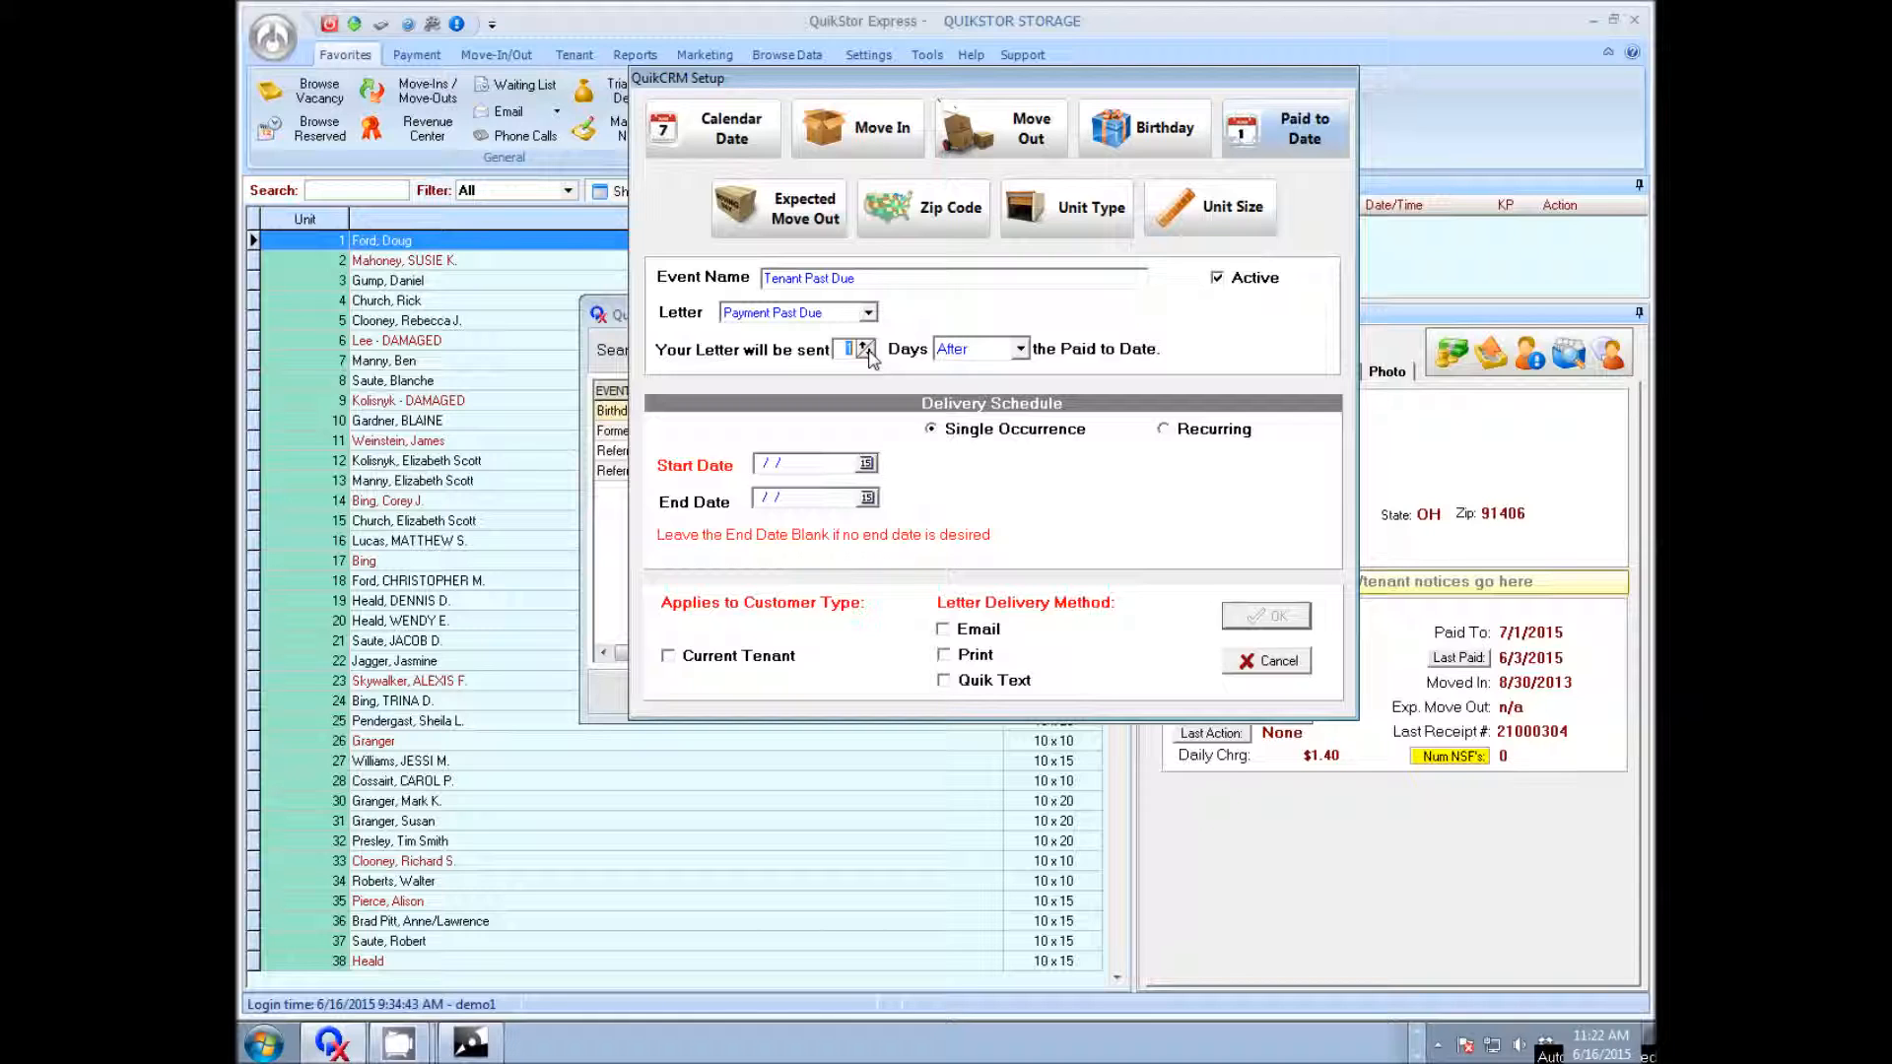
Step: Set 7 days, start date 06/16/2015, Current Tenant and Quik Text delivery, then save the event
click(864, 343)
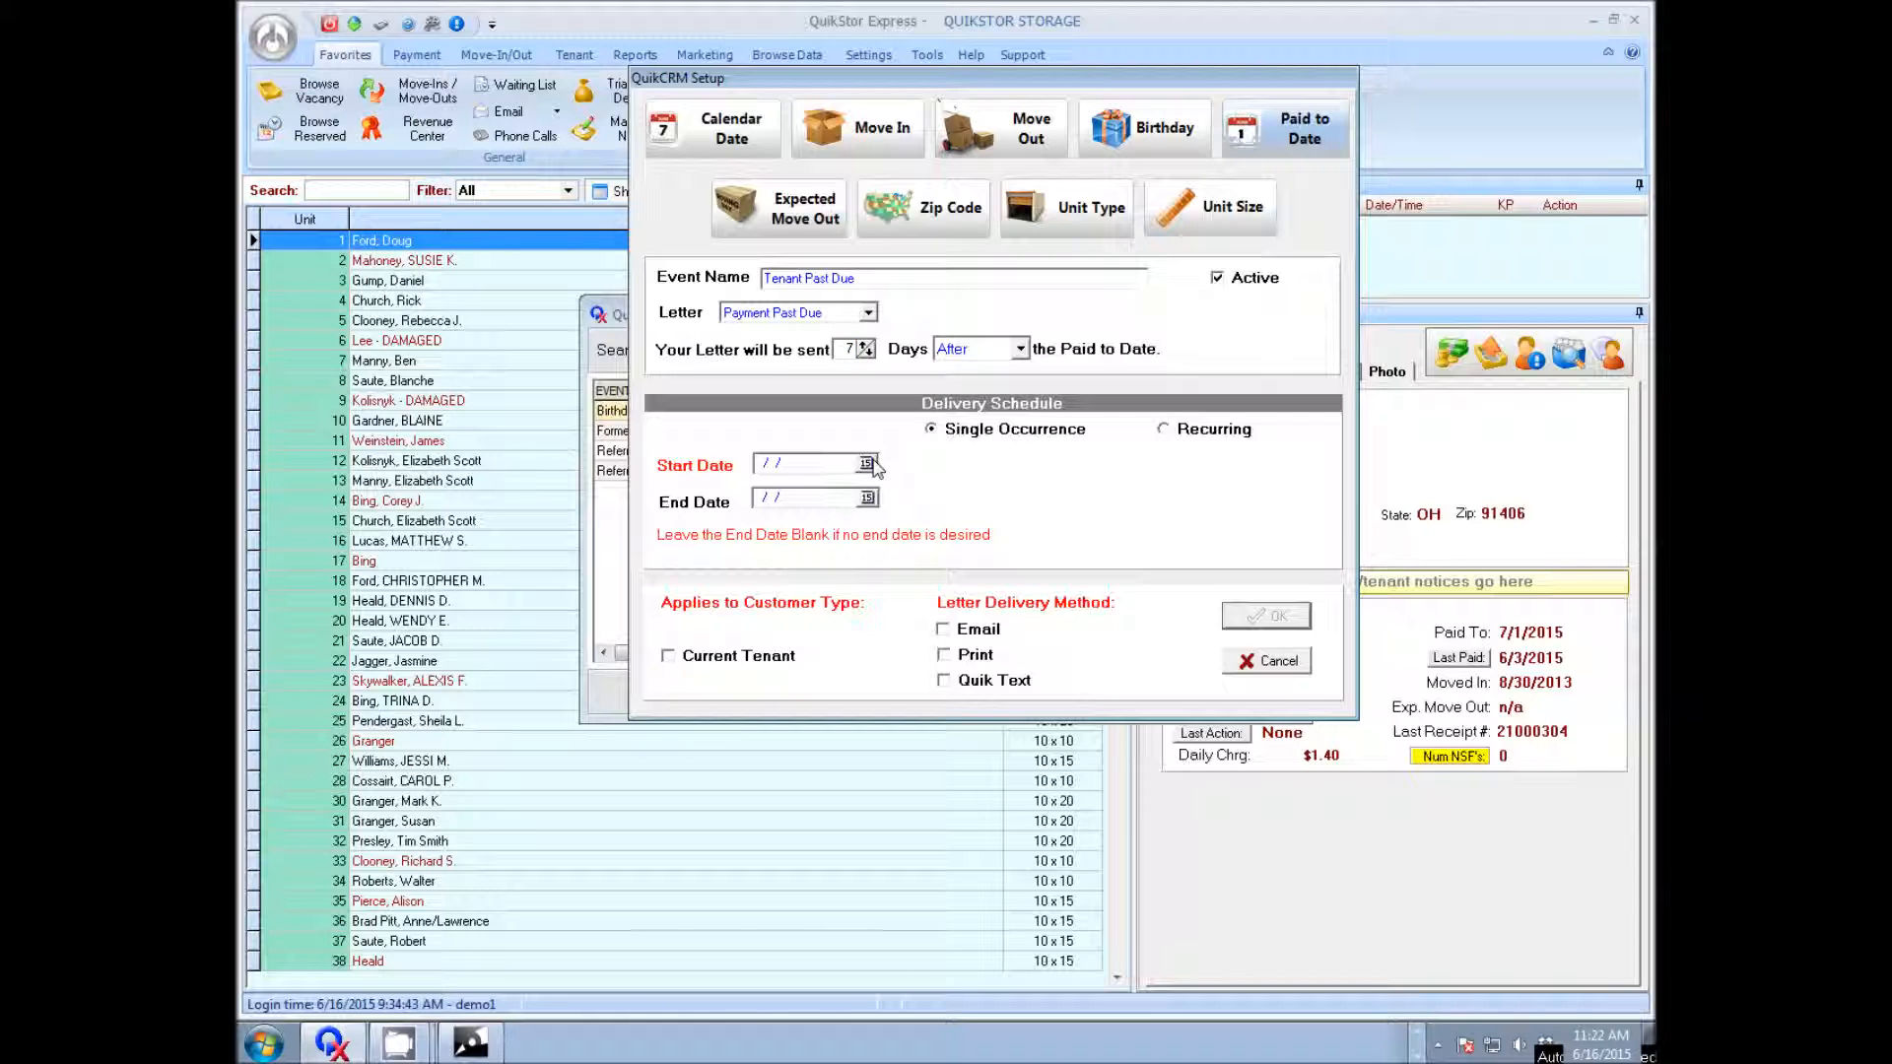
click(865, 465)
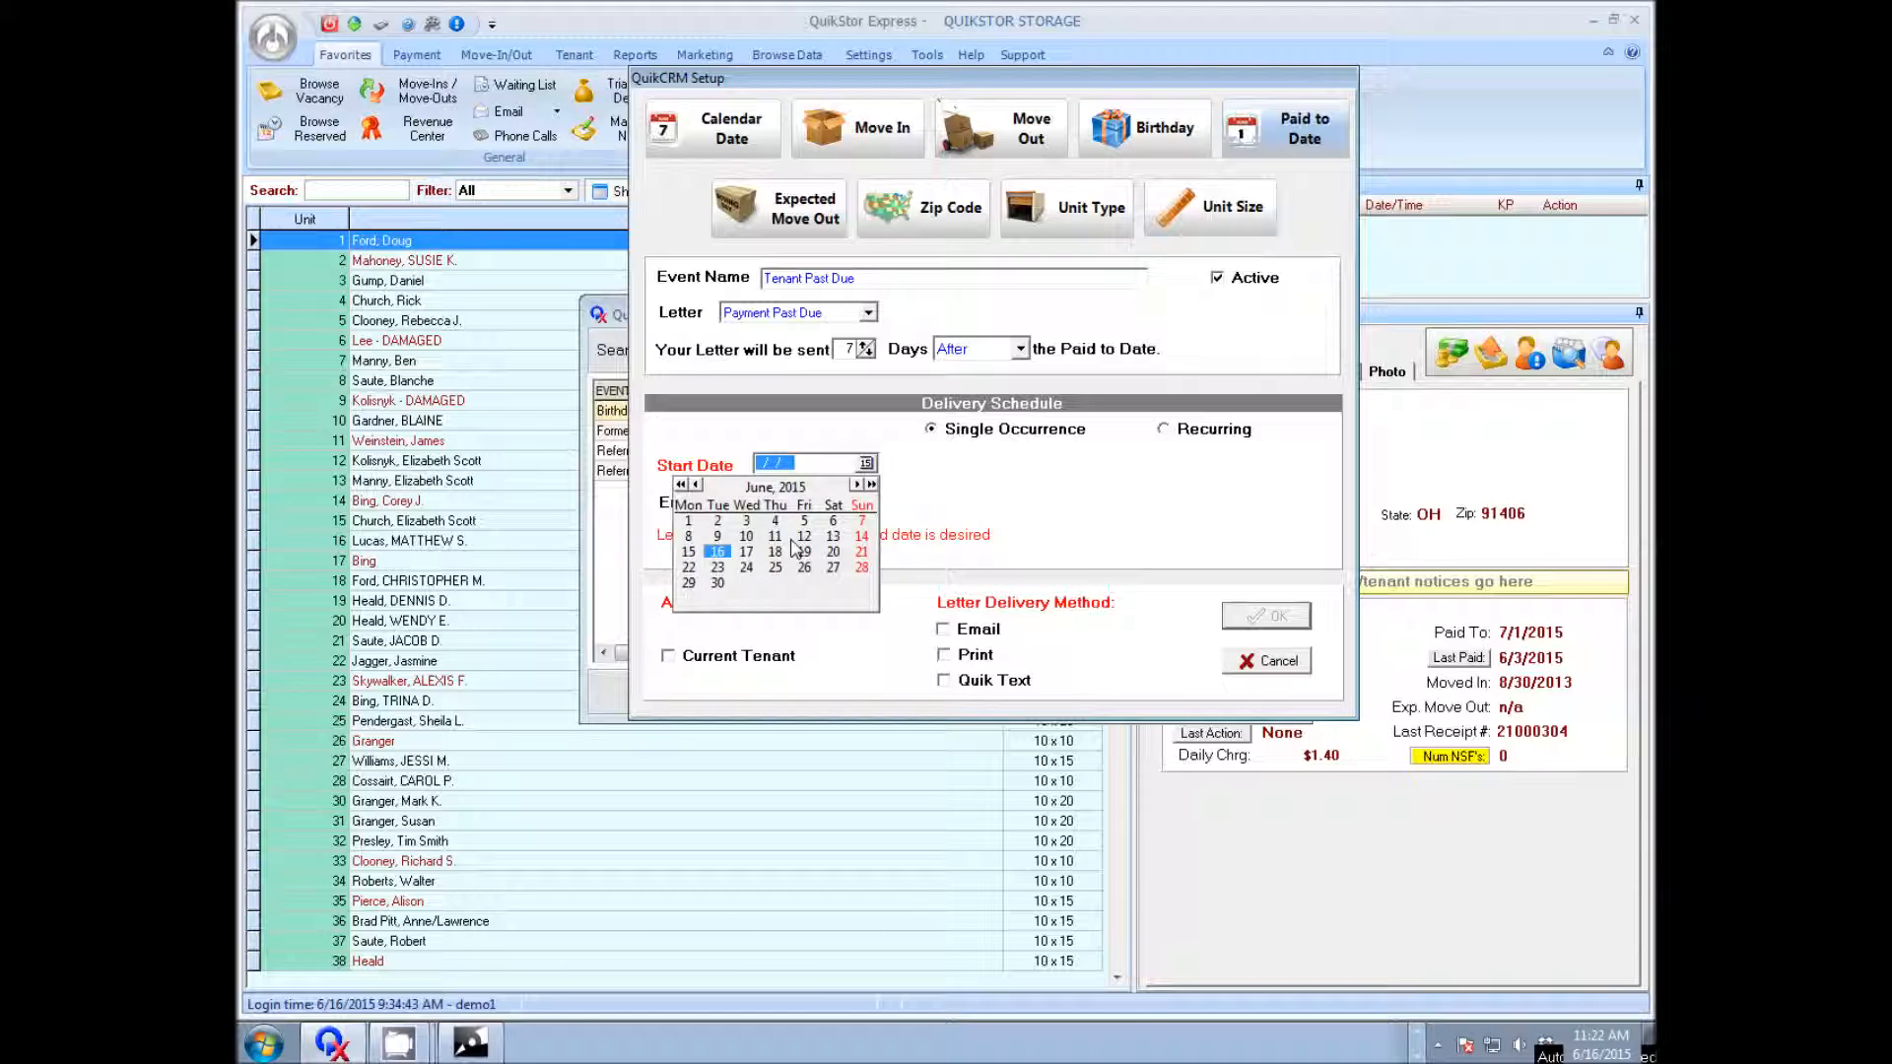
click(718, 552)
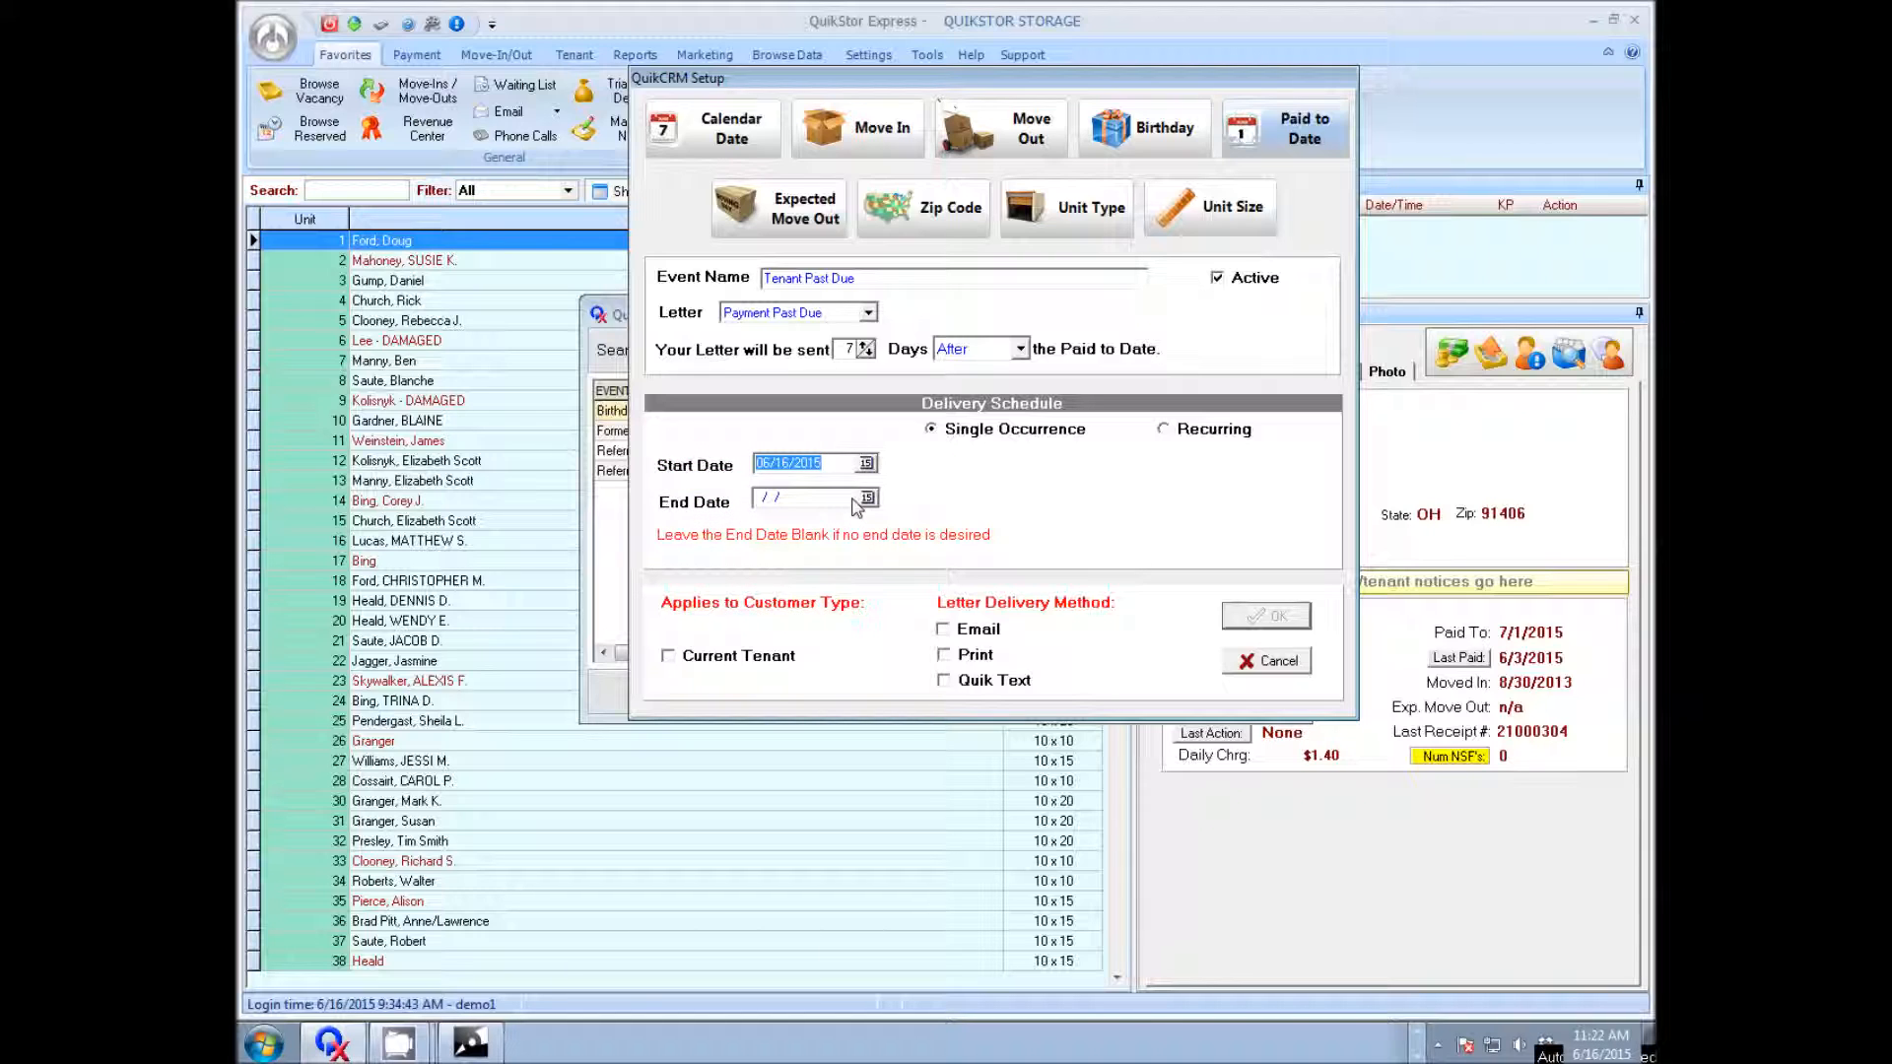
mouse_move(857, 521)
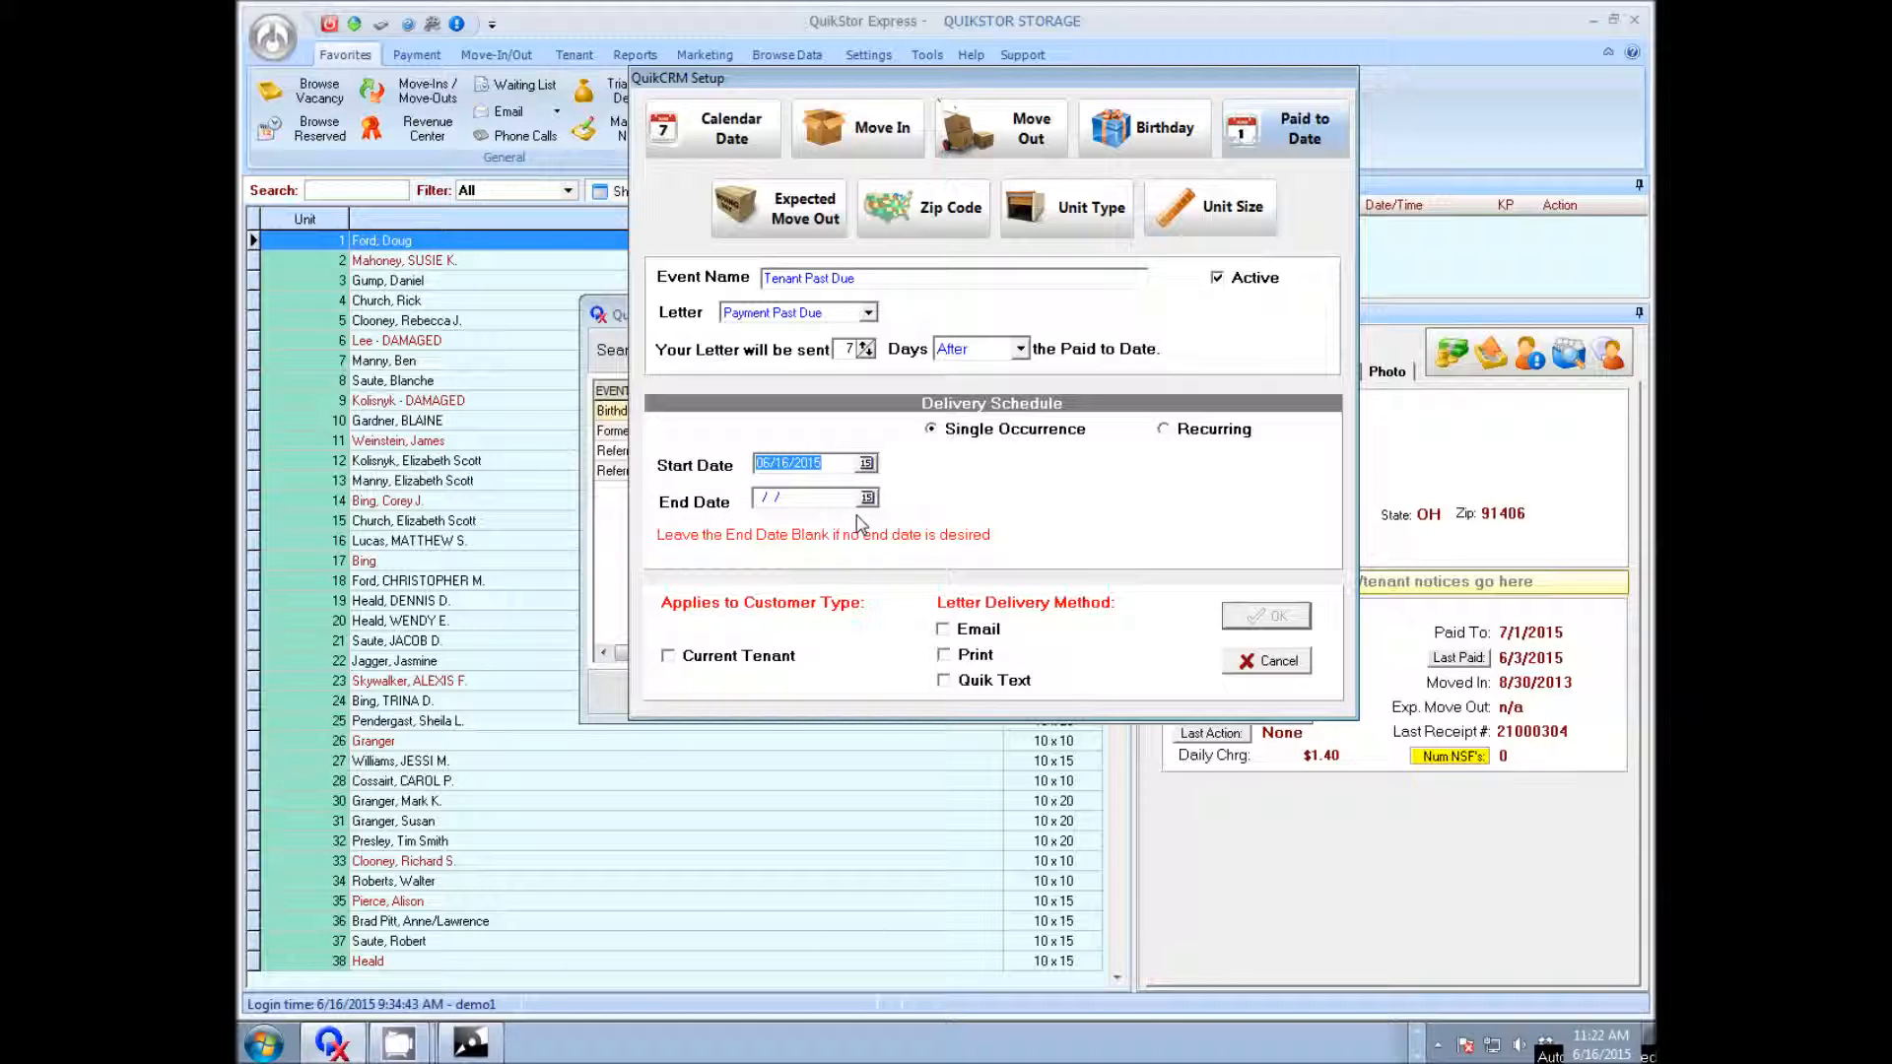
mouse_move(722, 667)
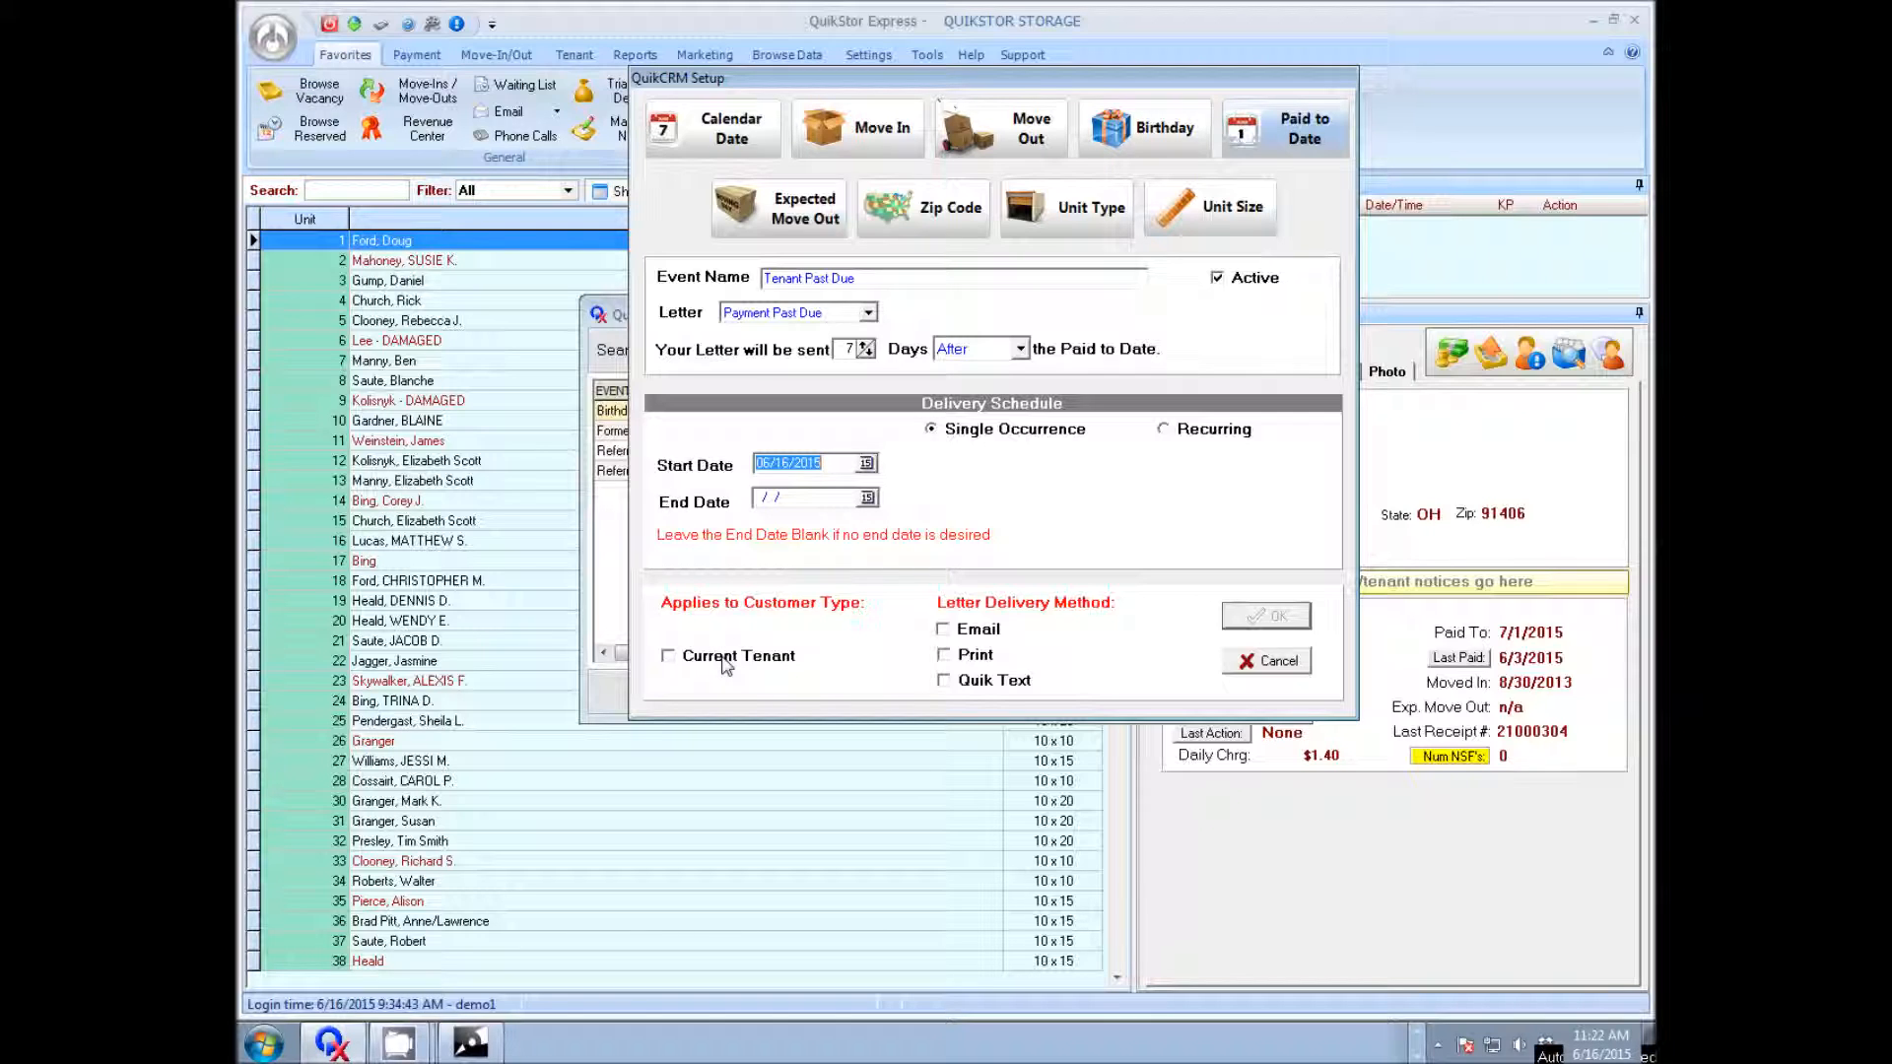
click(668, 655)
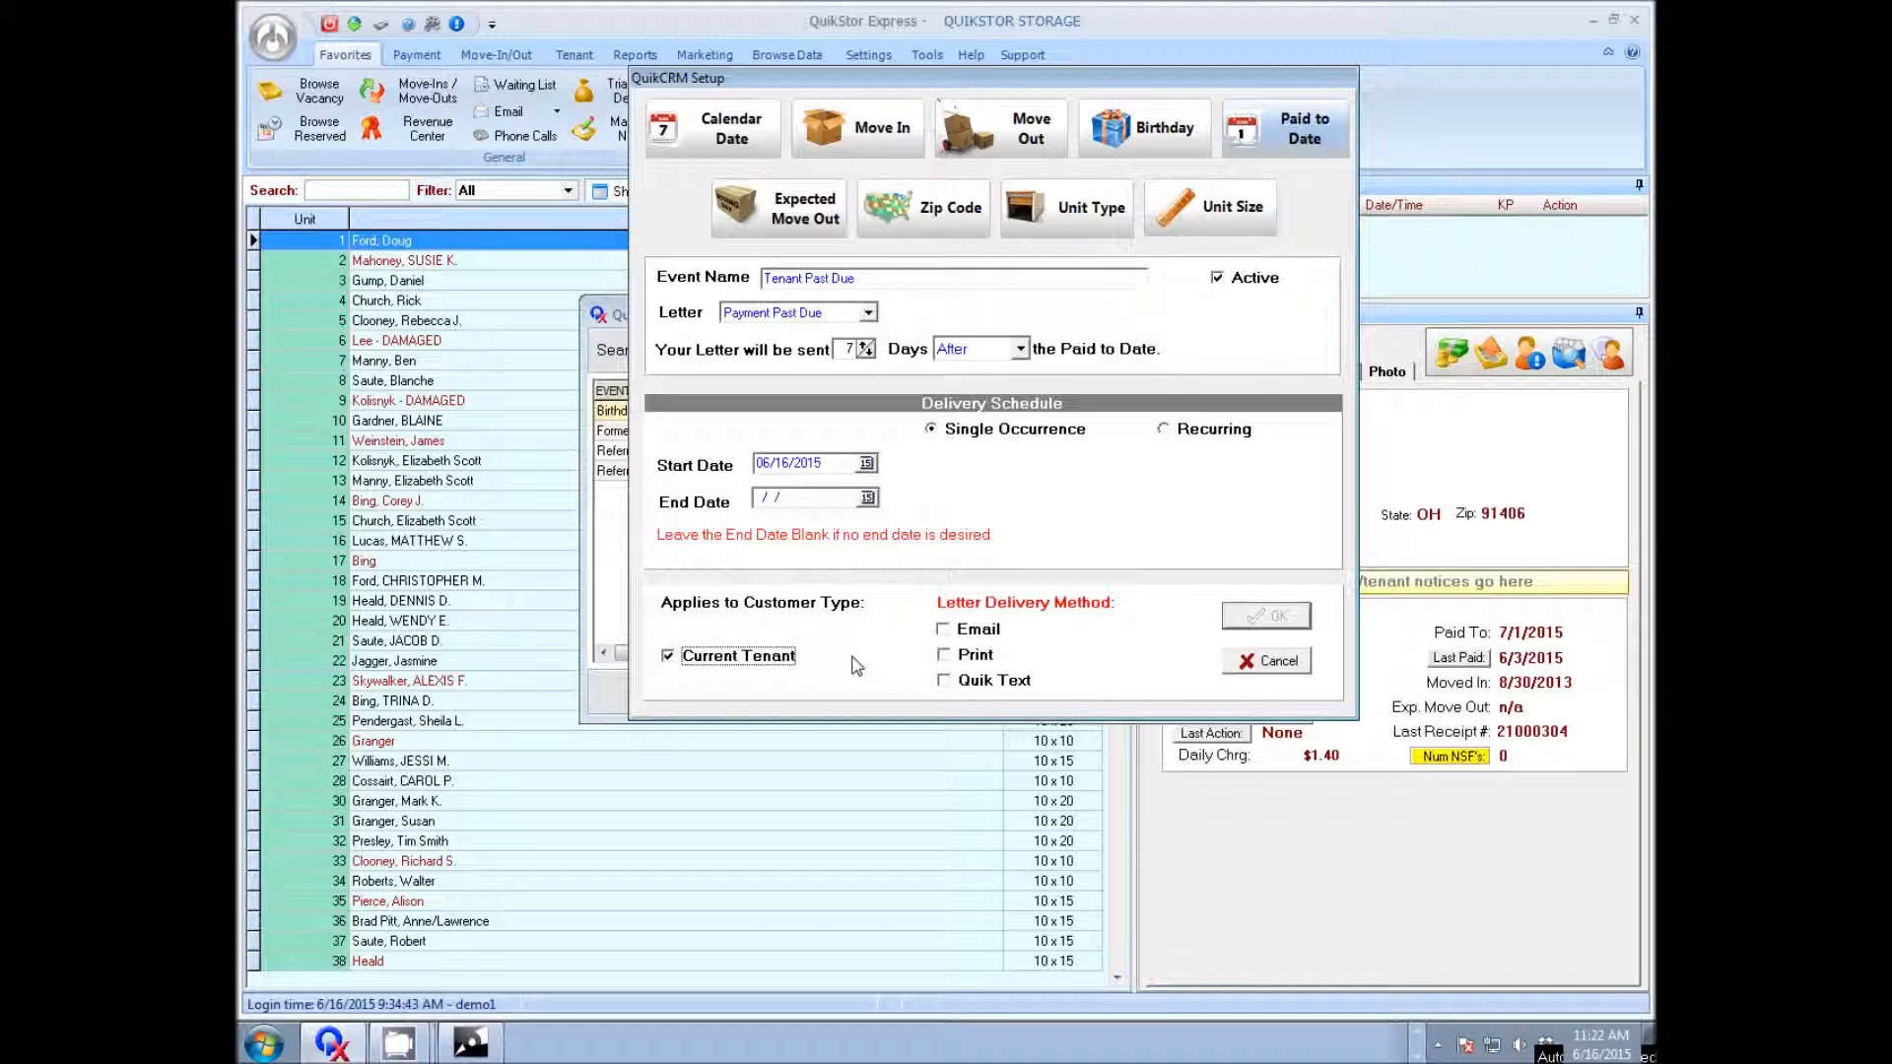
click(944, 680)
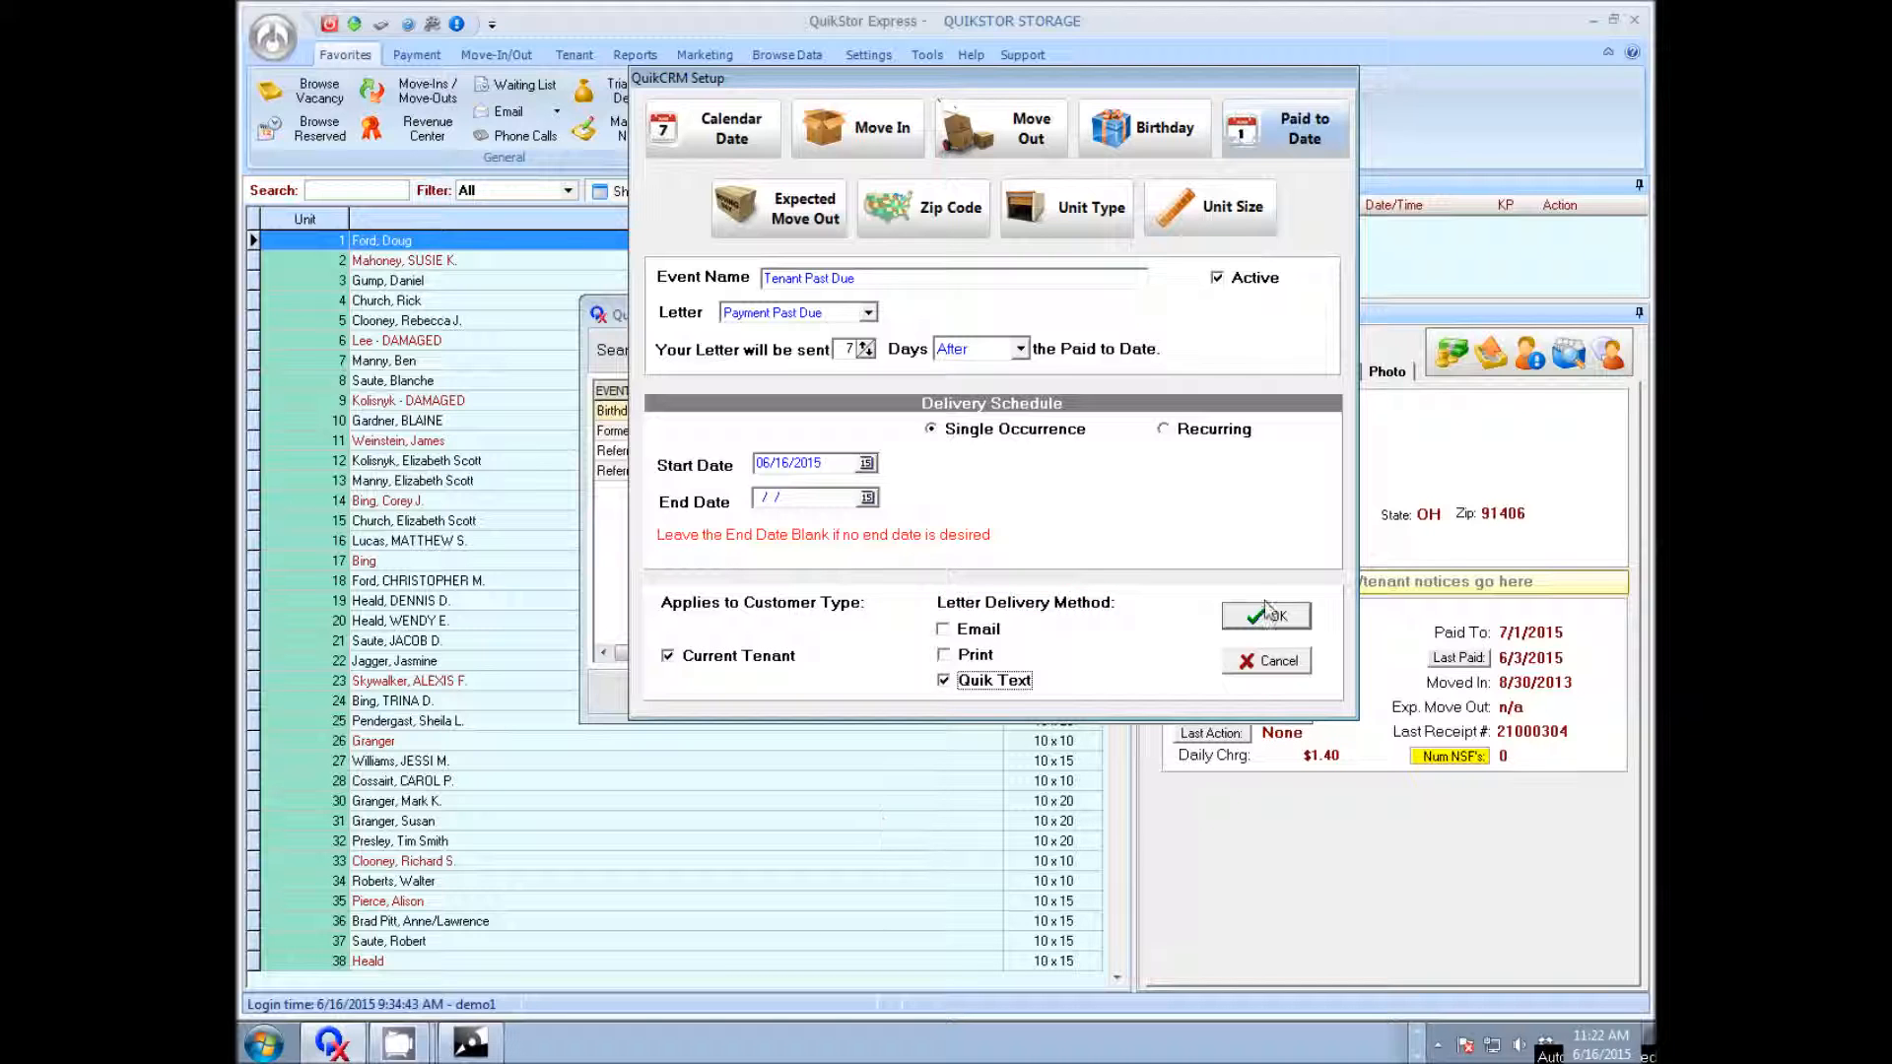
click(1265, 615)
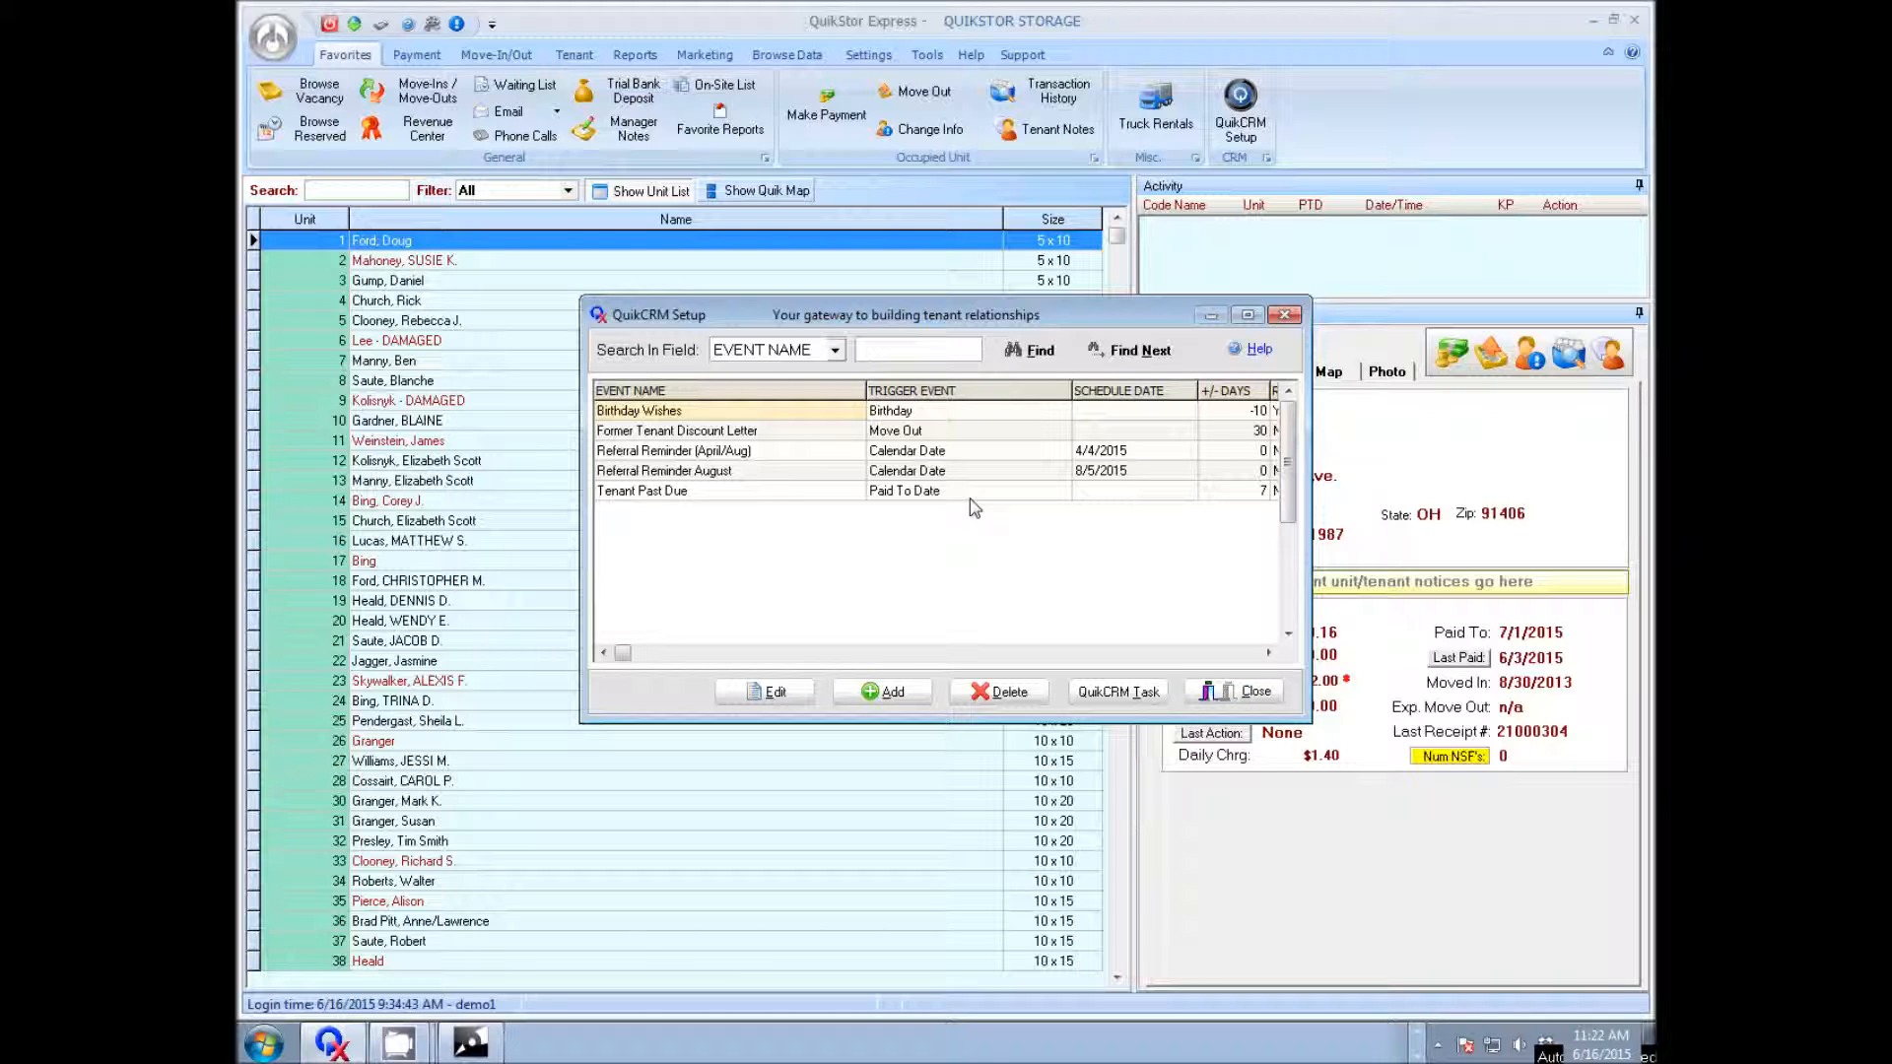
mouse_move(662, 507)
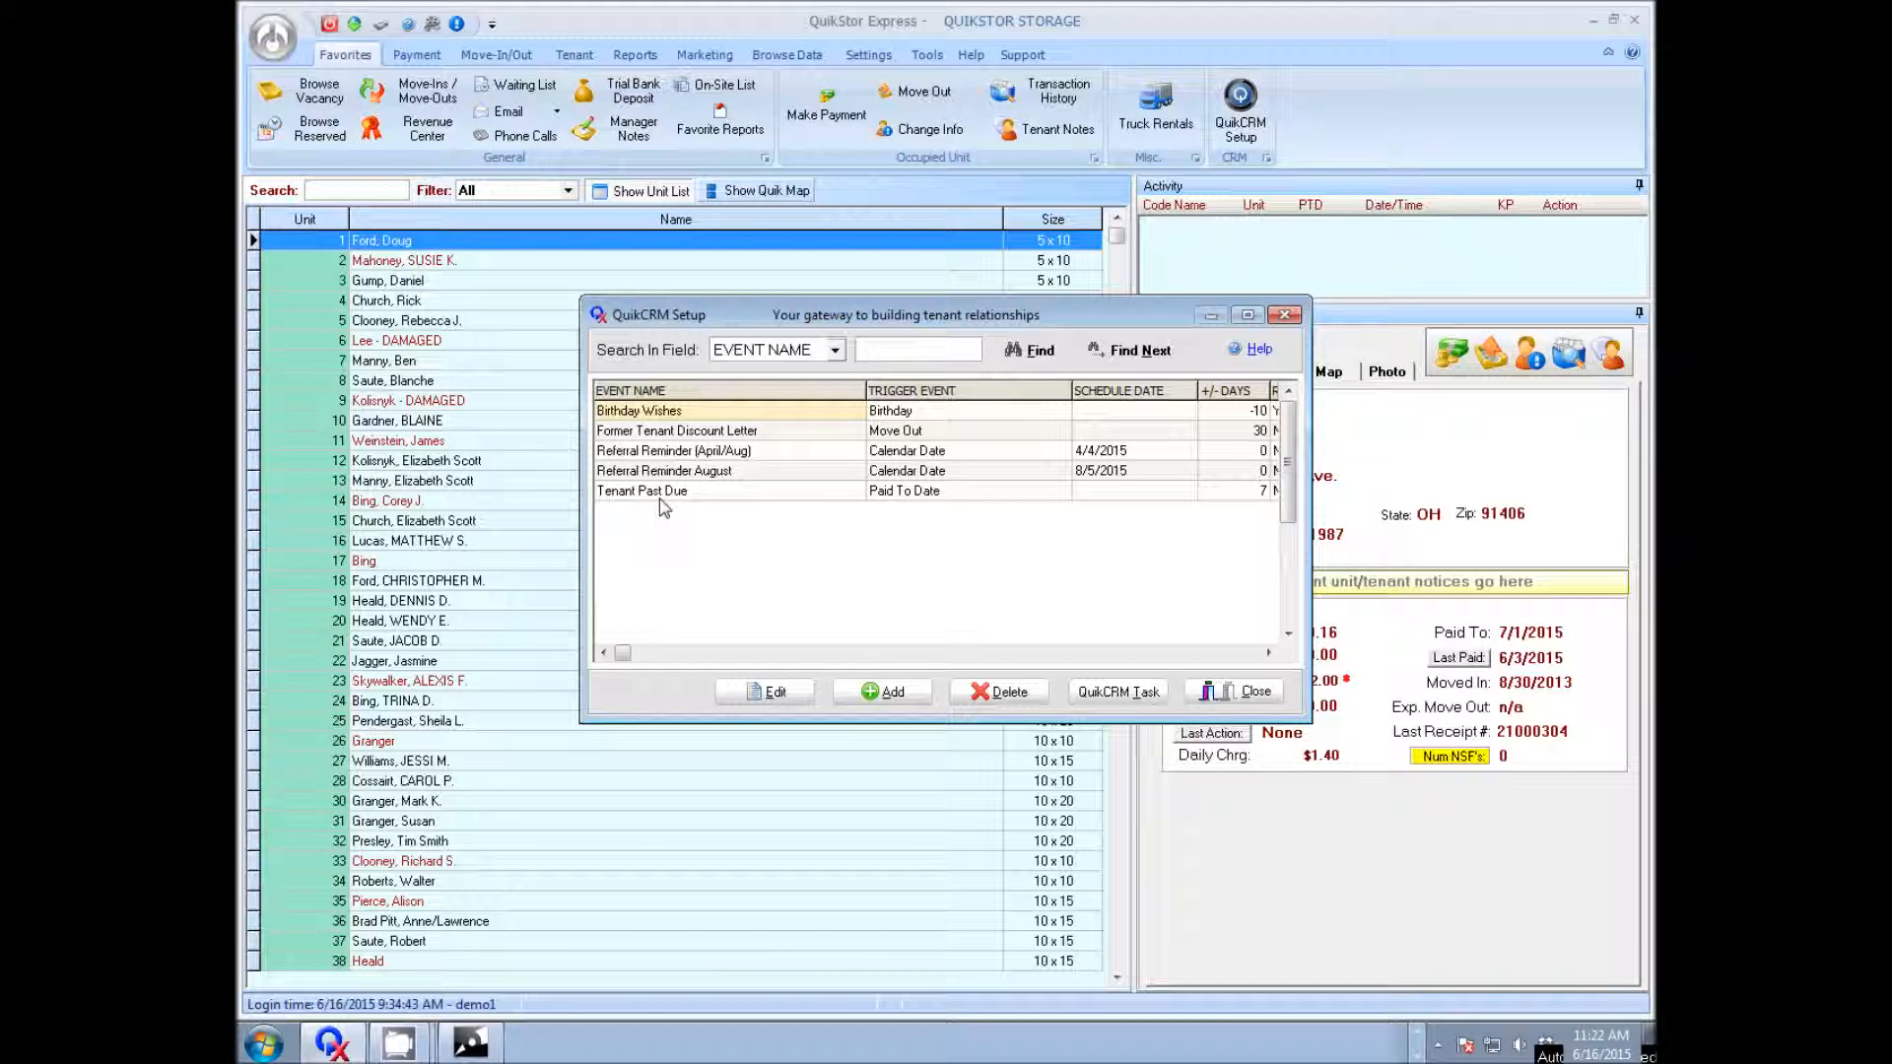
mouse_move(1200, 643)
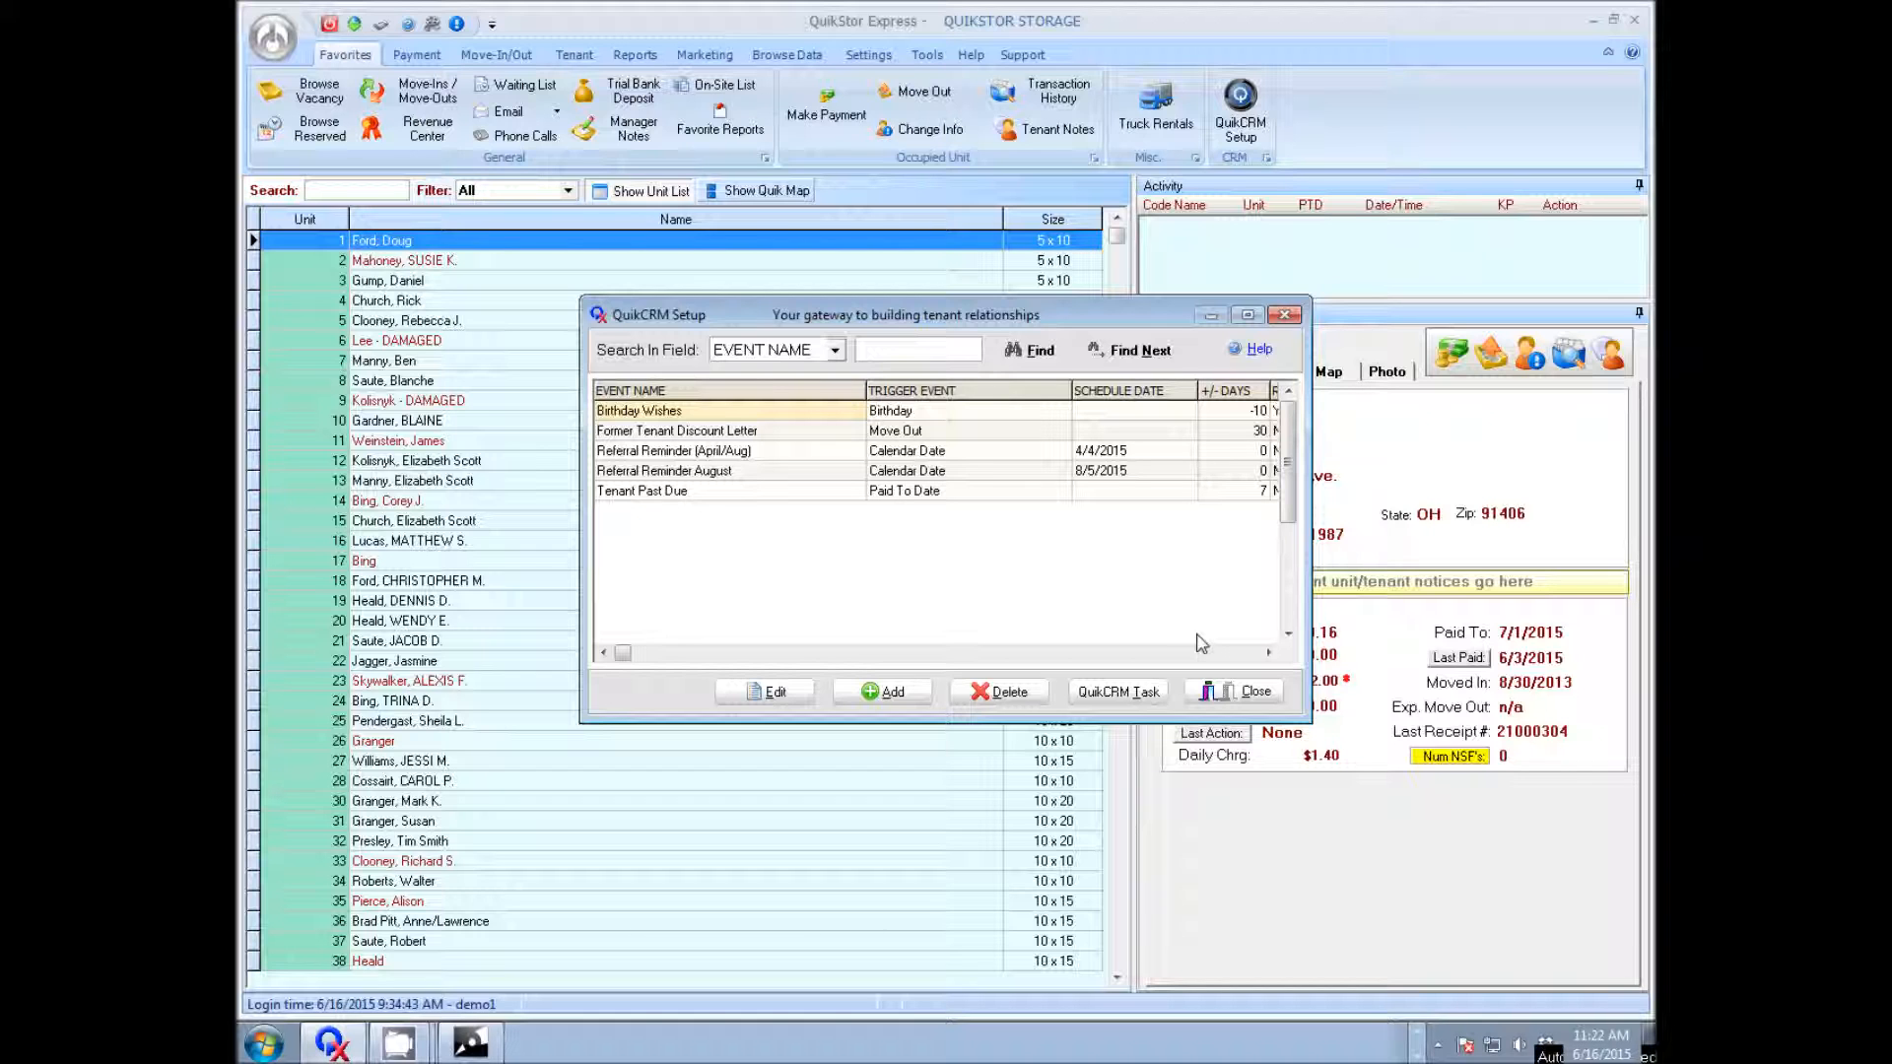
Step: Close the QuikCRM Setup list now showing the Tenant Past Due event
click(1248, 690)
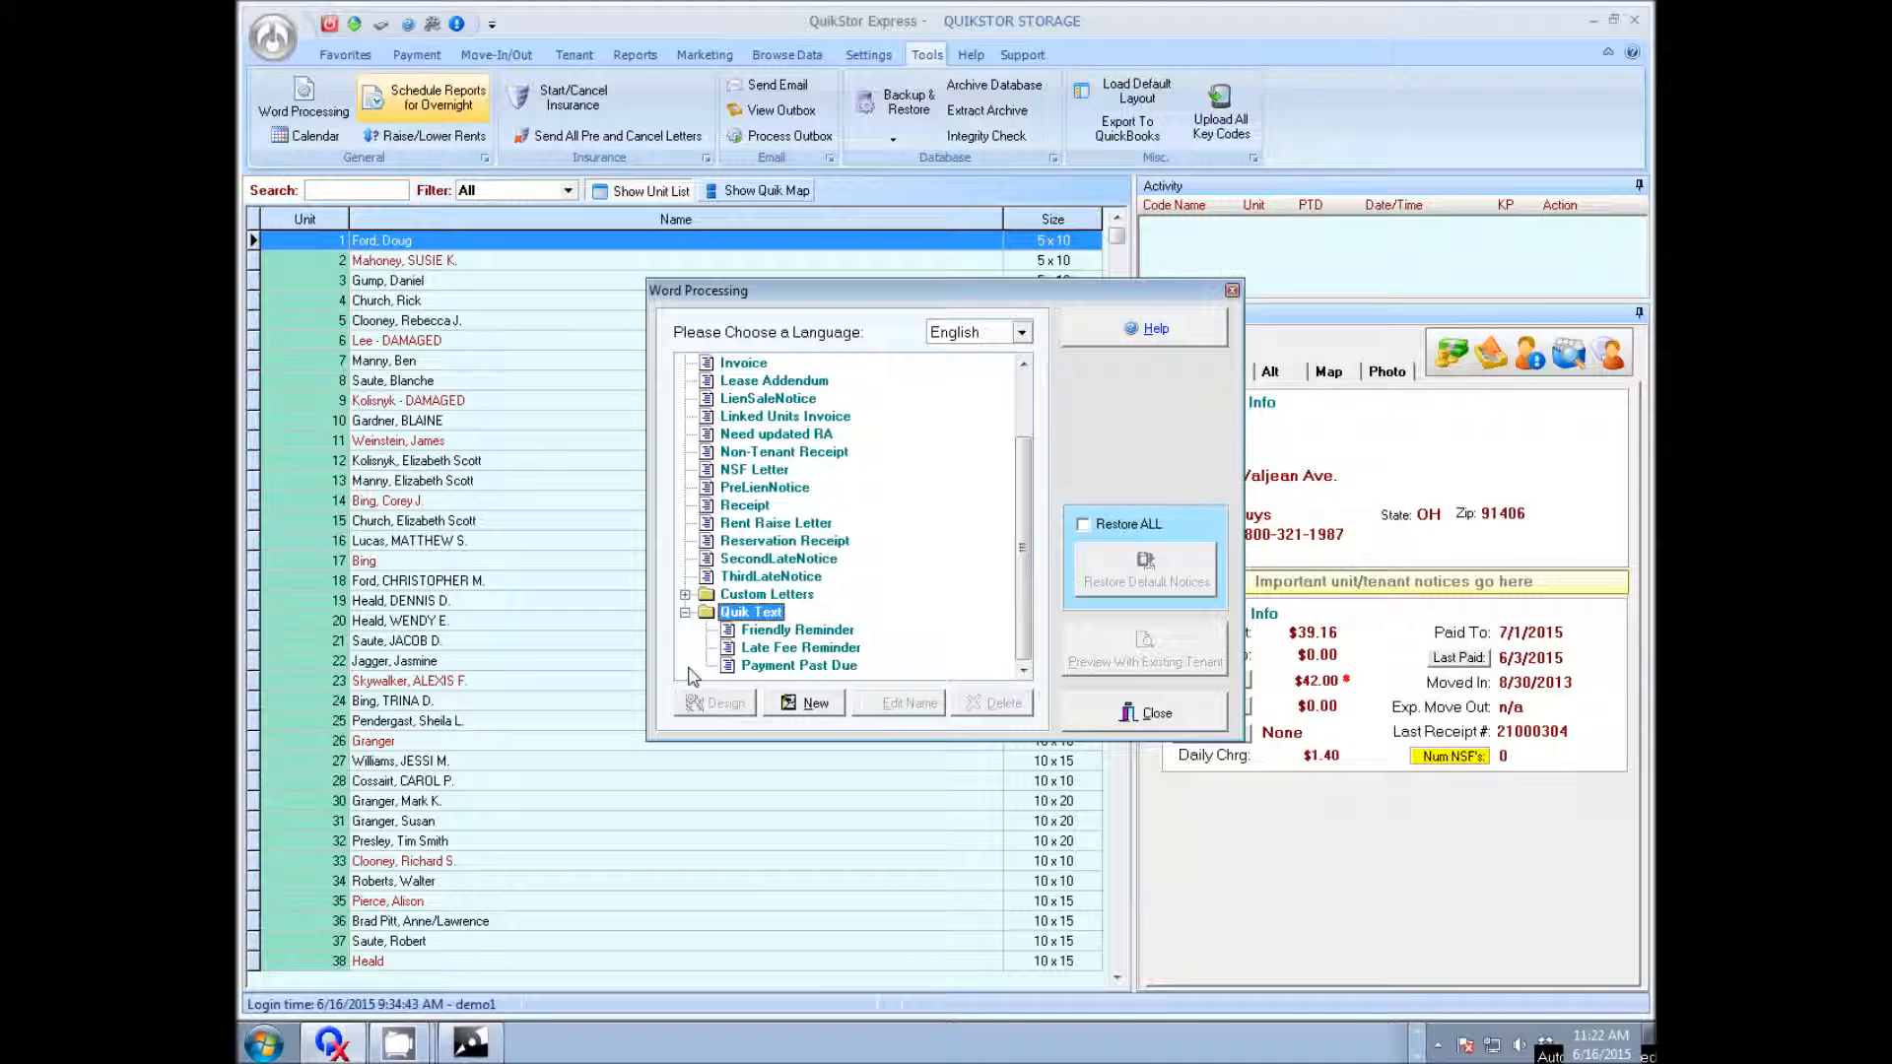
Step: Review the Friendly Reminder, Late Fee Reminder and Payment Past Due Quik Text templates, then close Word Processing
click(800, 649)
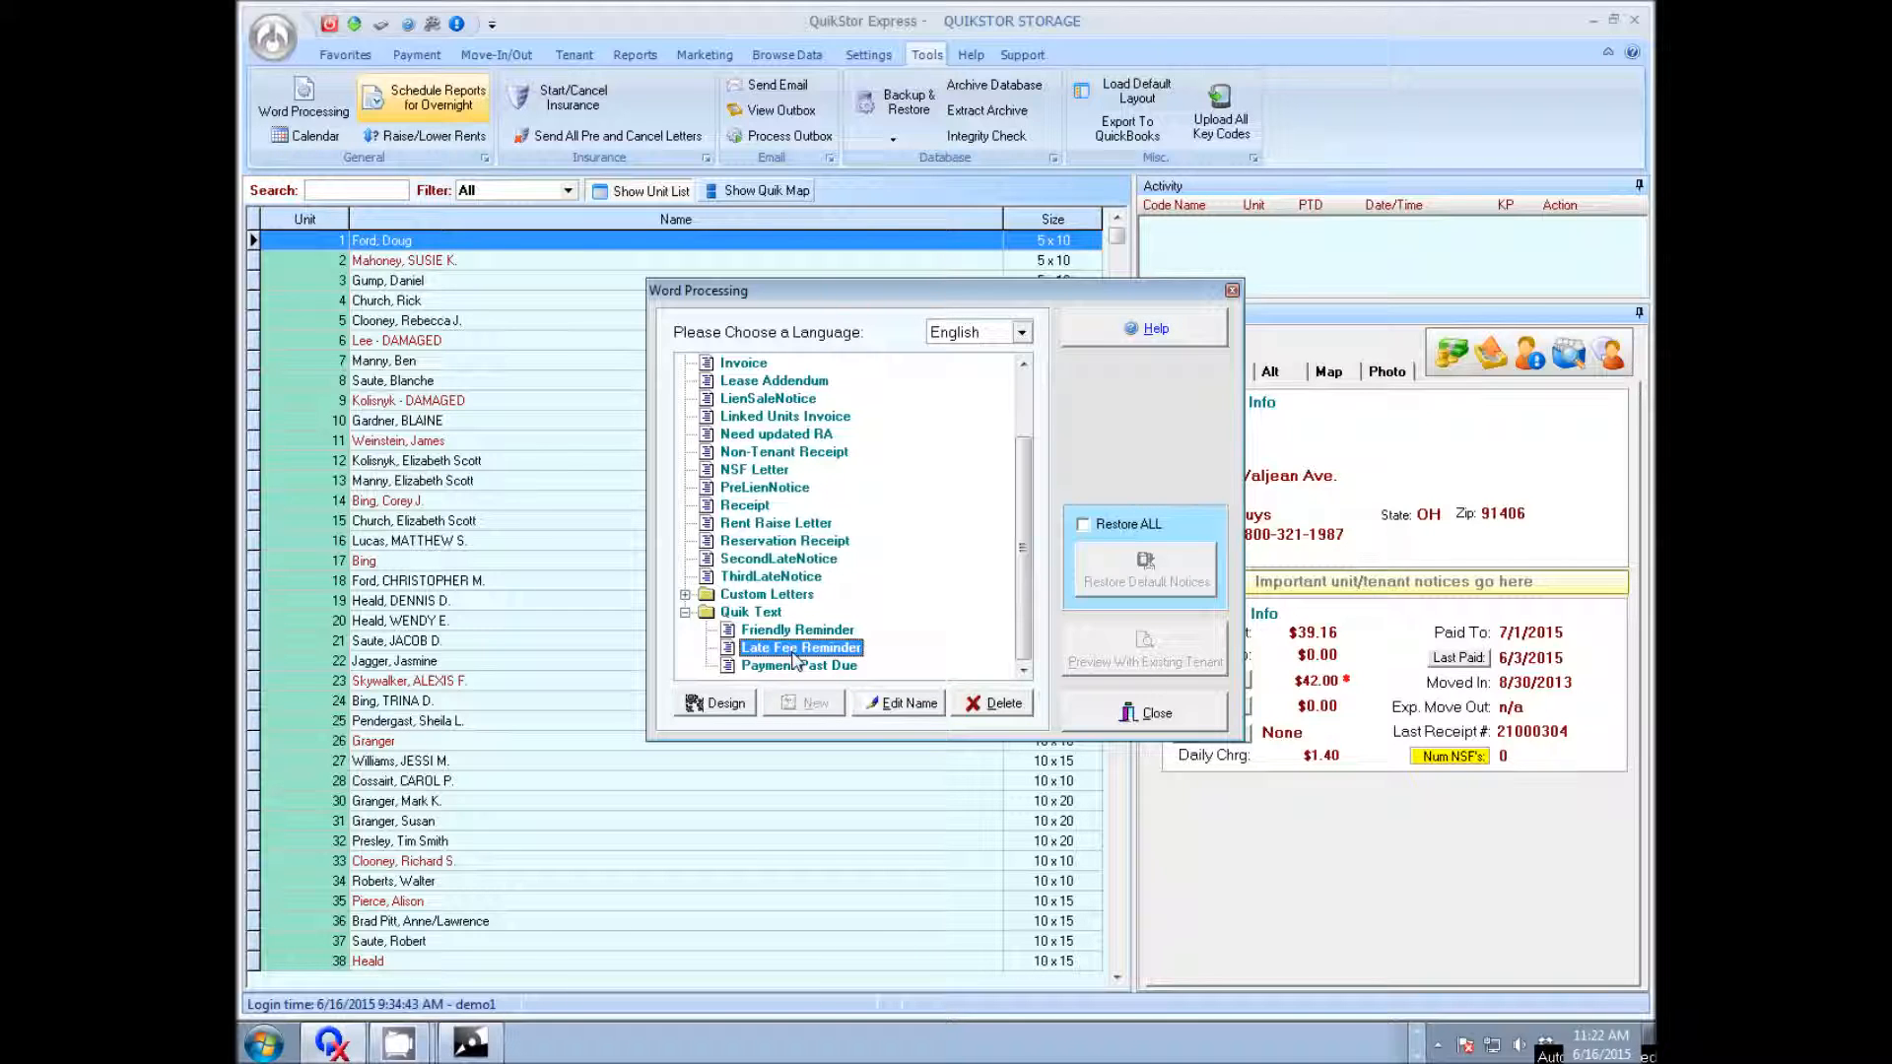
click(751, 611)
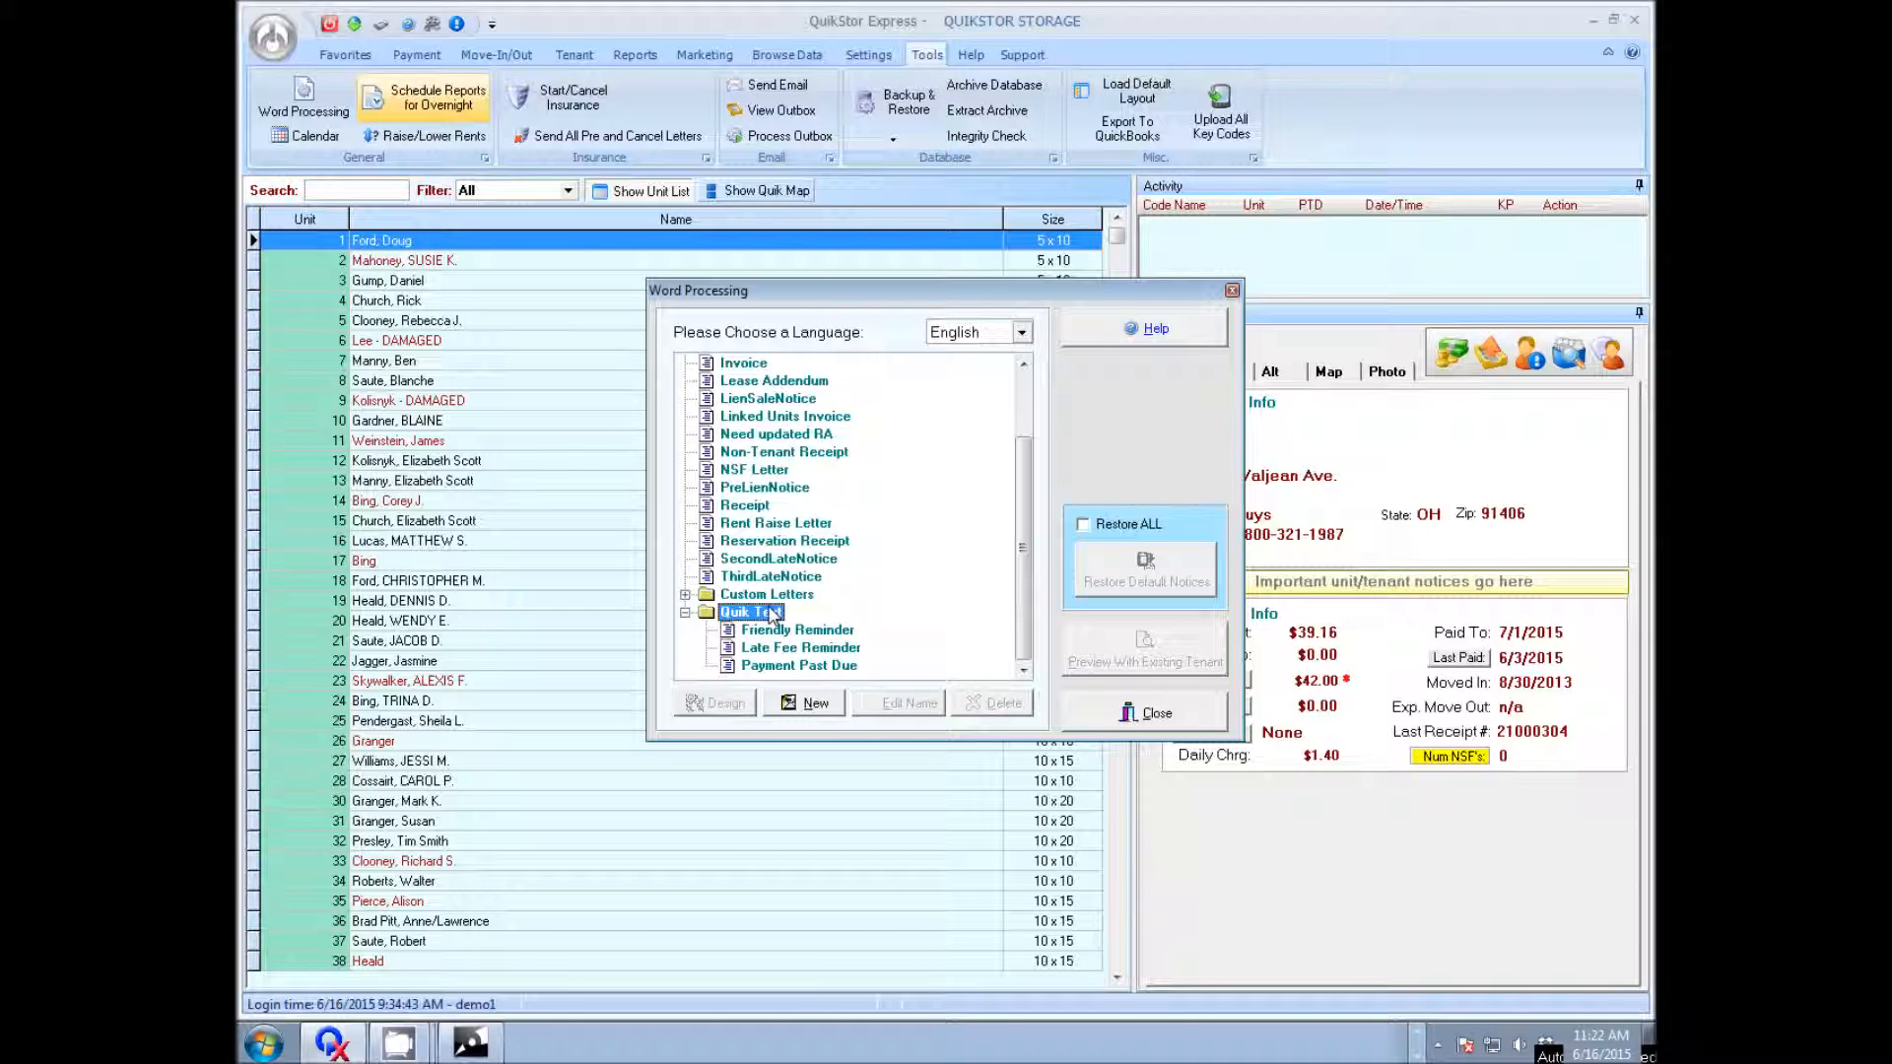
click(797, 629)
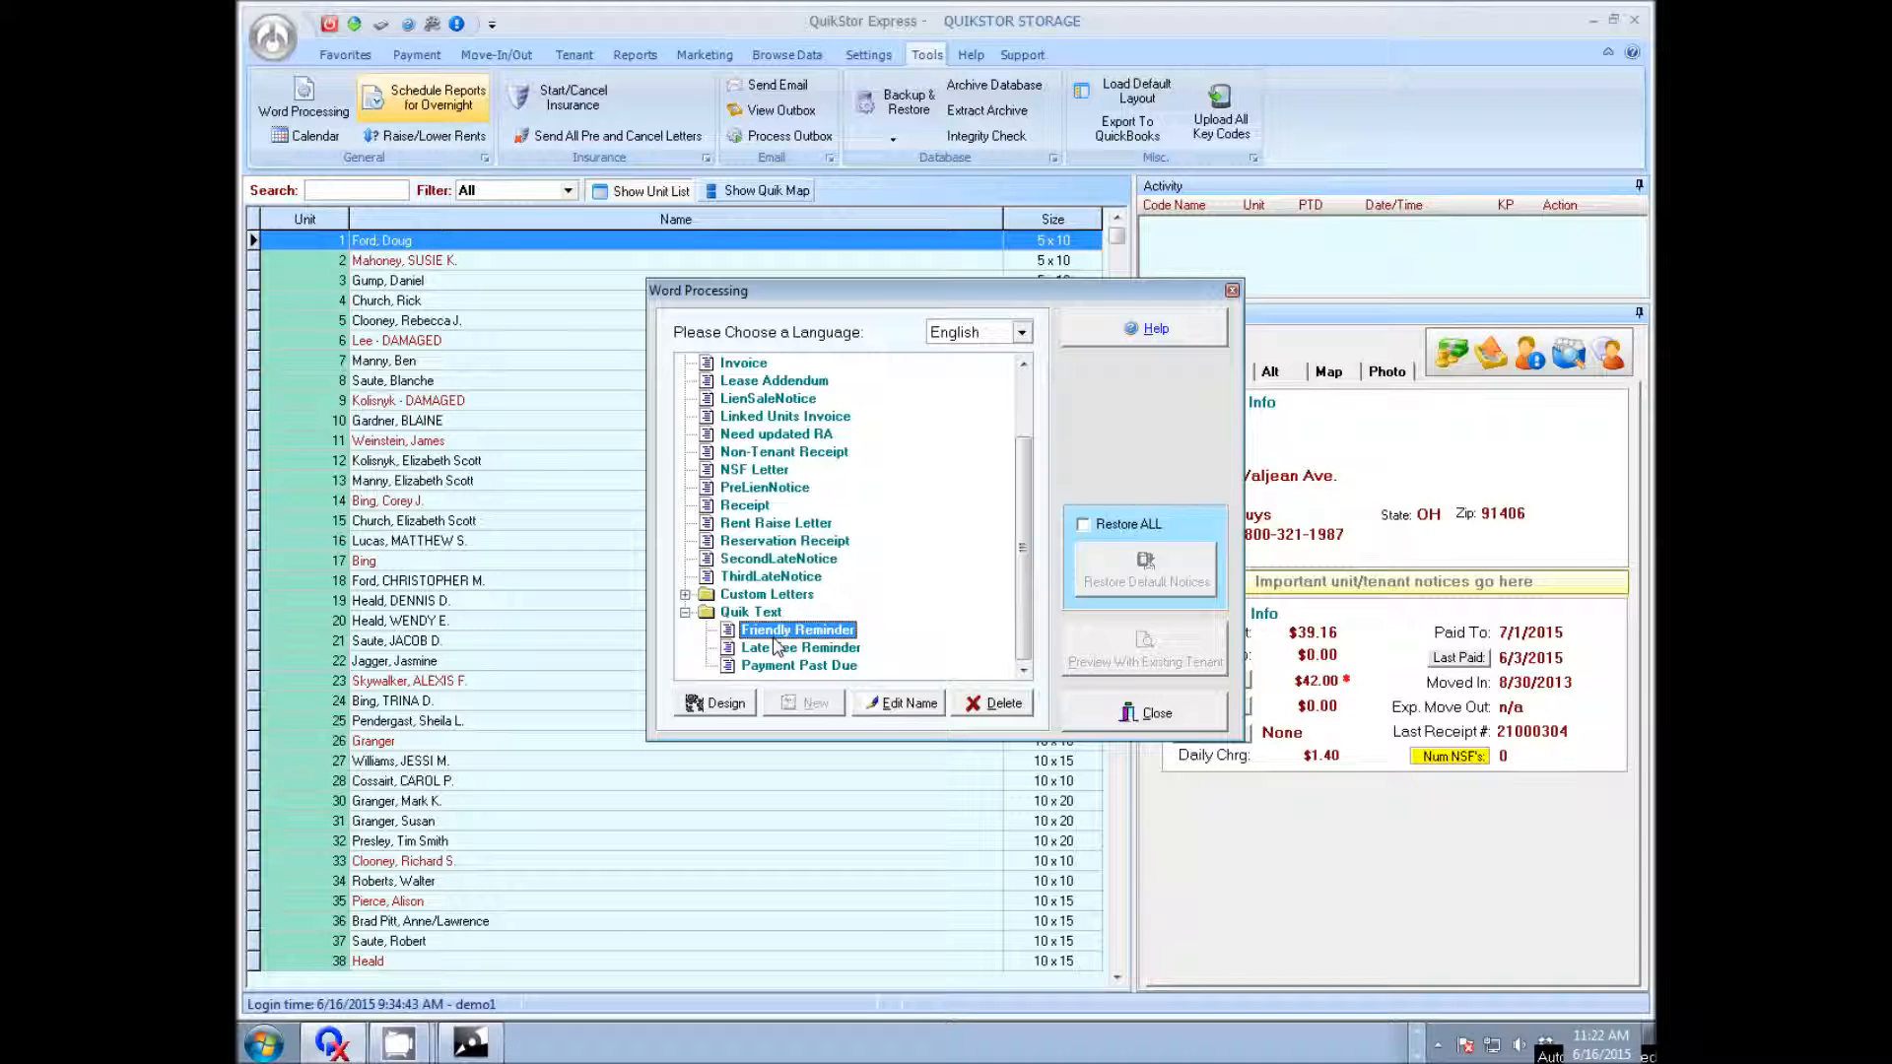
click(798, 648)
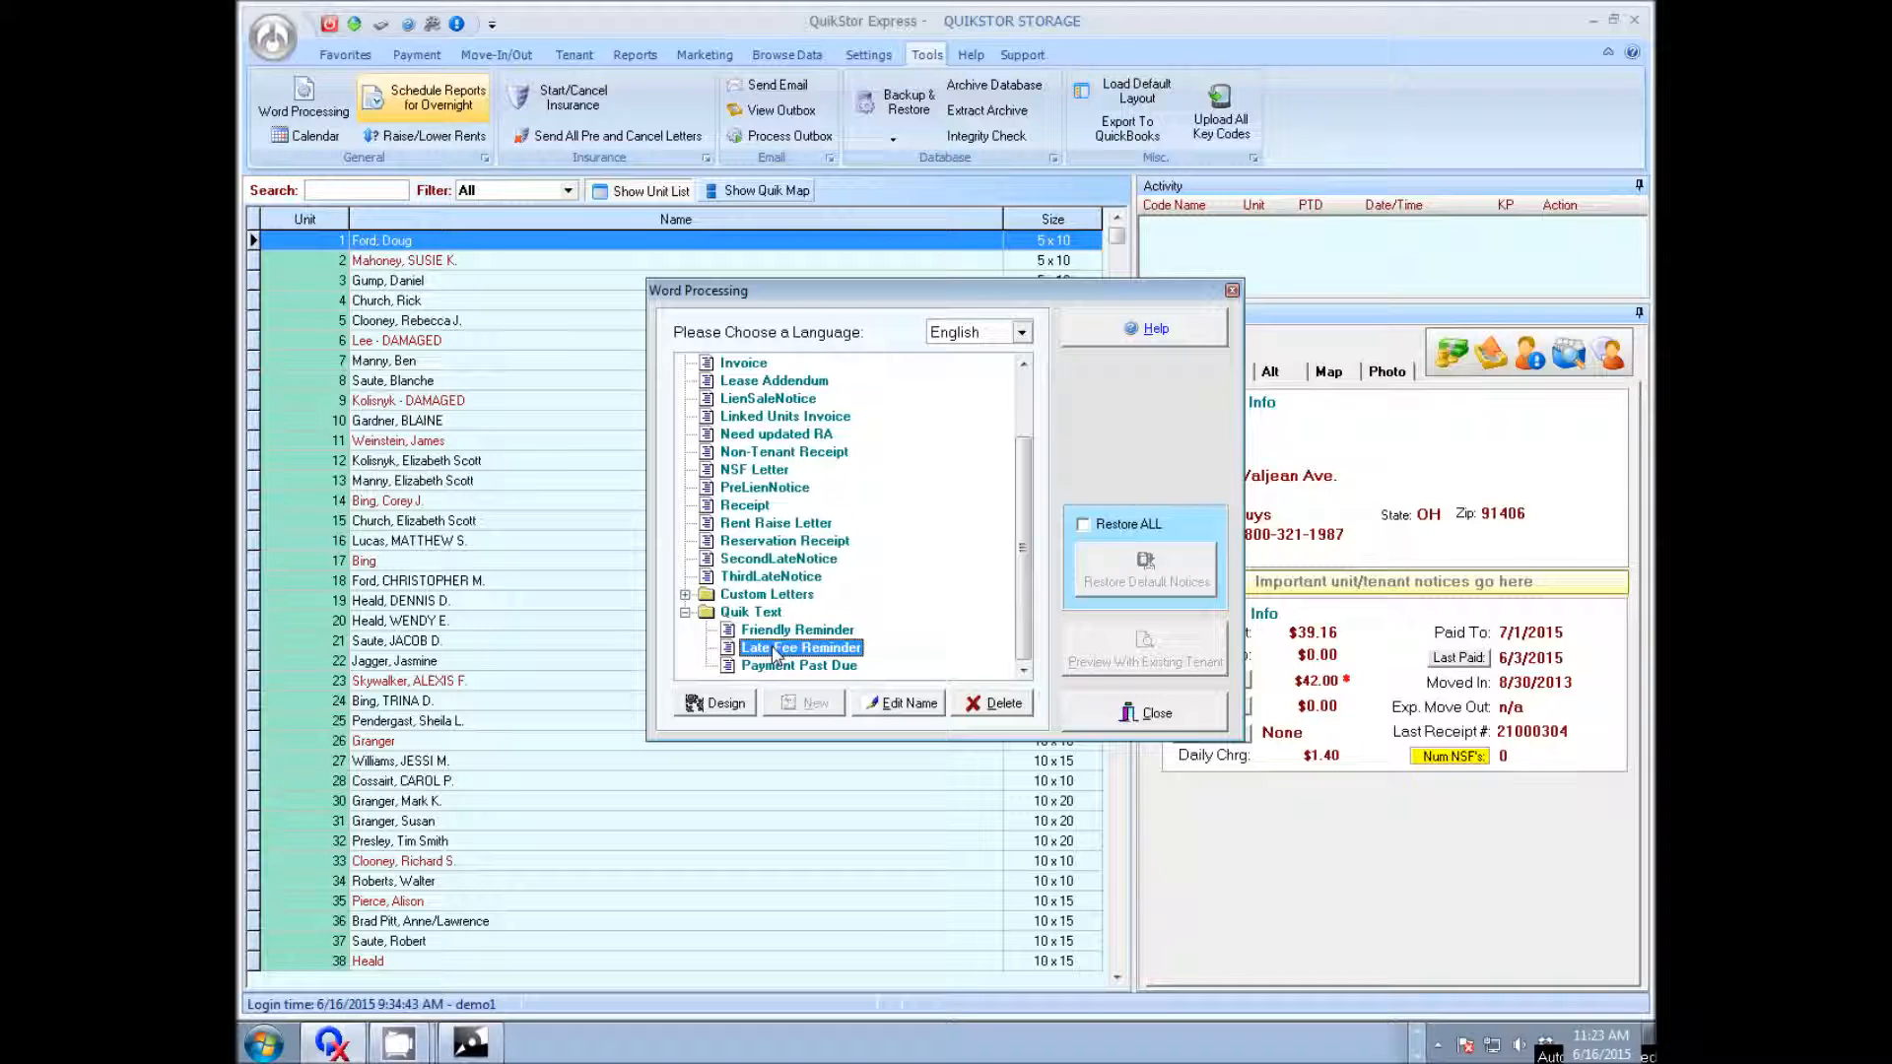
click(798, 665)
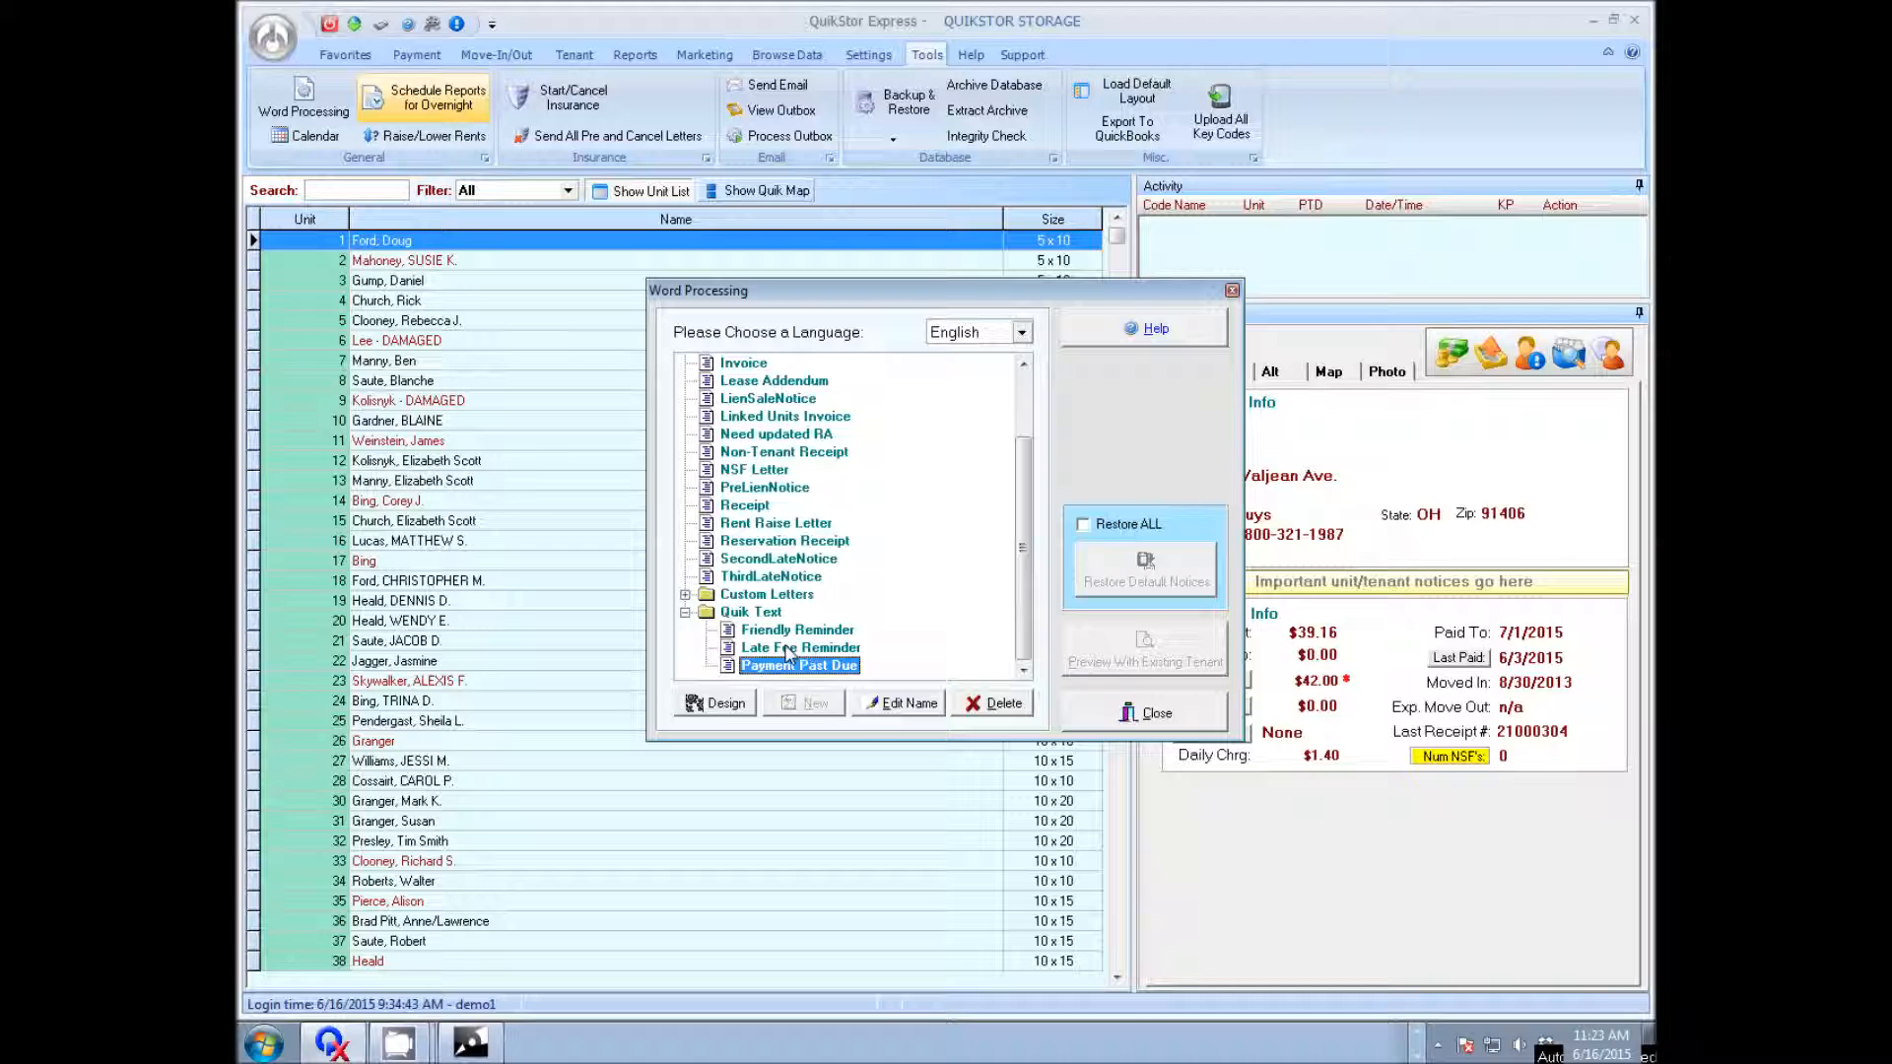
click(1148, 712)
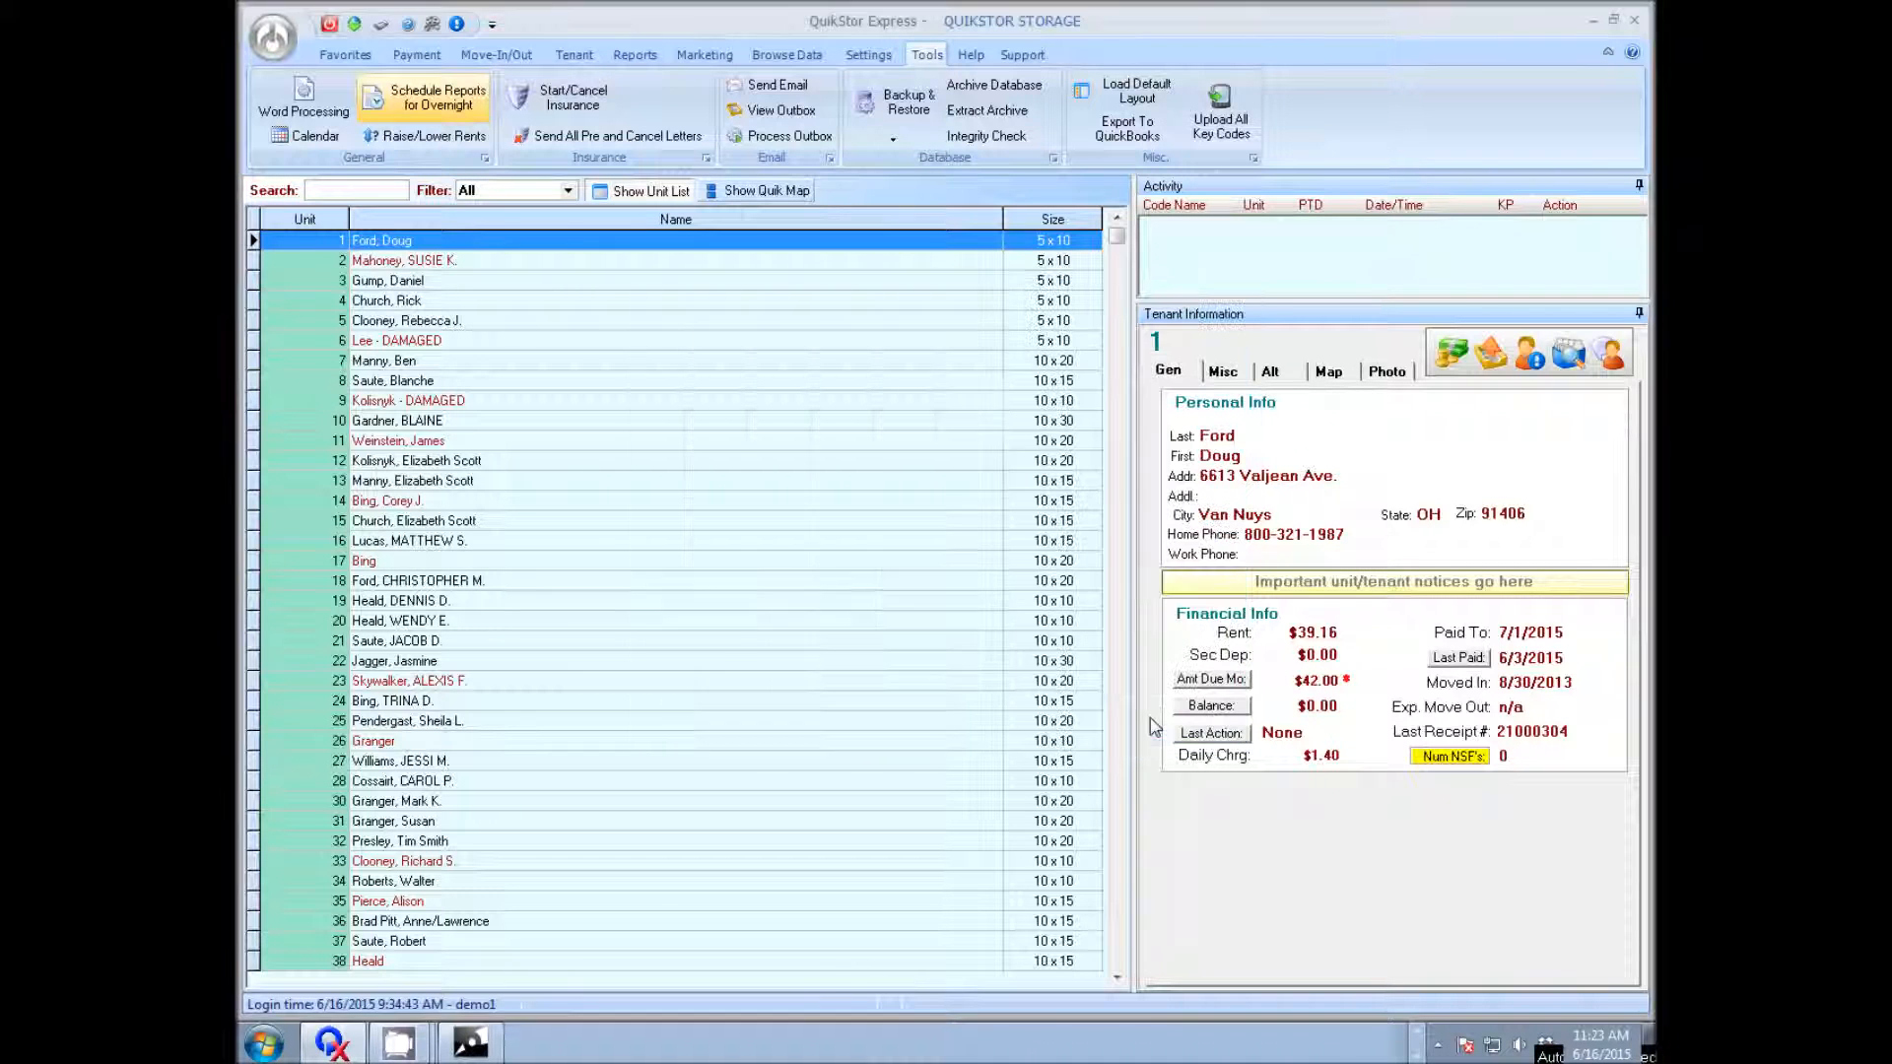